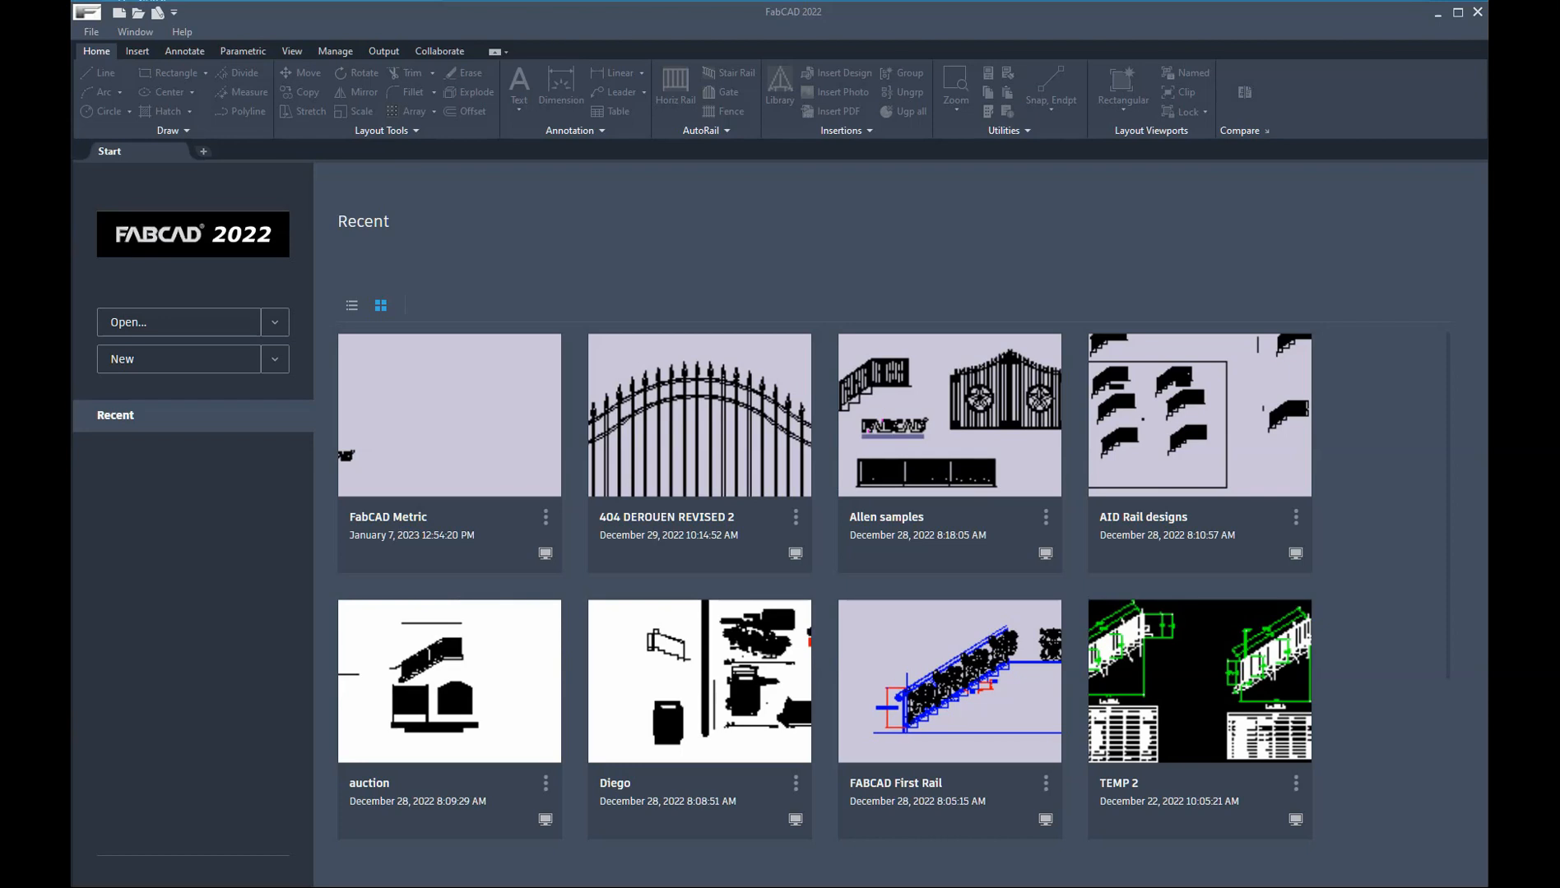
mouse_move(192, 398)
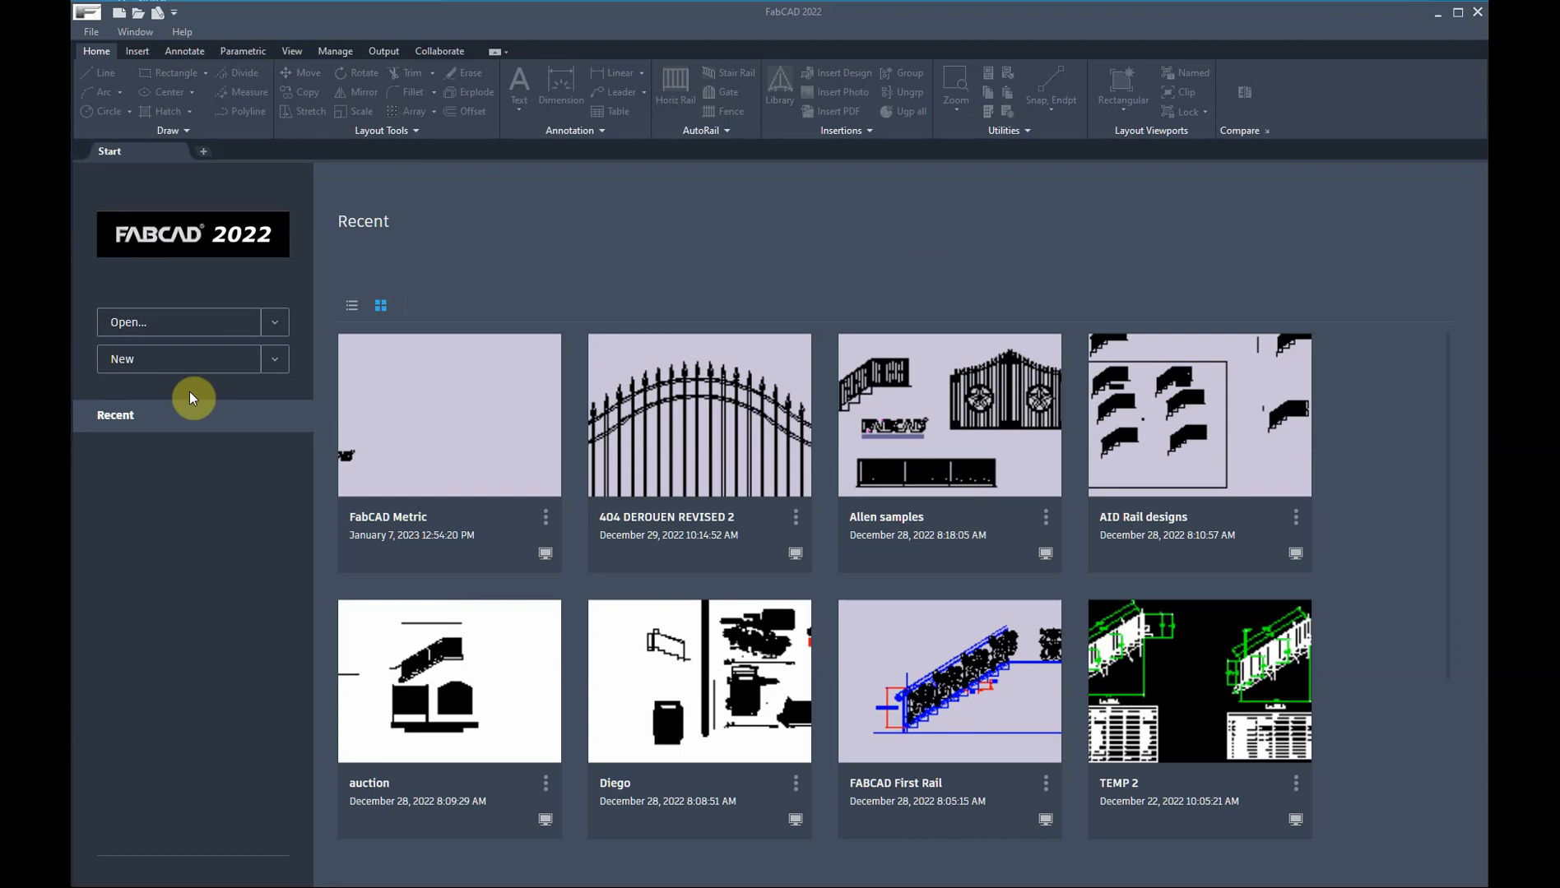
mouse_move(301, 373)
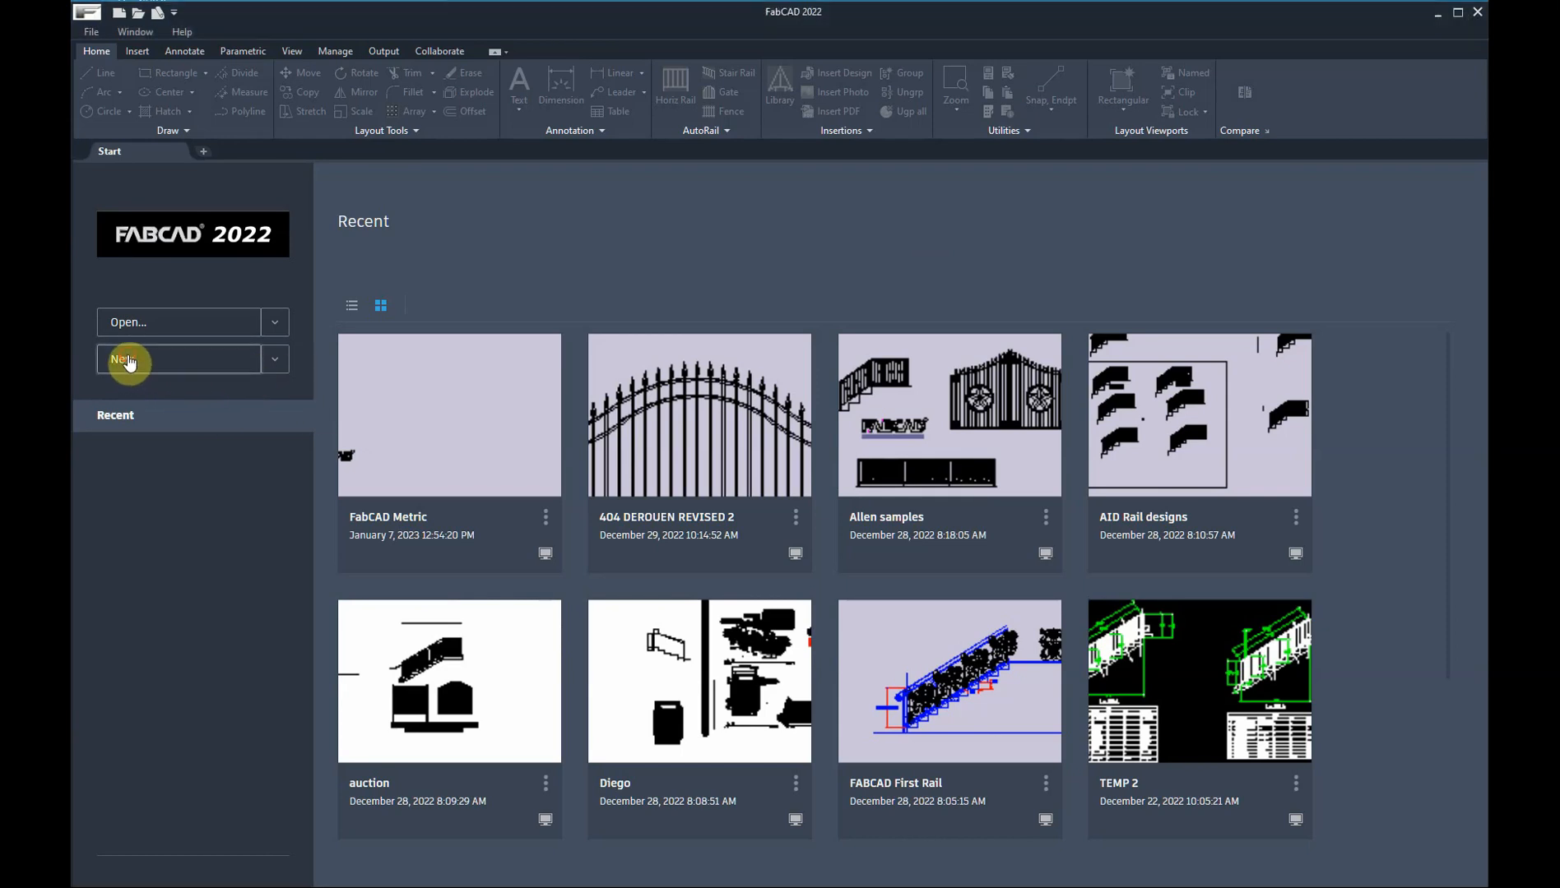
Start a blank Drawing3, then Drawing4 from the FabCAD Metric.dwt template, returning to Start
click(126, 359)
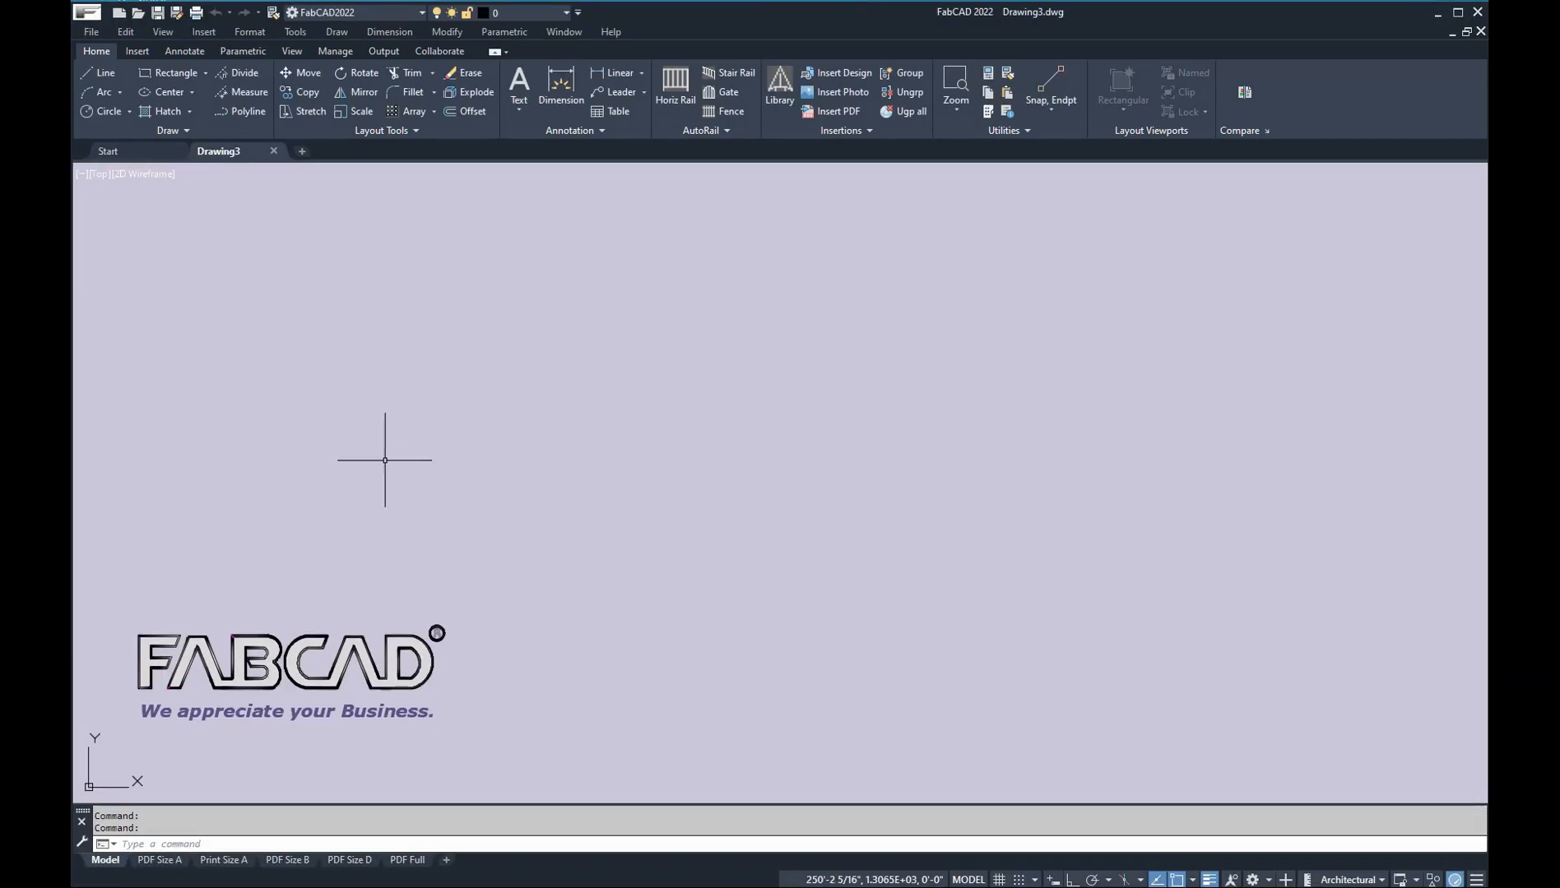
mouse_move(360, 476)
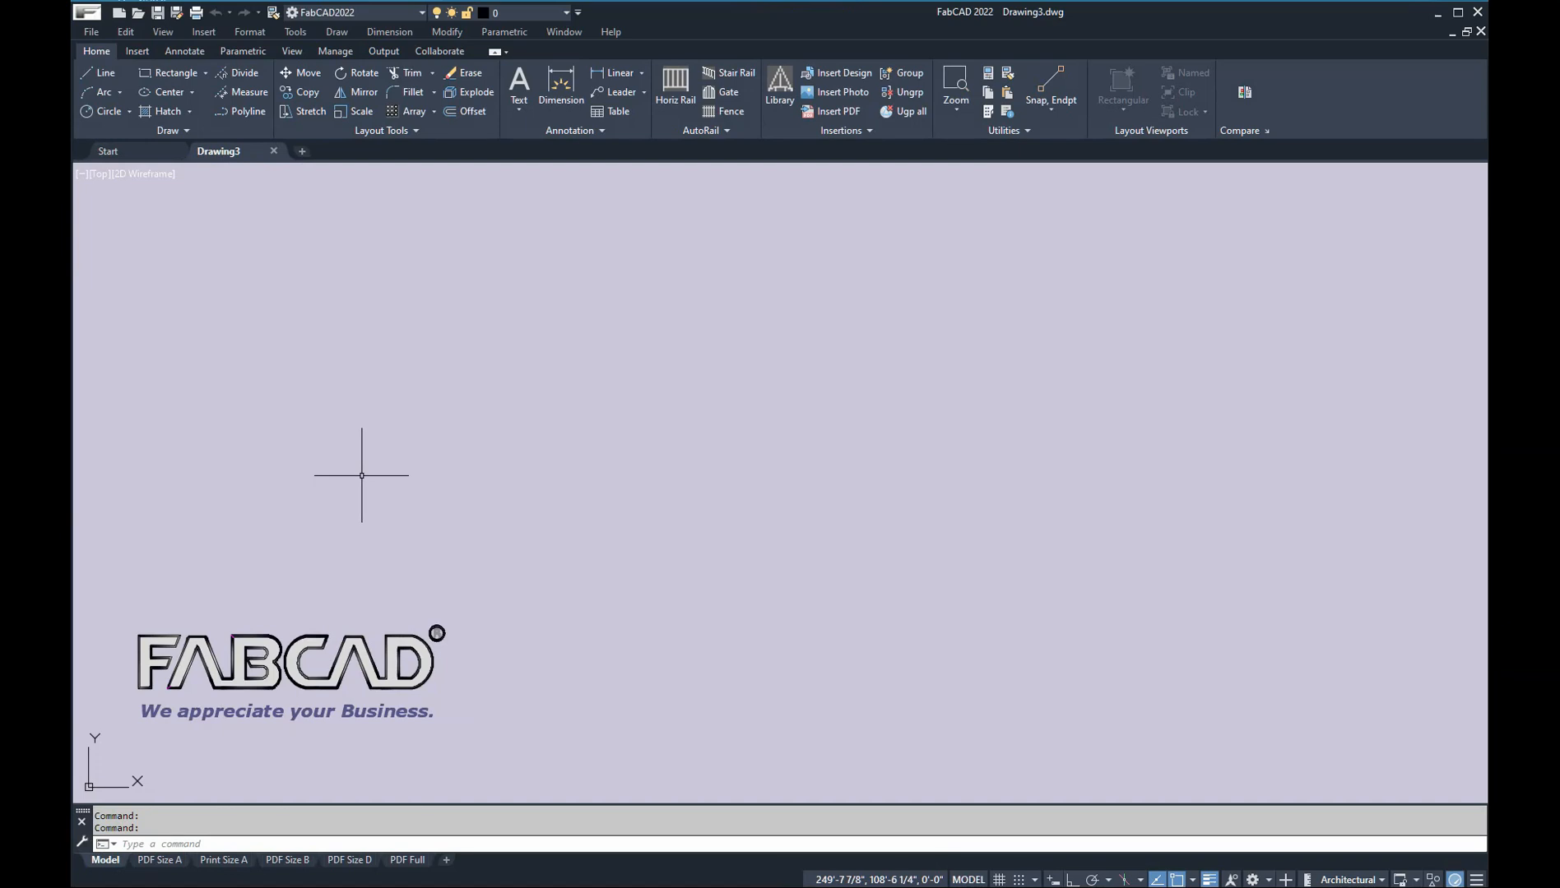
mouse_move(194, 207)
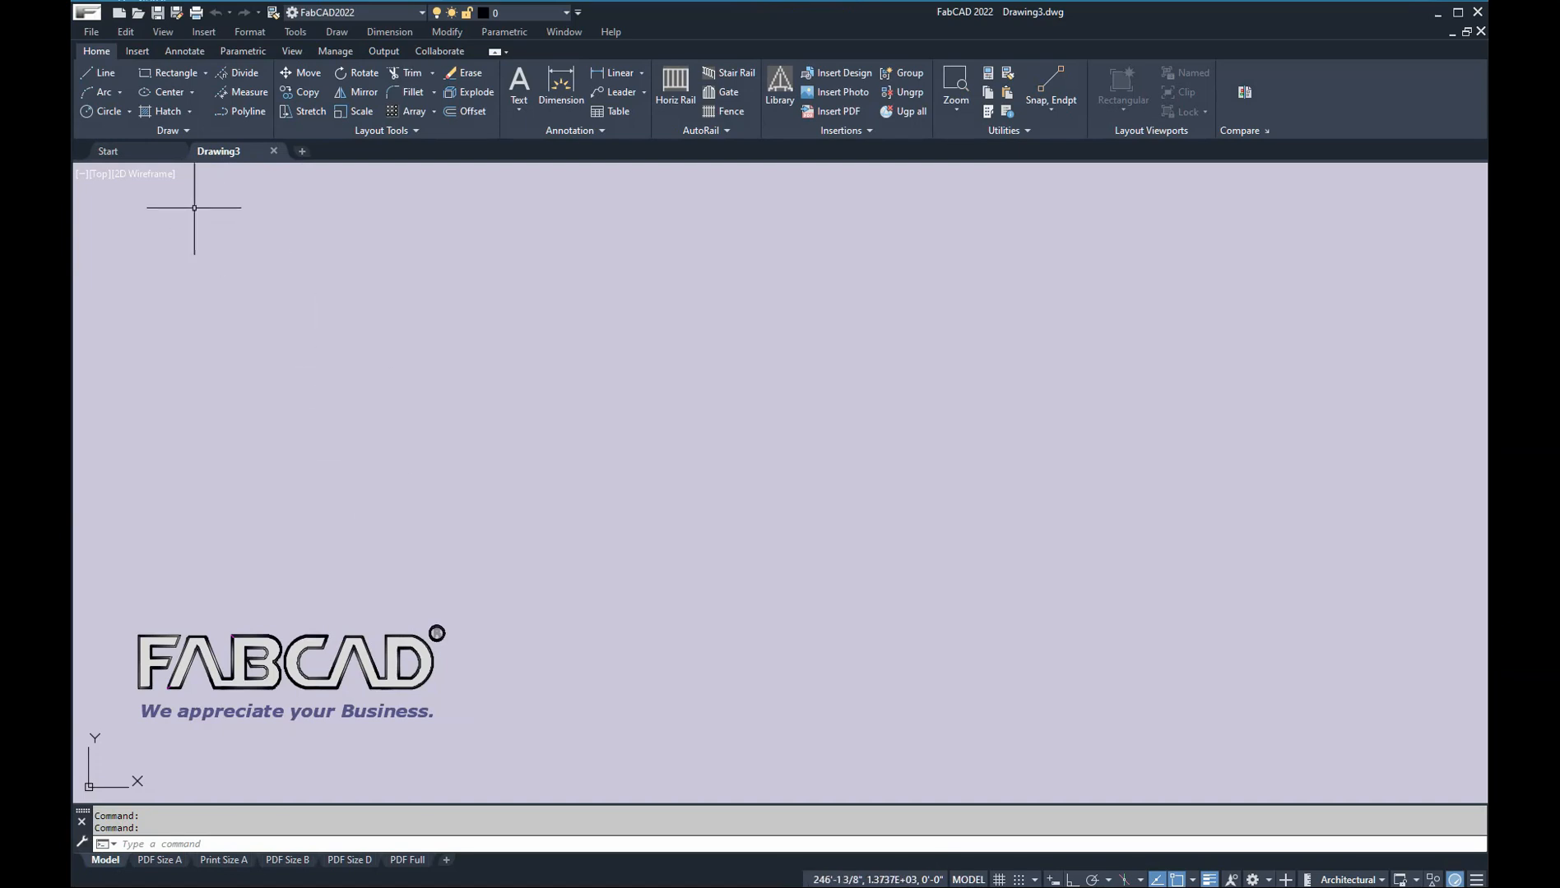
click(107, 149)
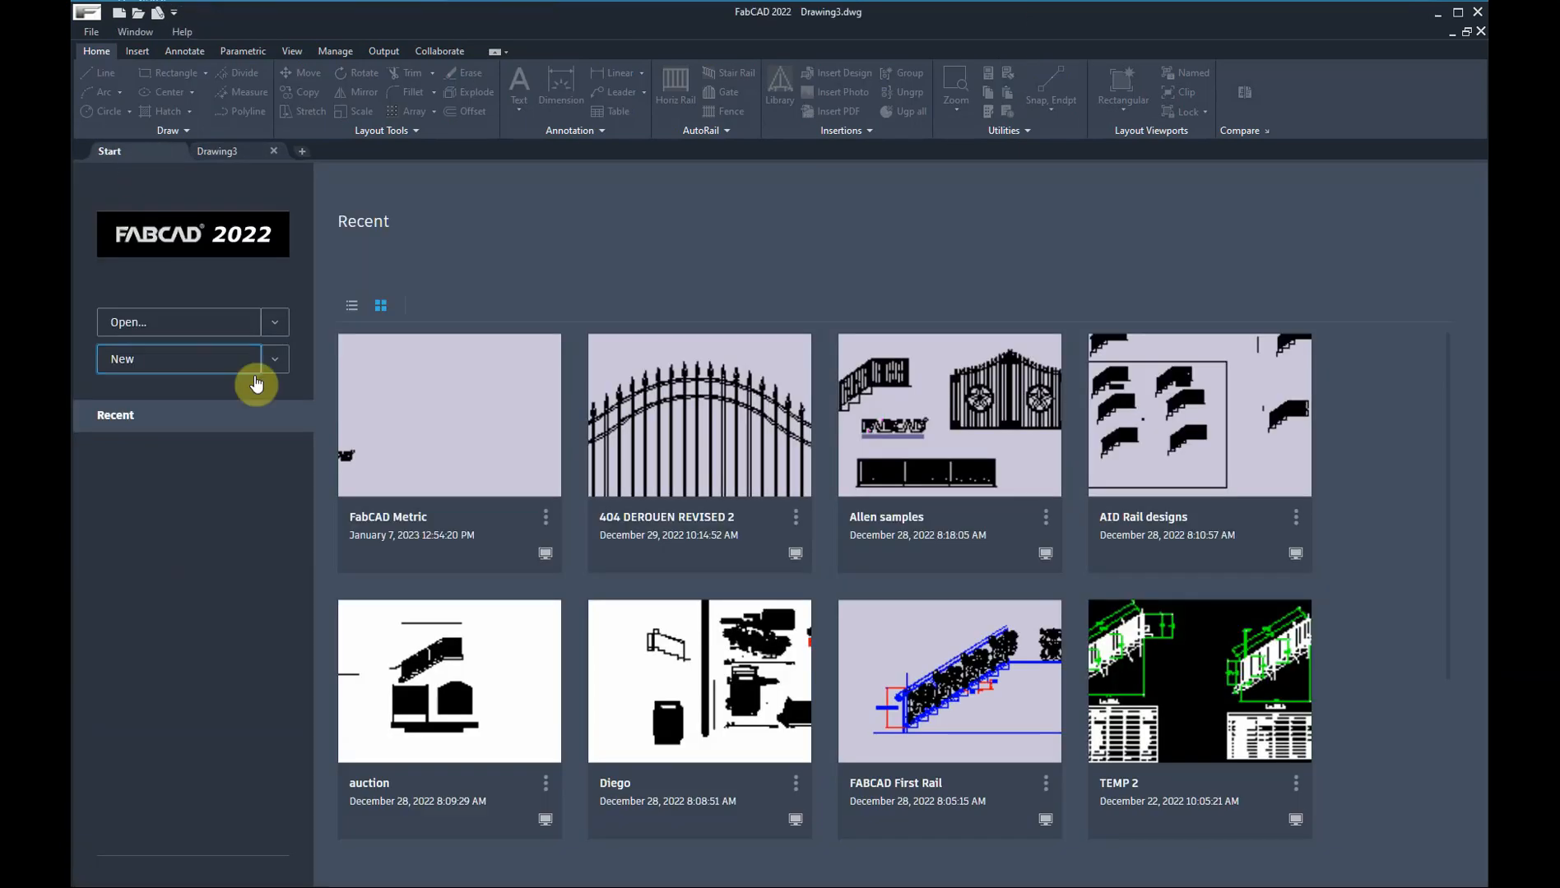
click(273, 359)
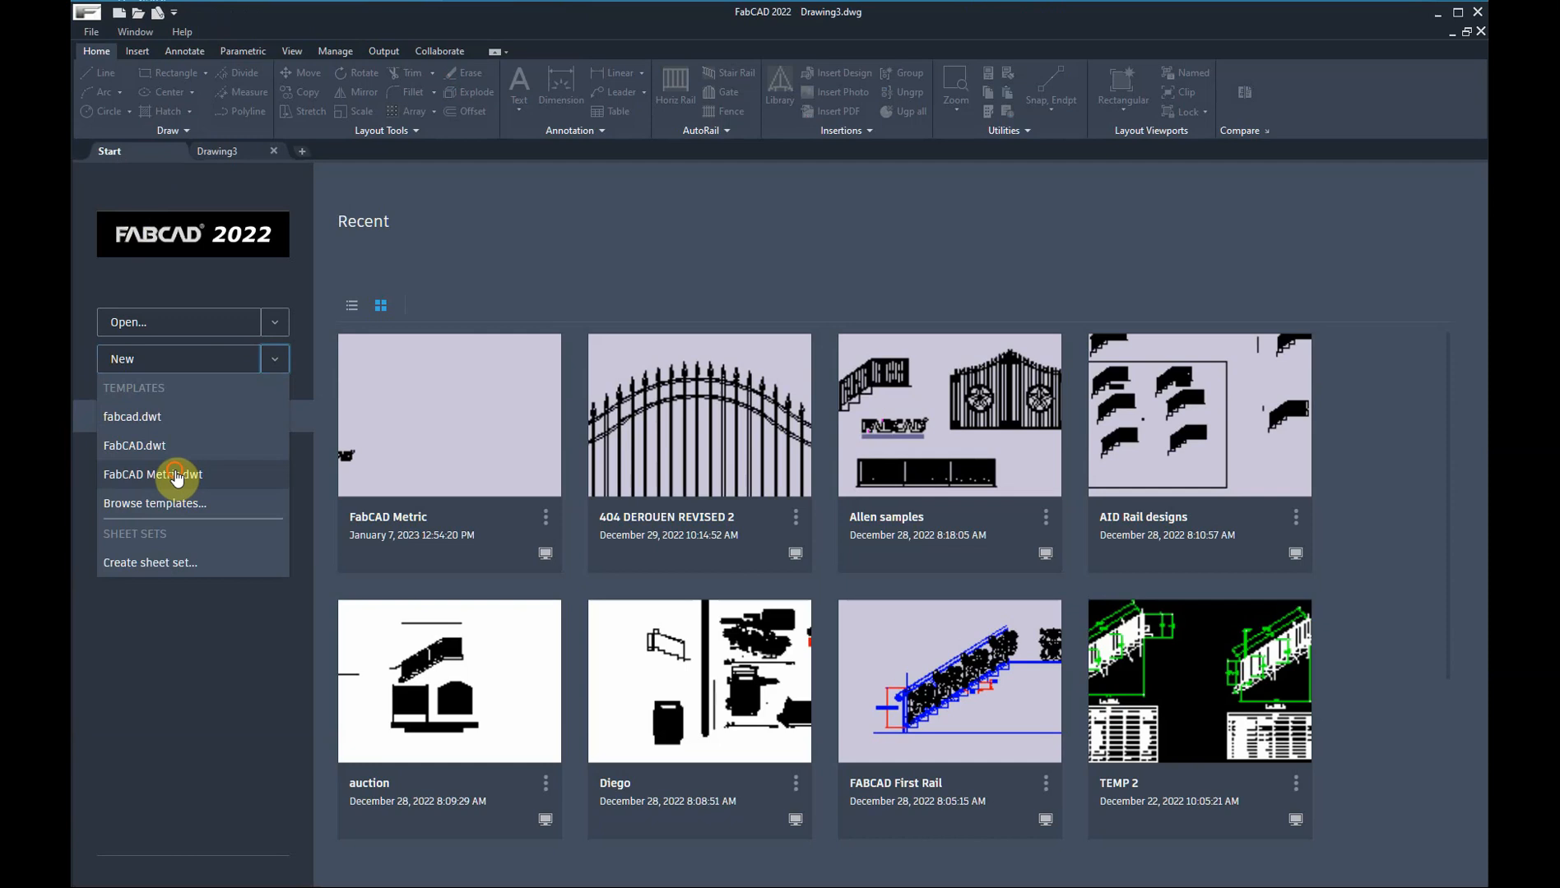
click(153, 474)
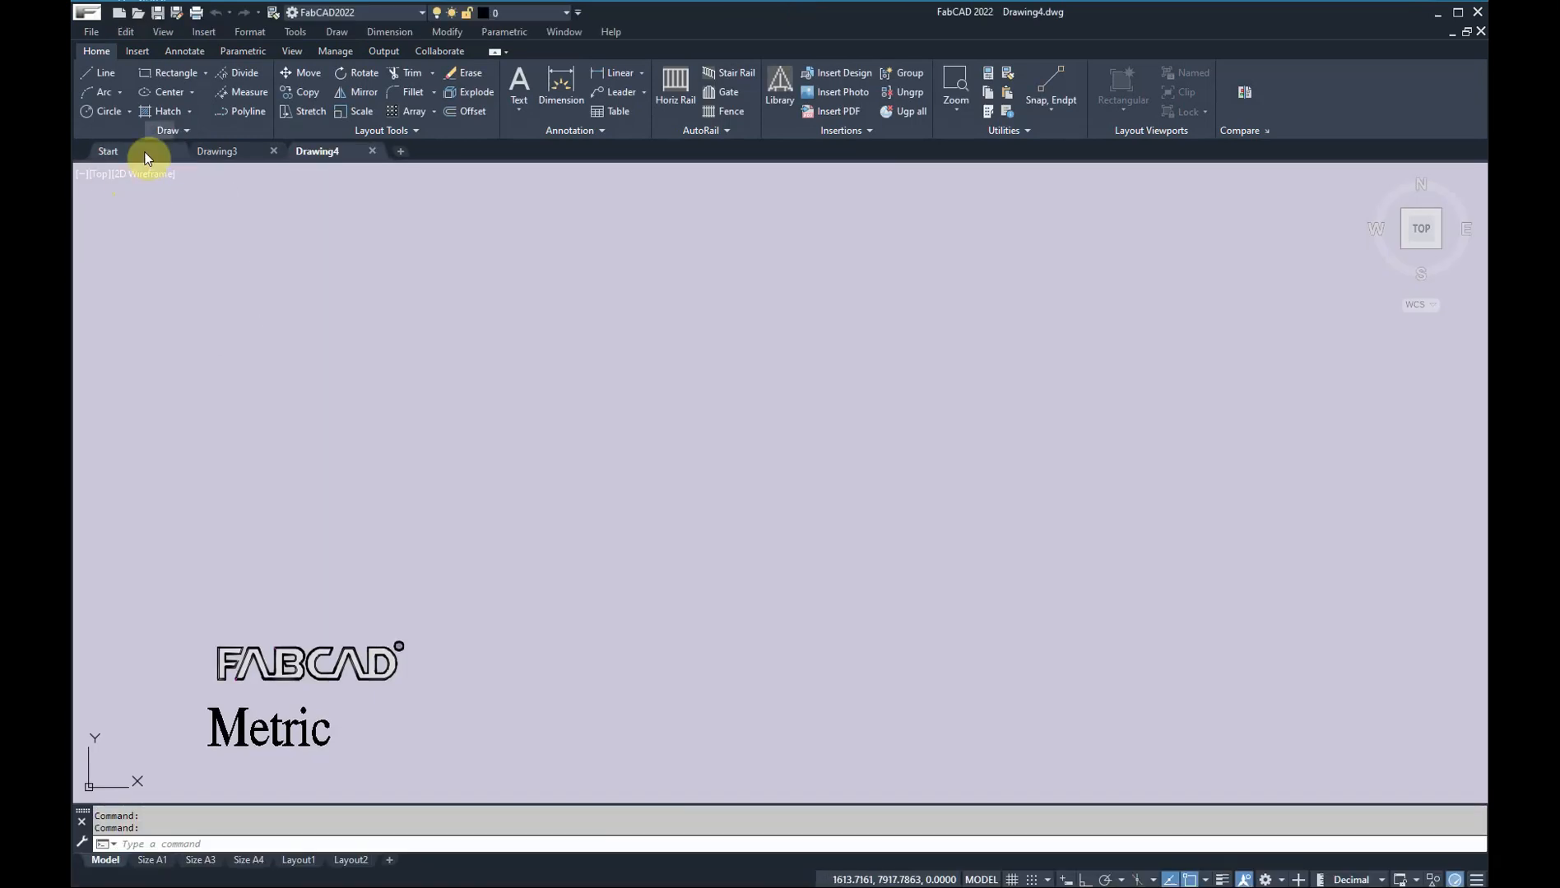
click(107, 152)
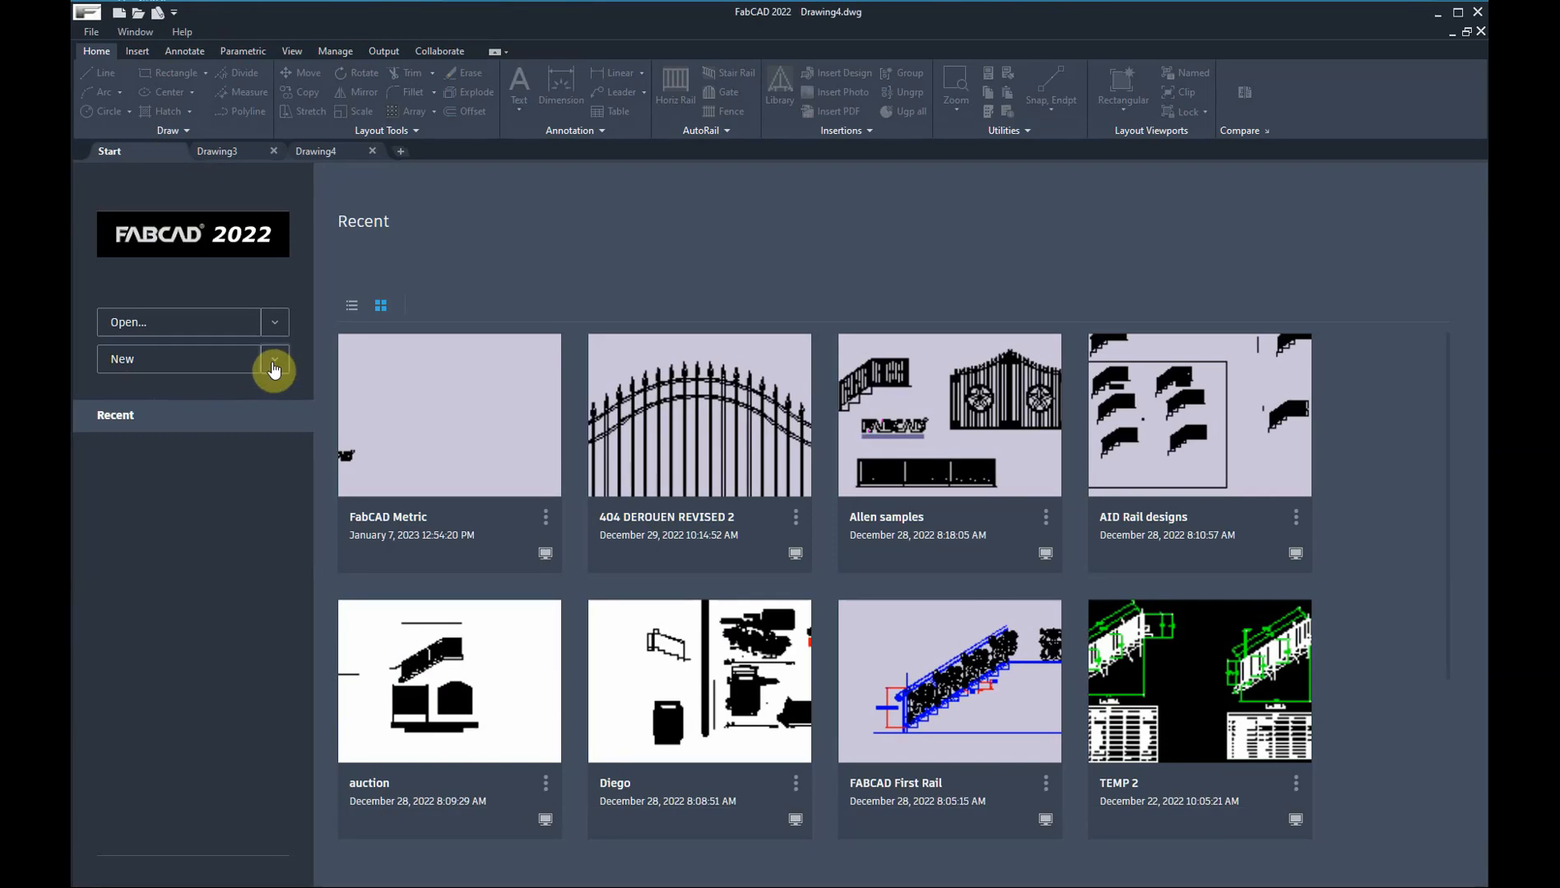
mouse_move(163, 506)
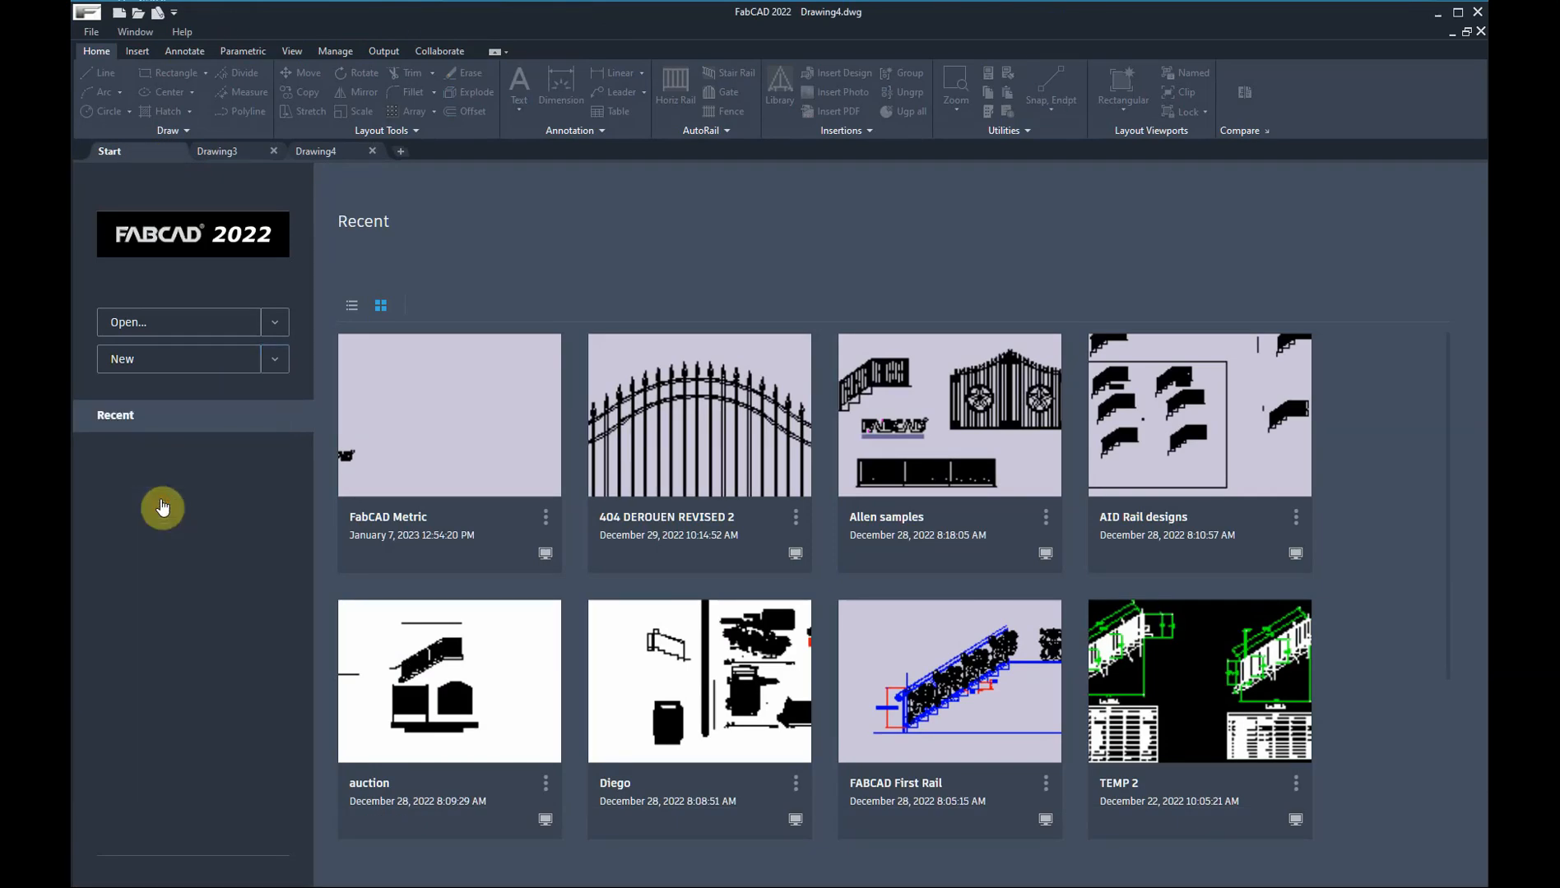
Browse templates, preview FabCAD.dwt and FabCAD Metric.dwt, and open Drawing1 from FabCAD.dwt
click(179, 359)
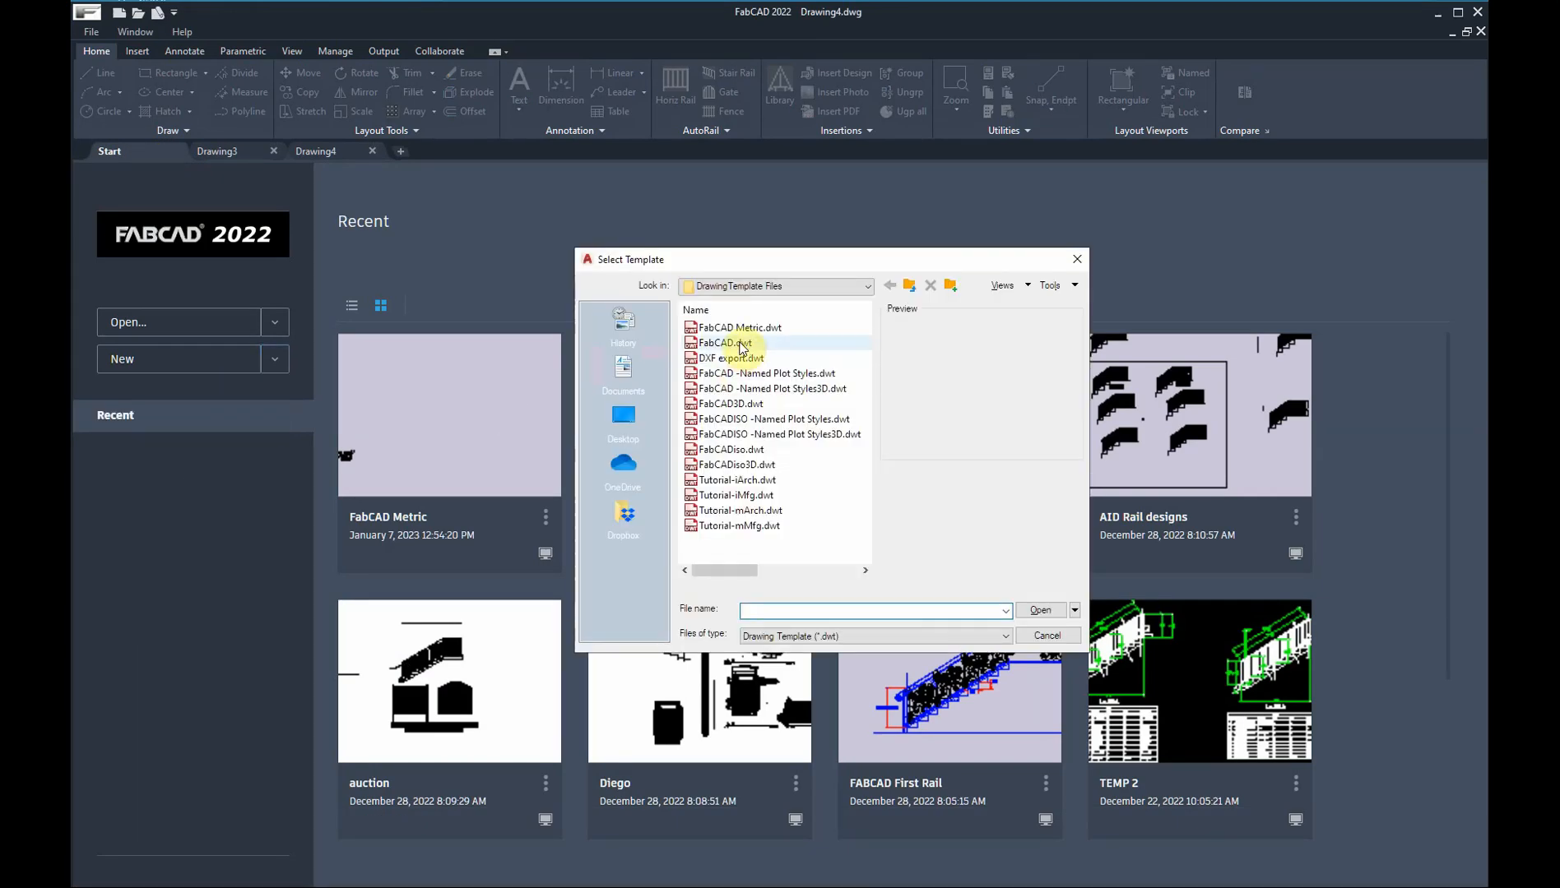
click(726, 344)
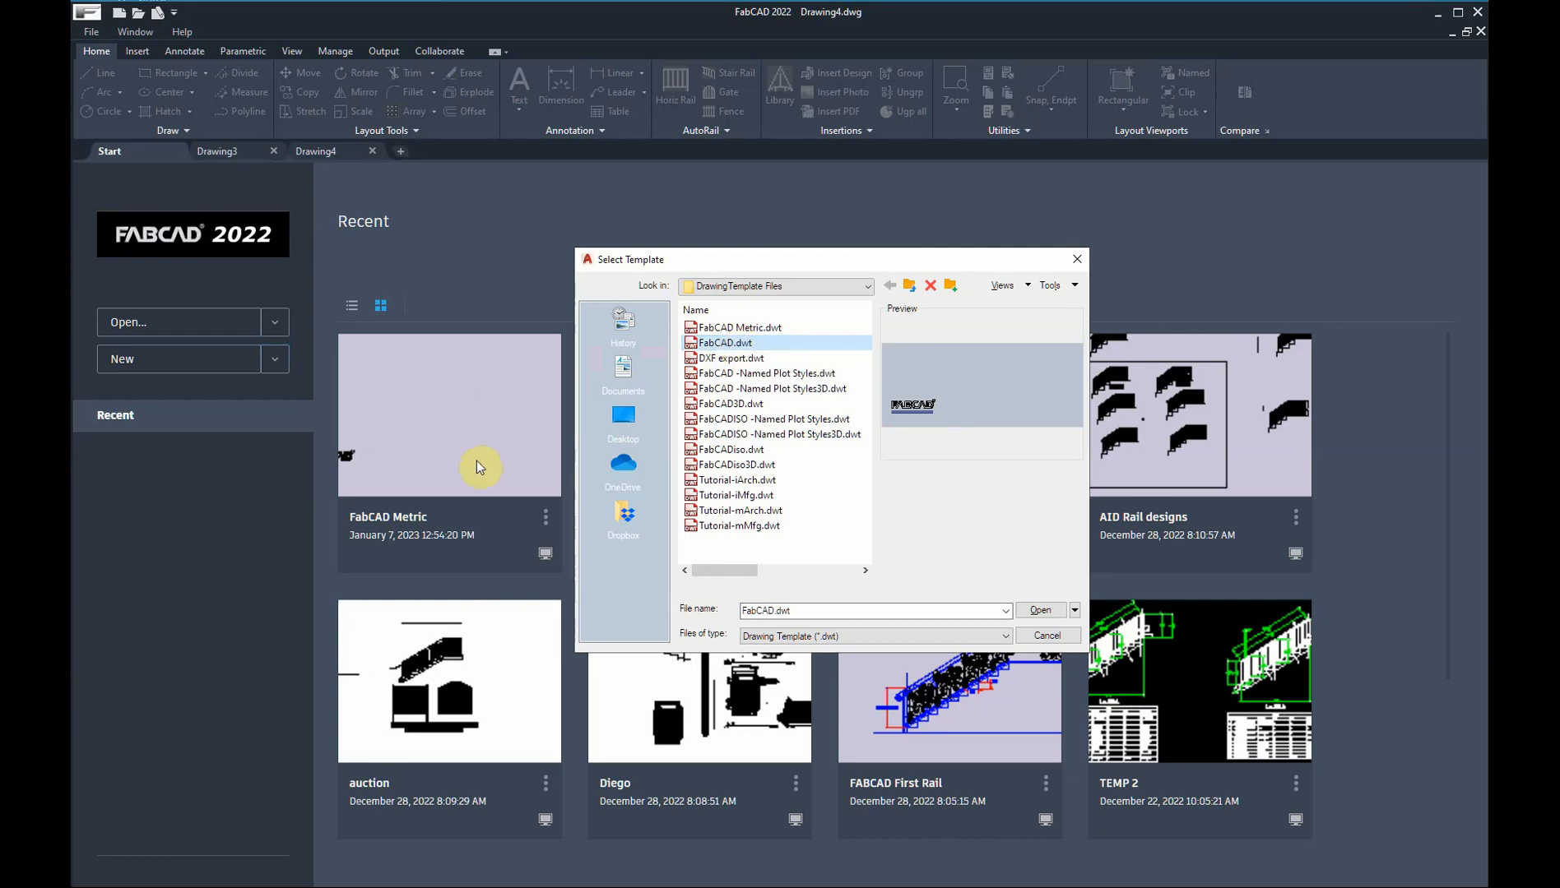
click(740, 327)
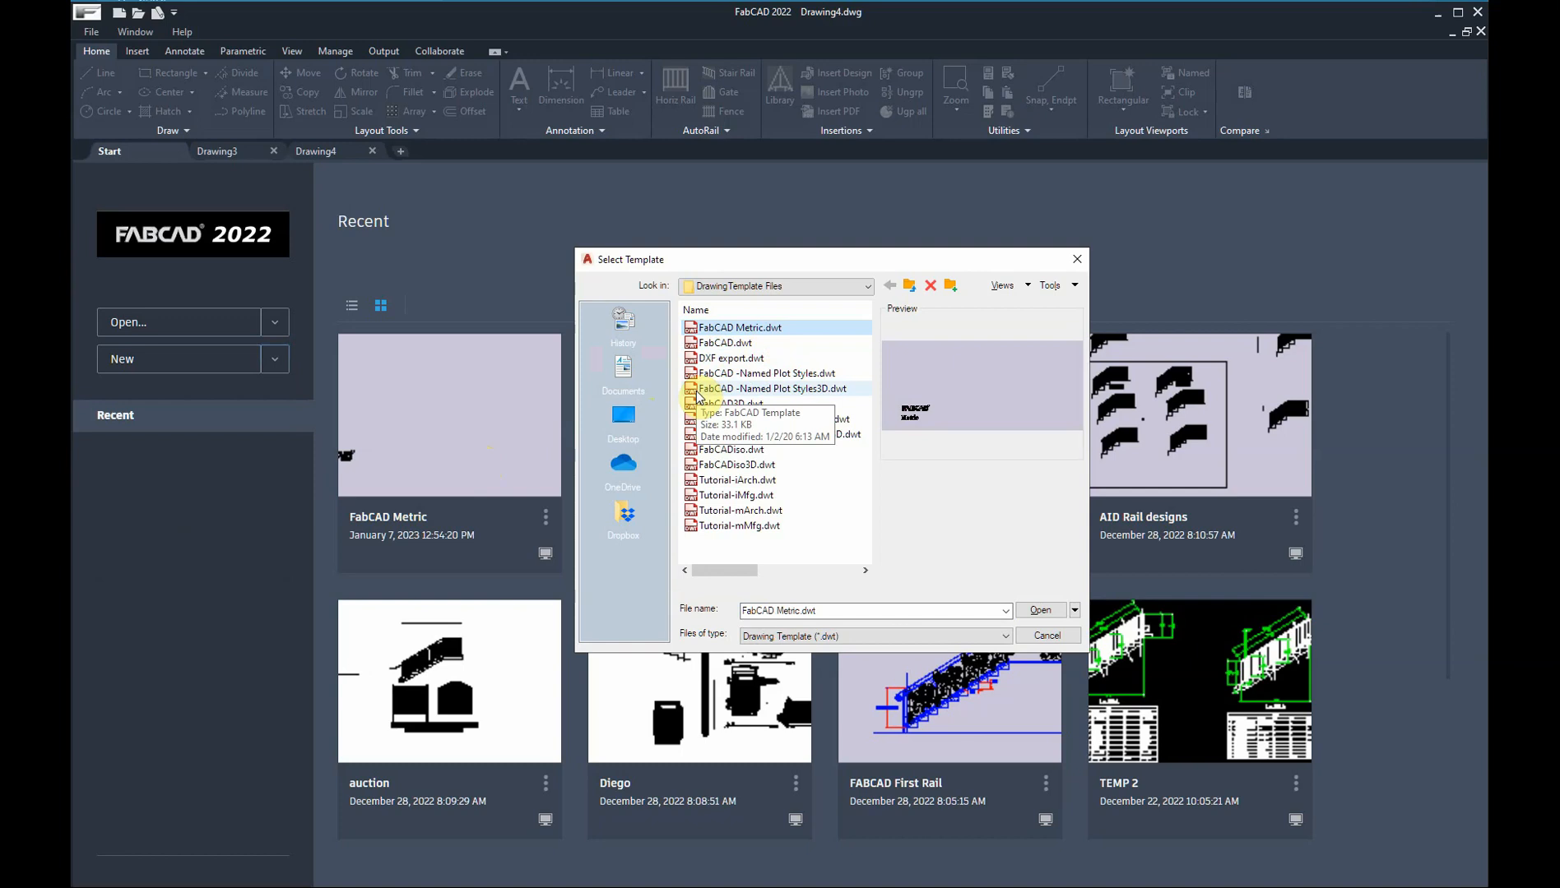
click(725, 342)
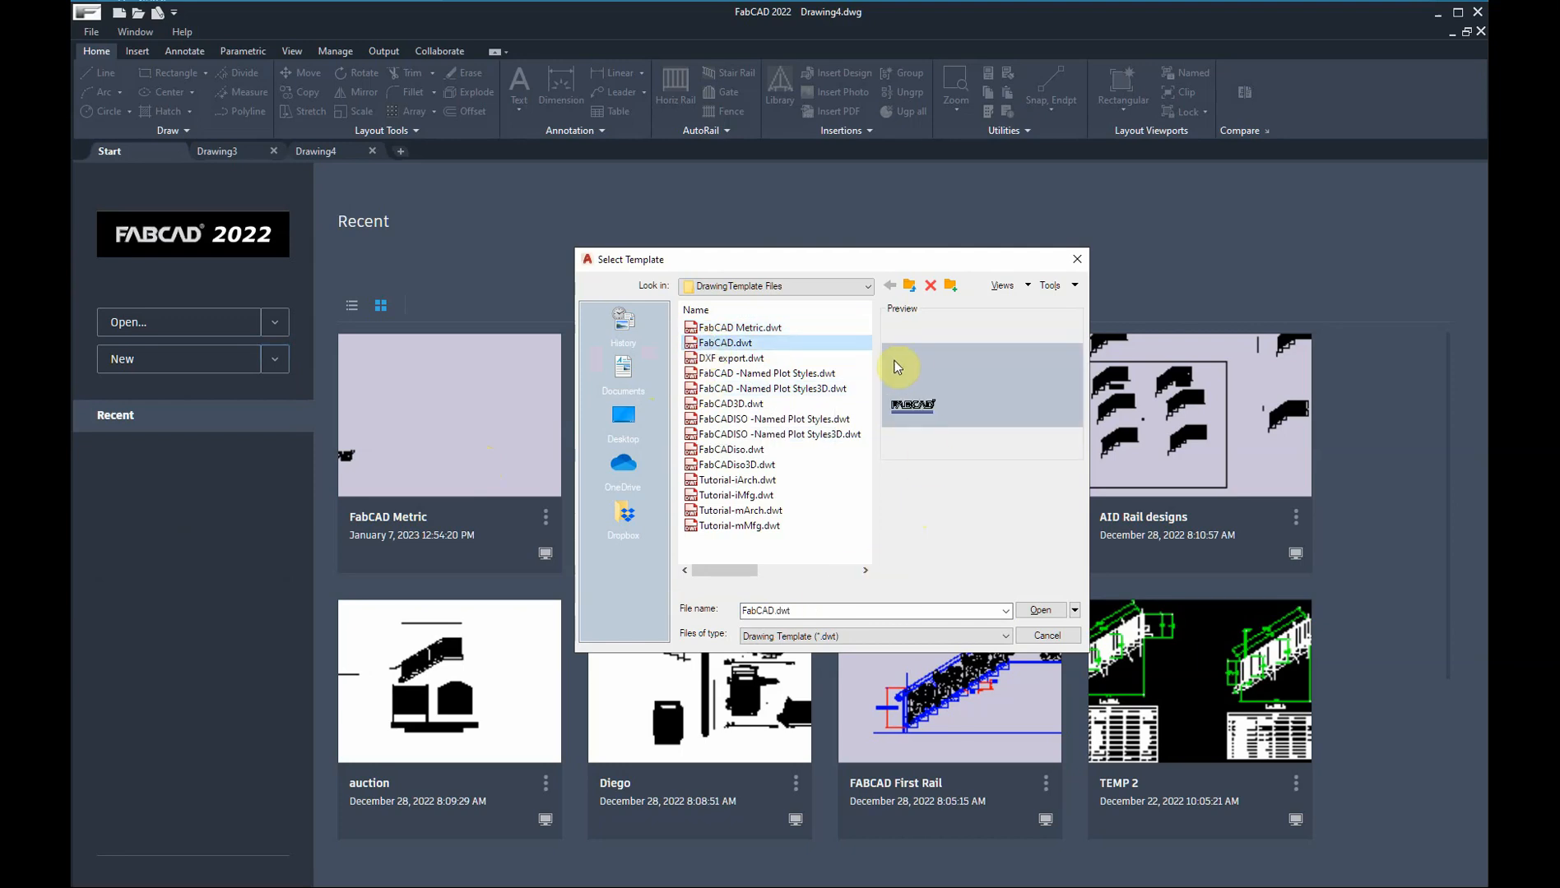
mouse_move(1009, 553)
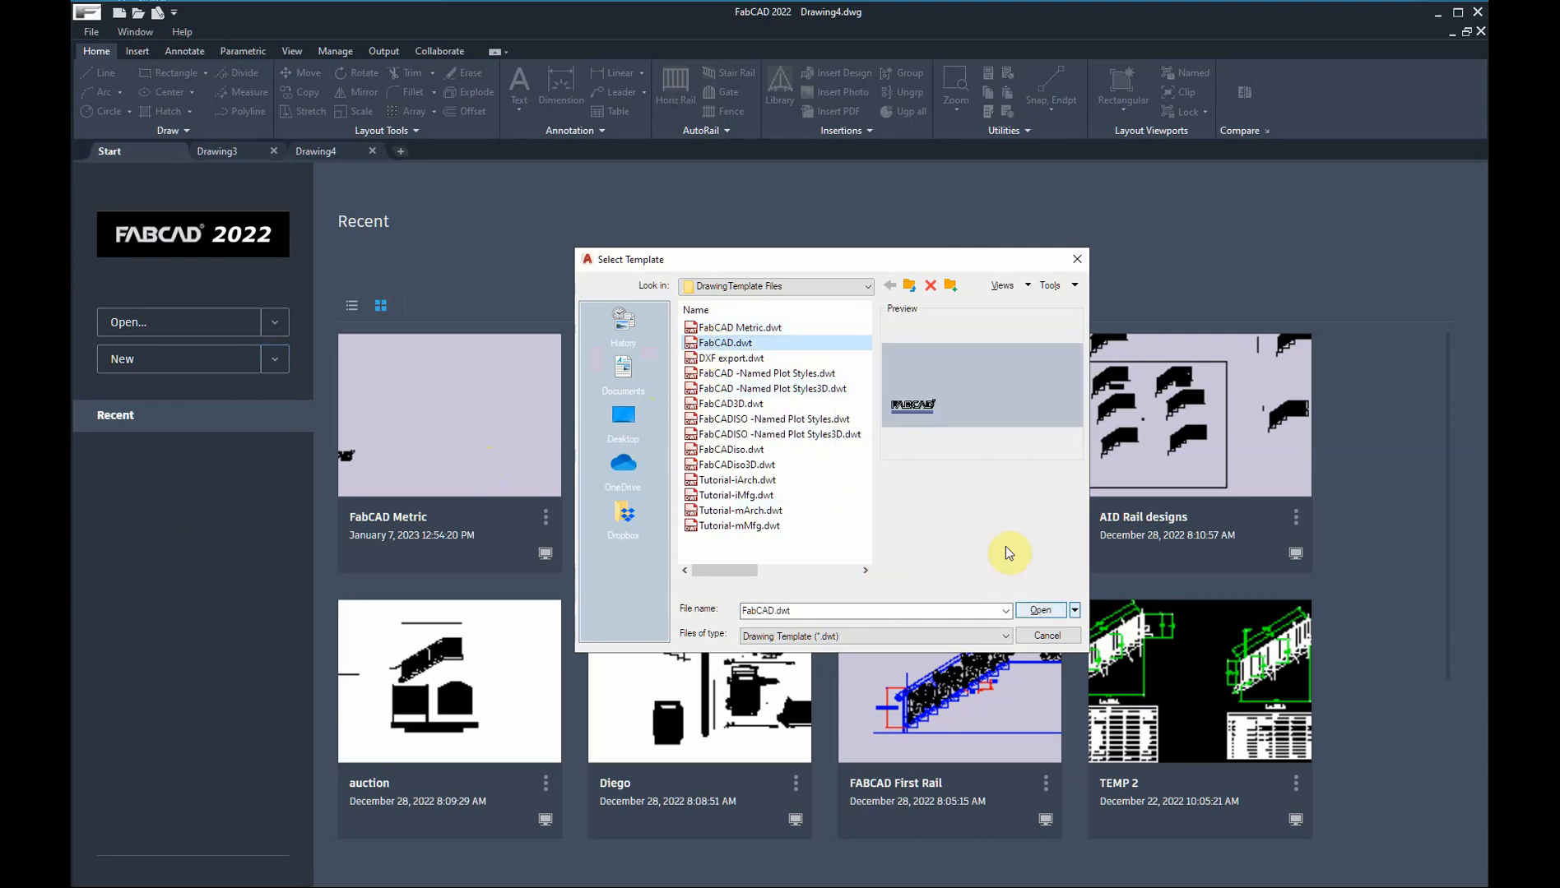
click(1038, 611)
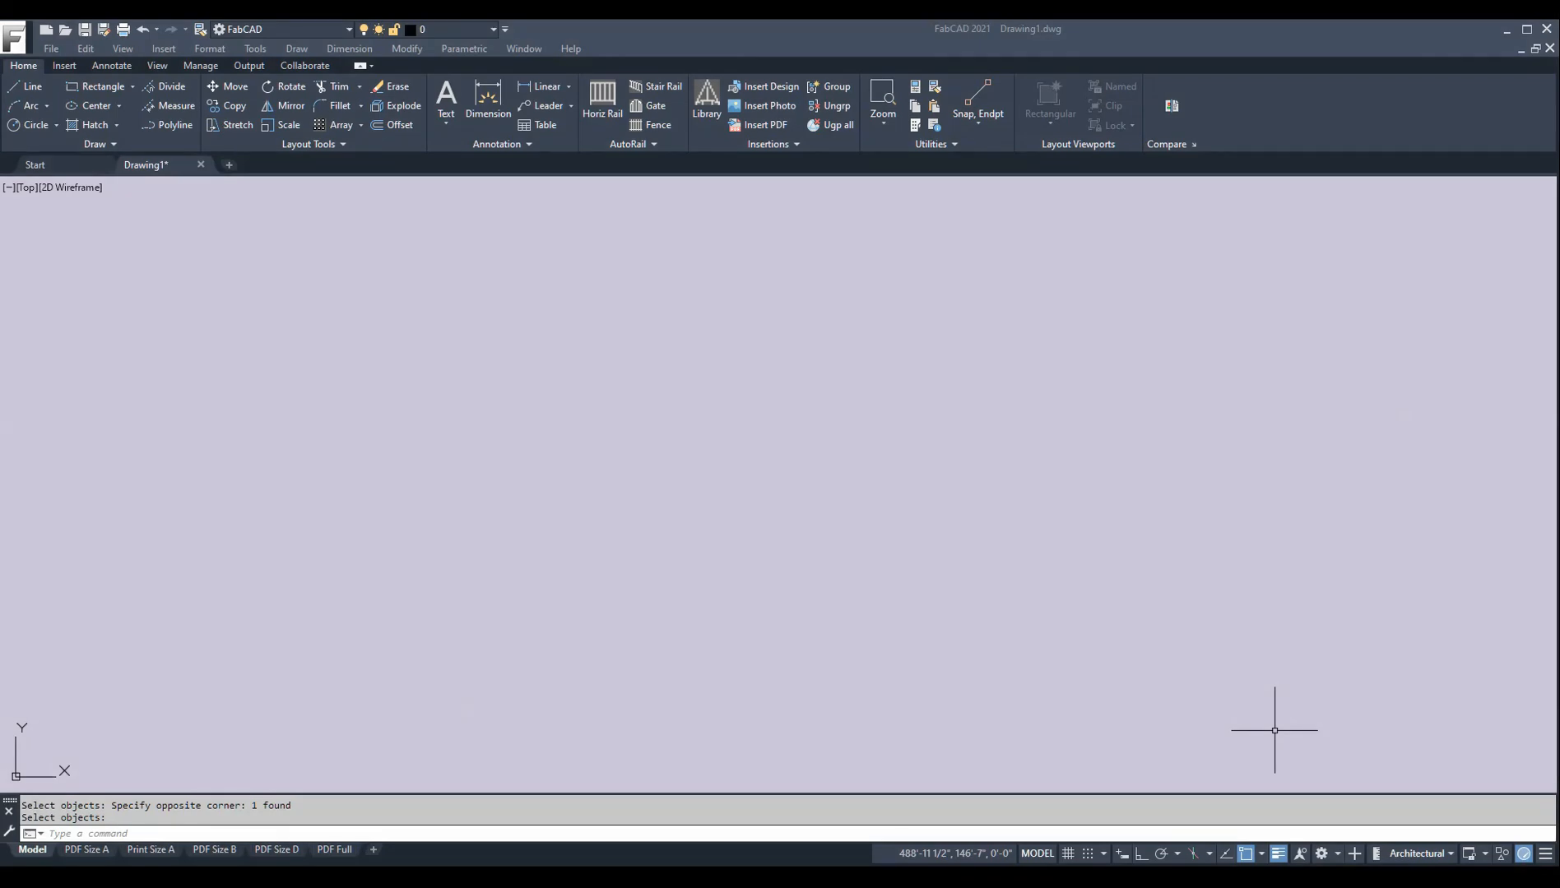
mouse_move(1240, 717)
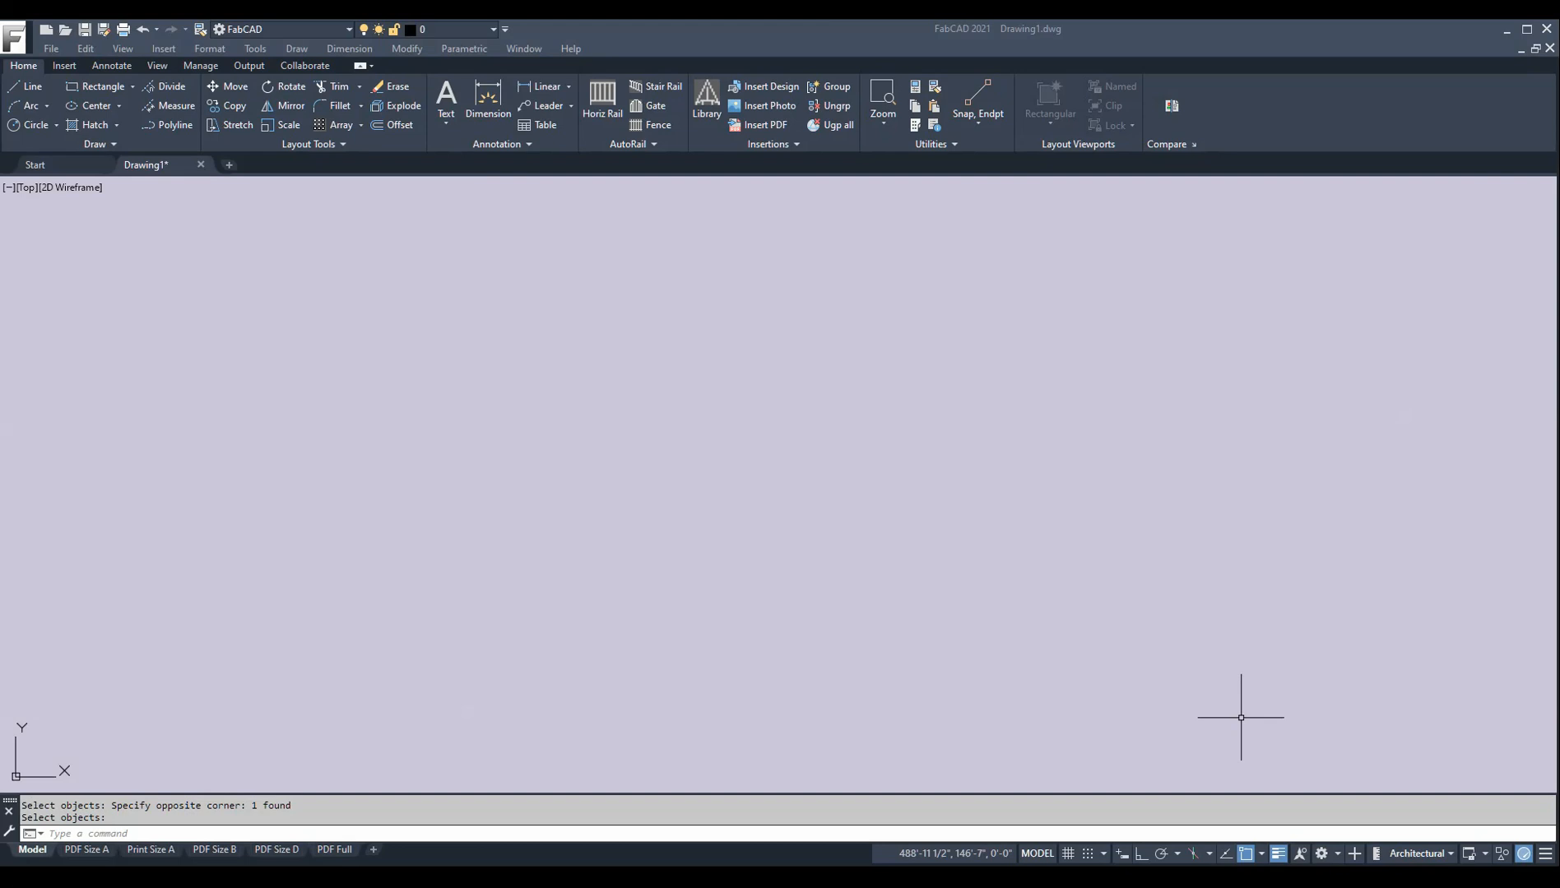
mouse_move(1328, 715)
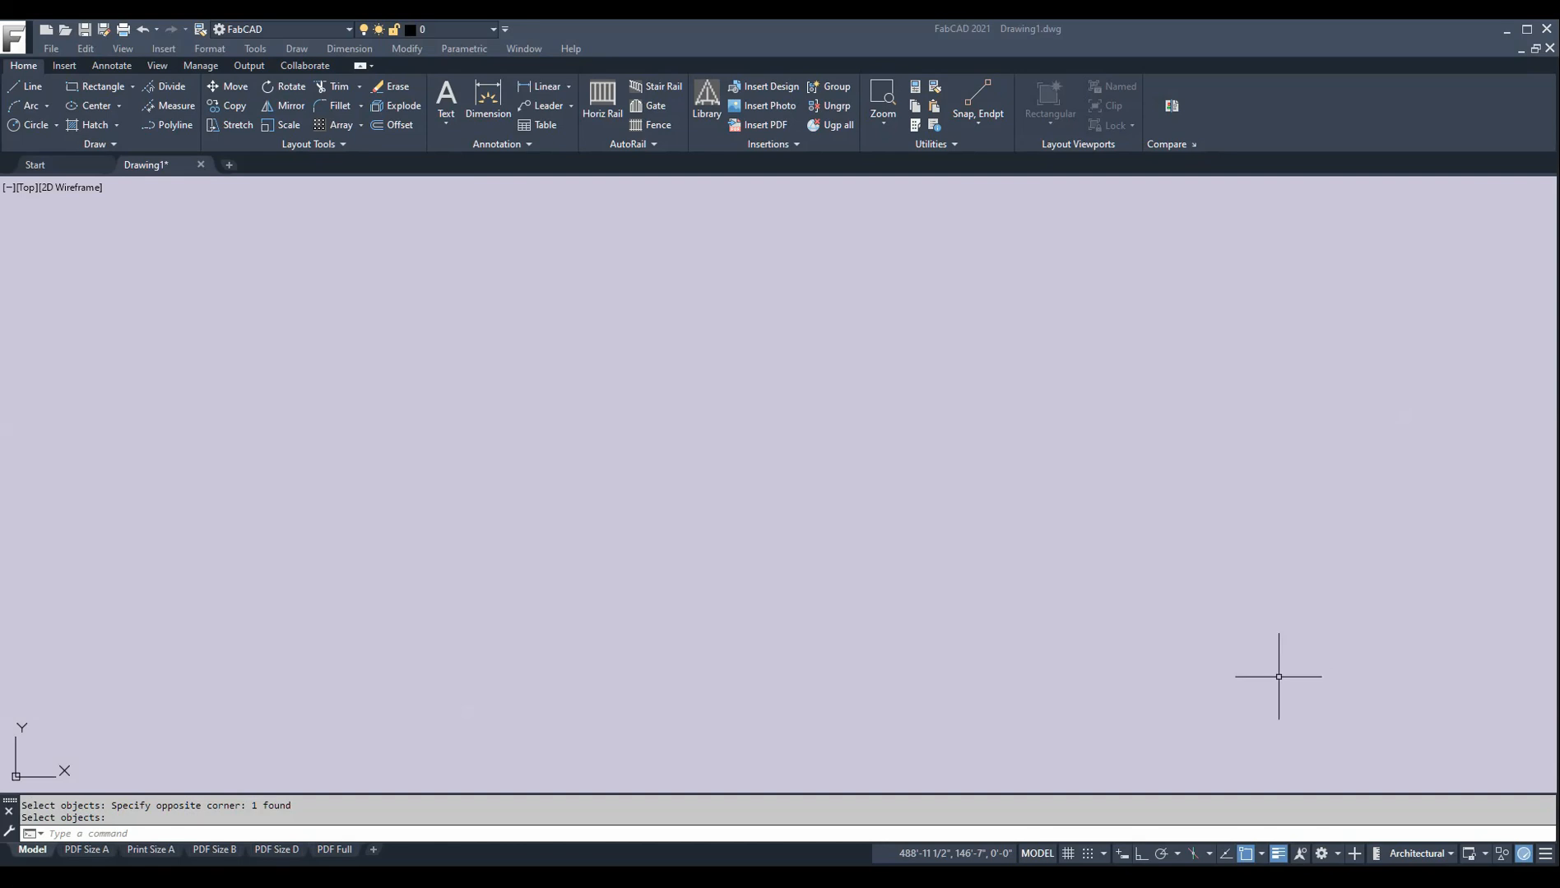
mouse_move(1336, 100)
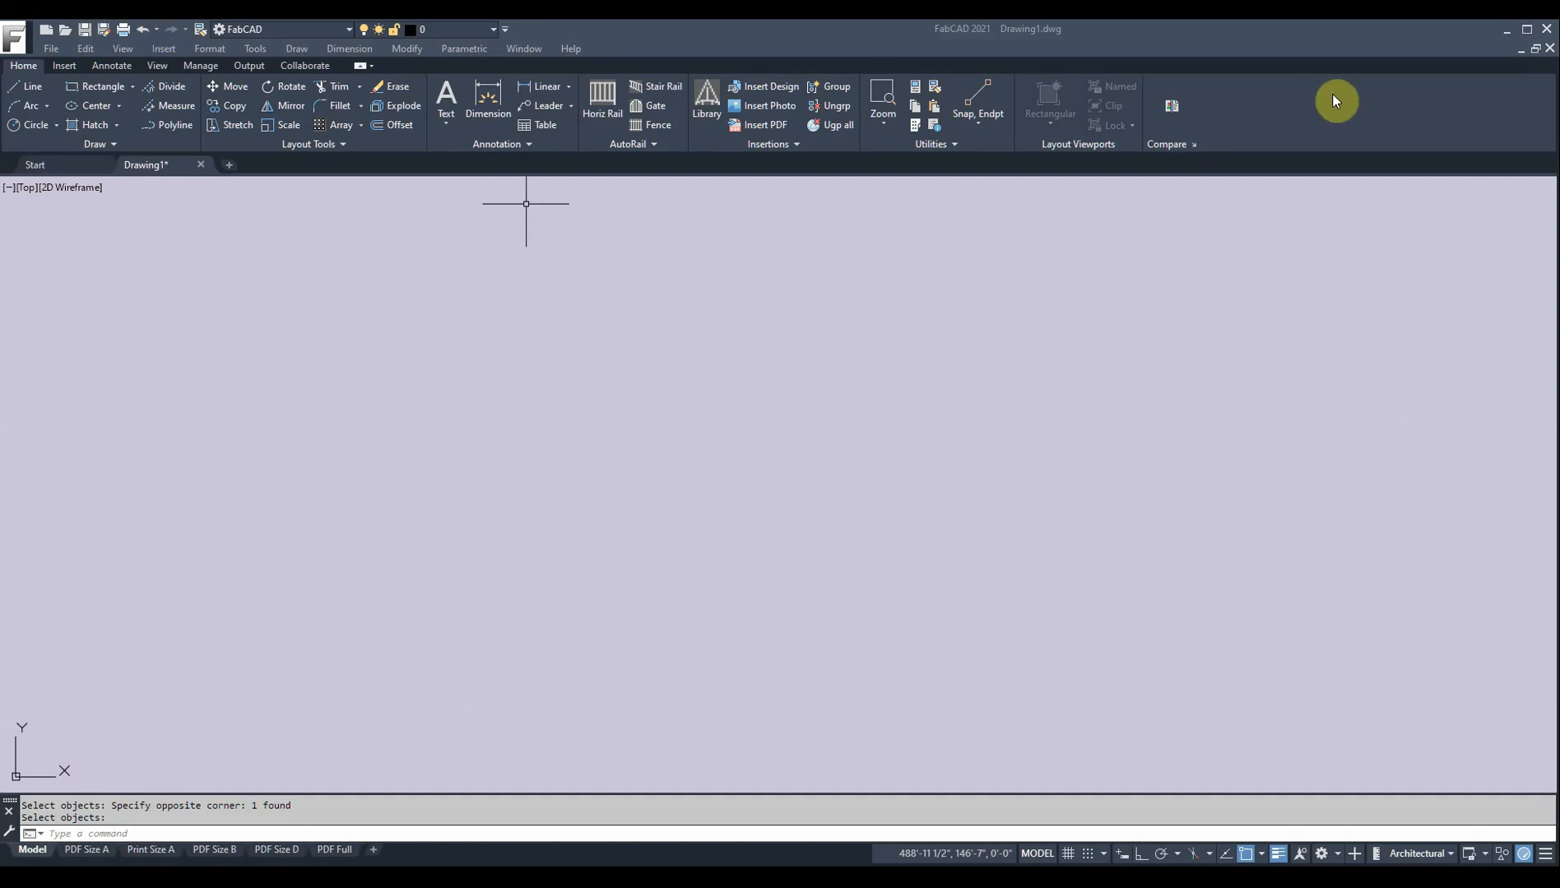
mouse_move(1090, 147)
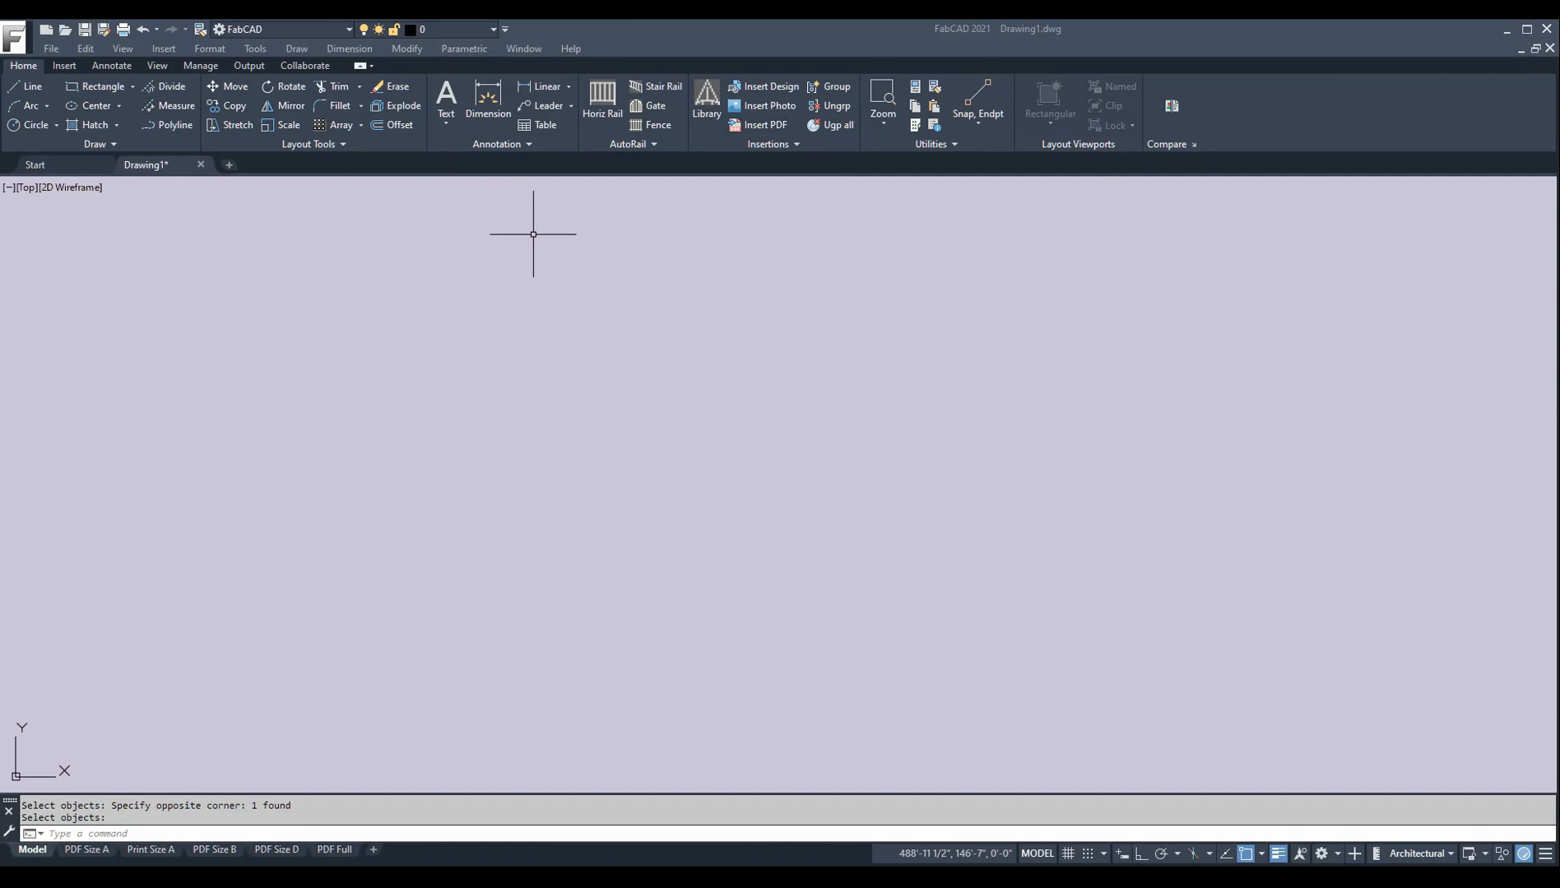
mouse_move(179, 364)
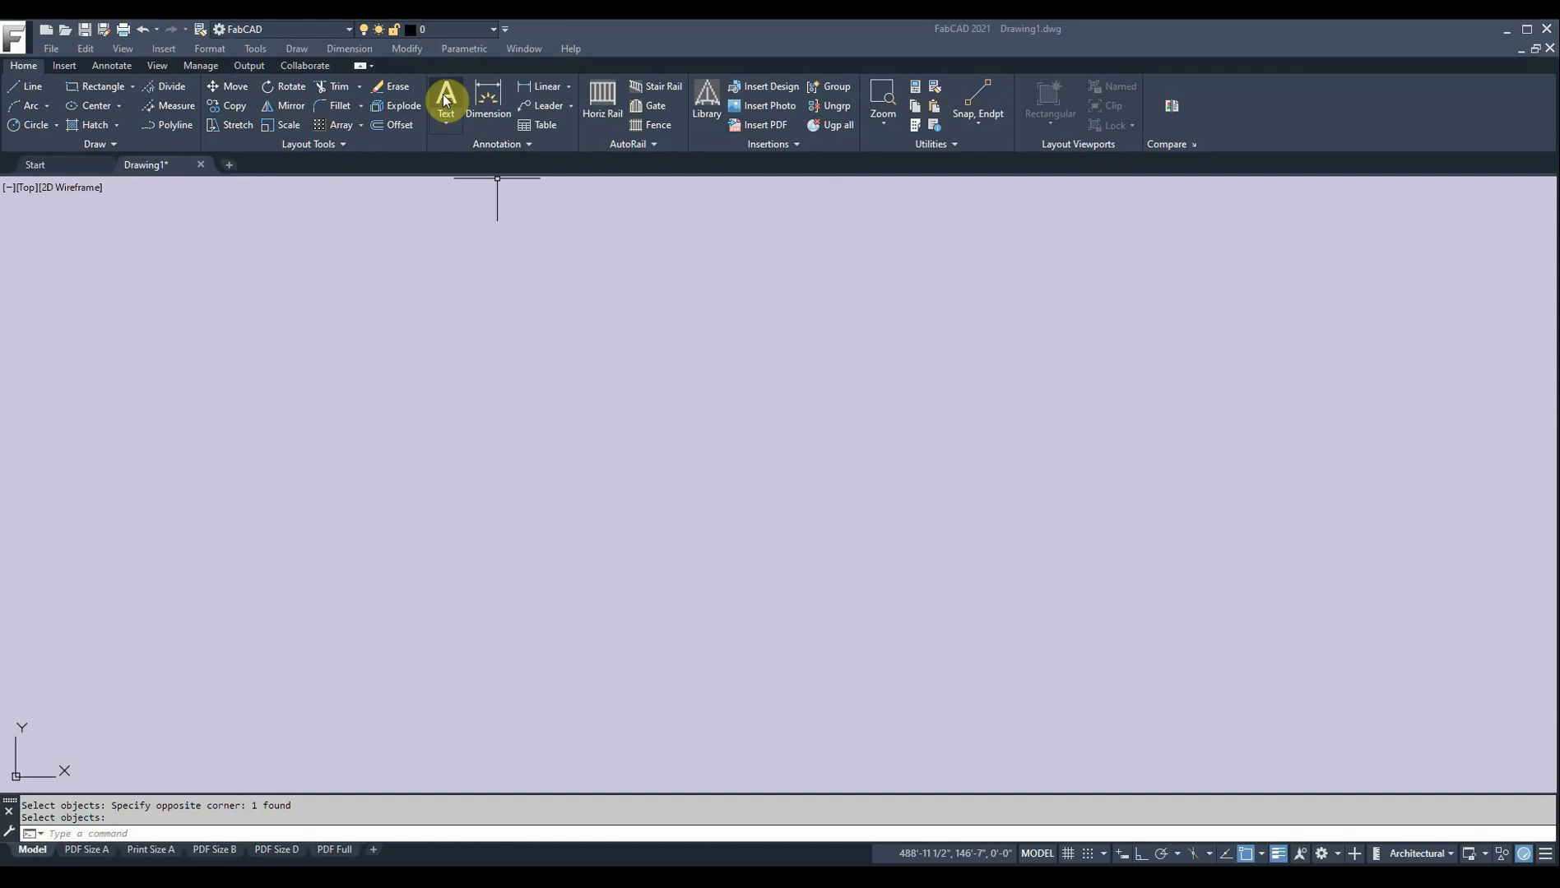
click(446, 98)
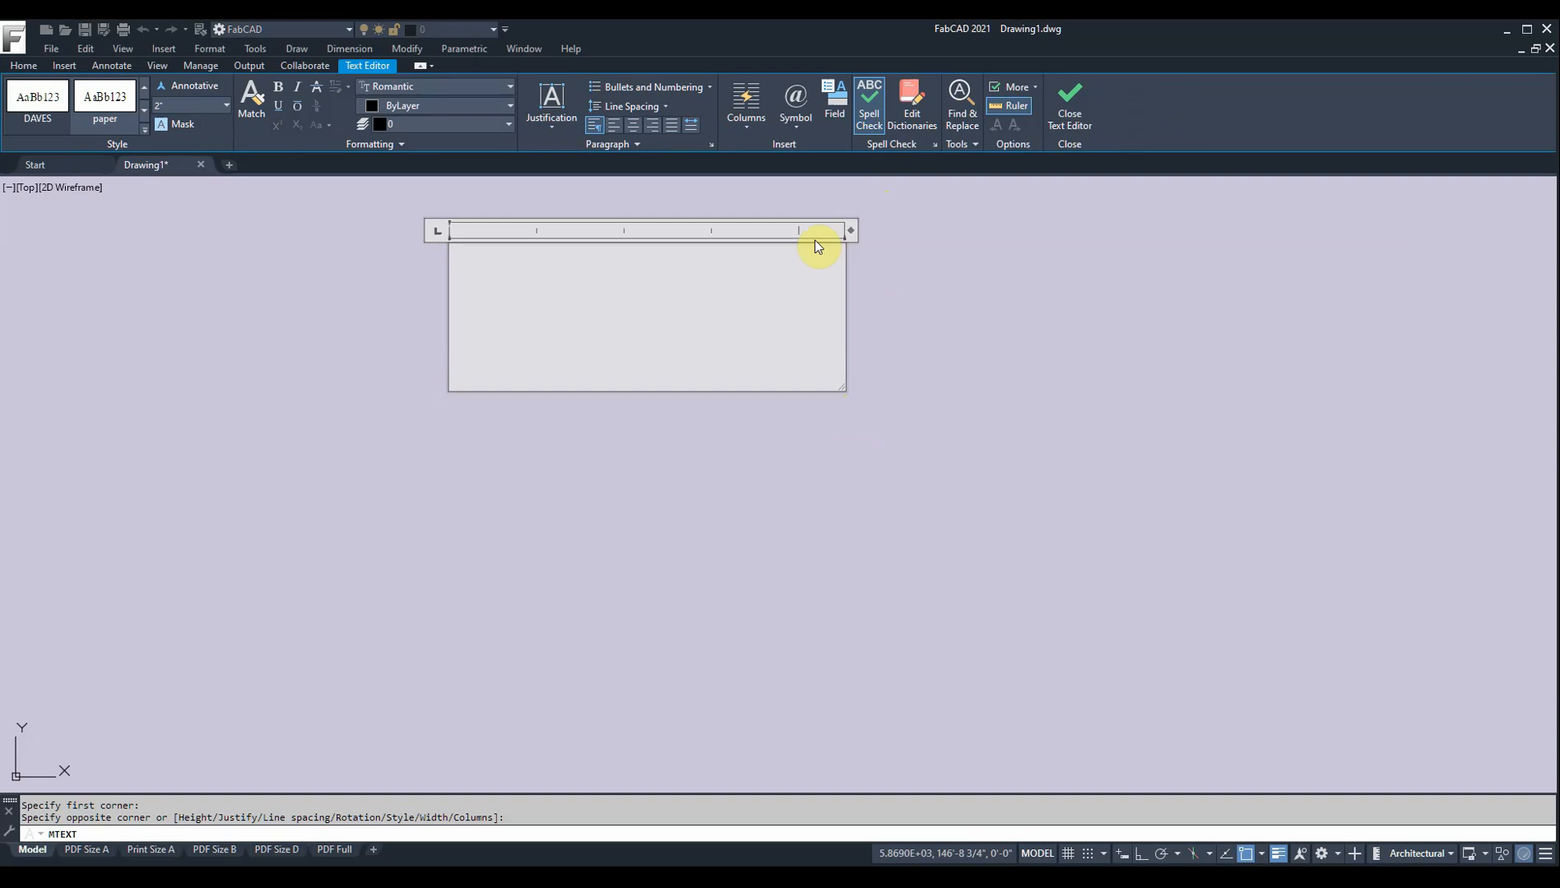
click(1067, 103)
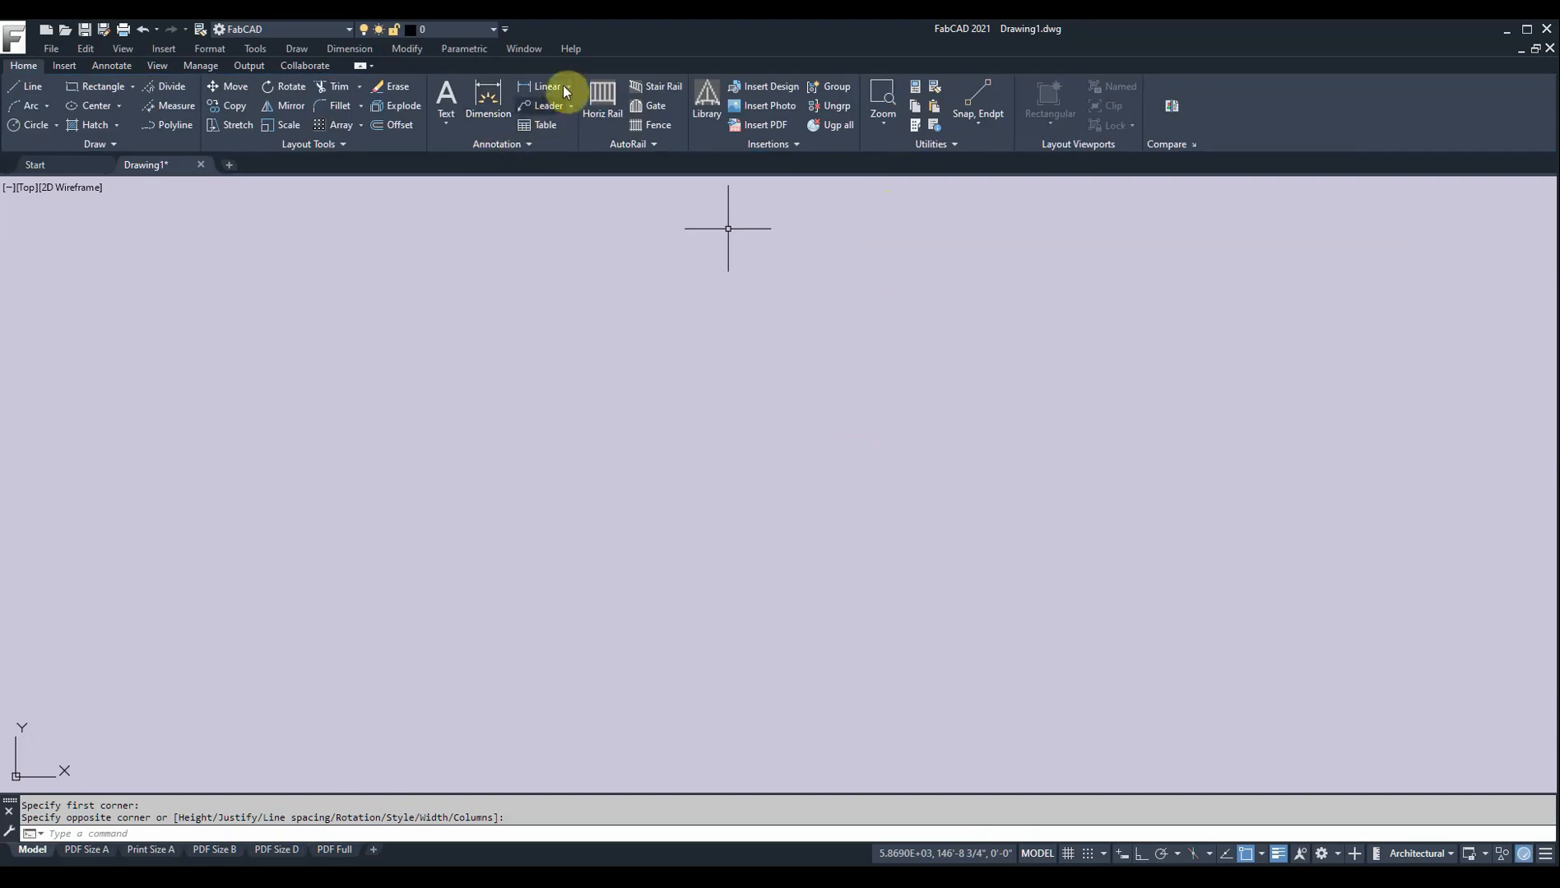
Add a linear dimension on the top edge, an aligned one on the bar, and a 53.5° angle
click(568, 87)
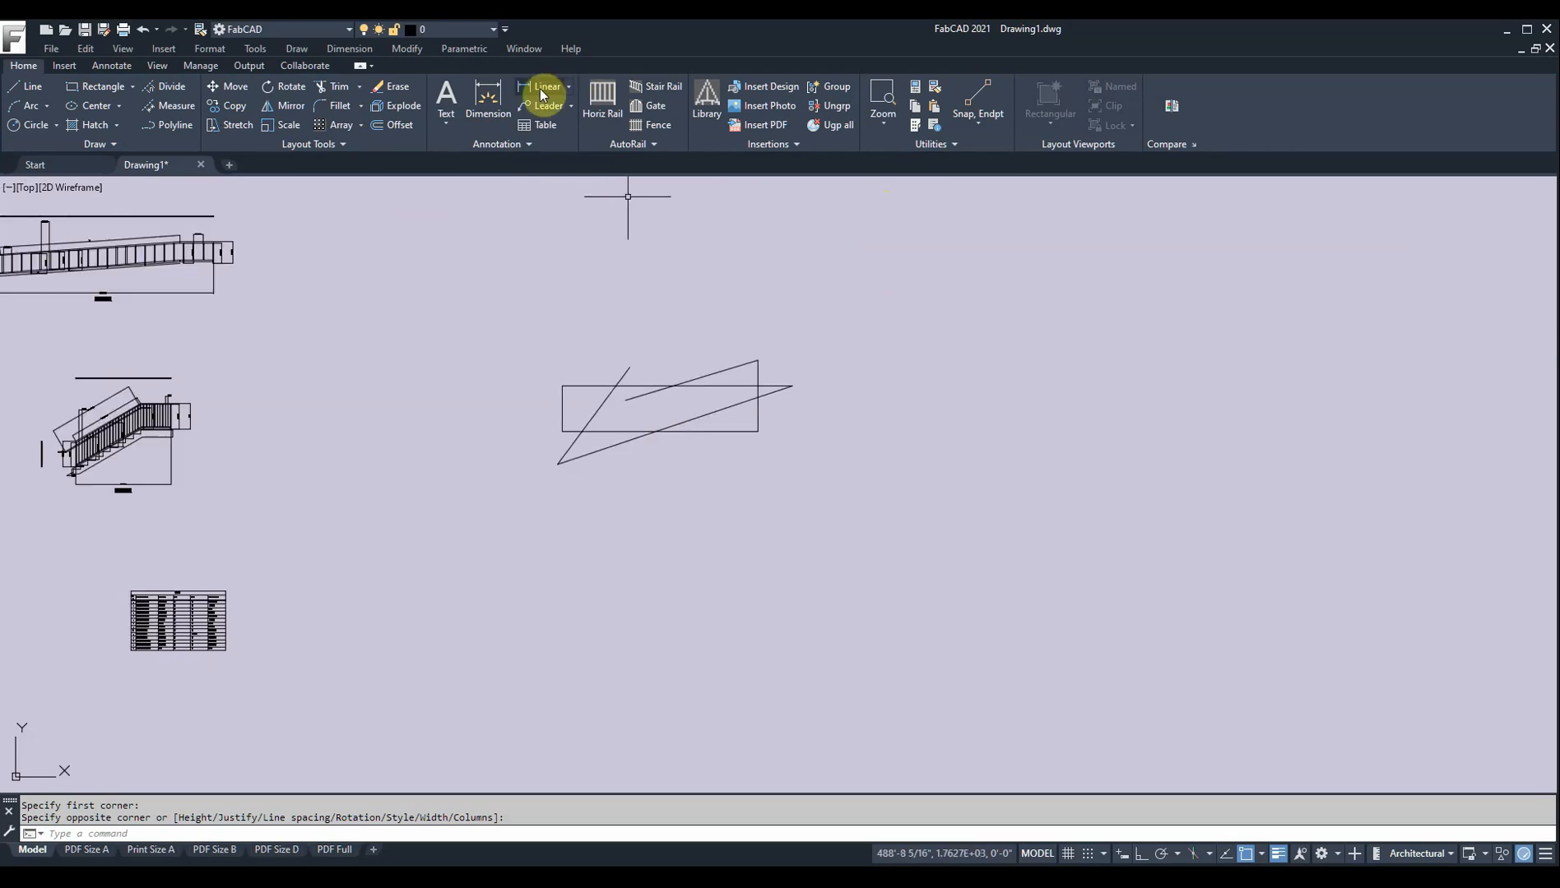
click(543, 89)
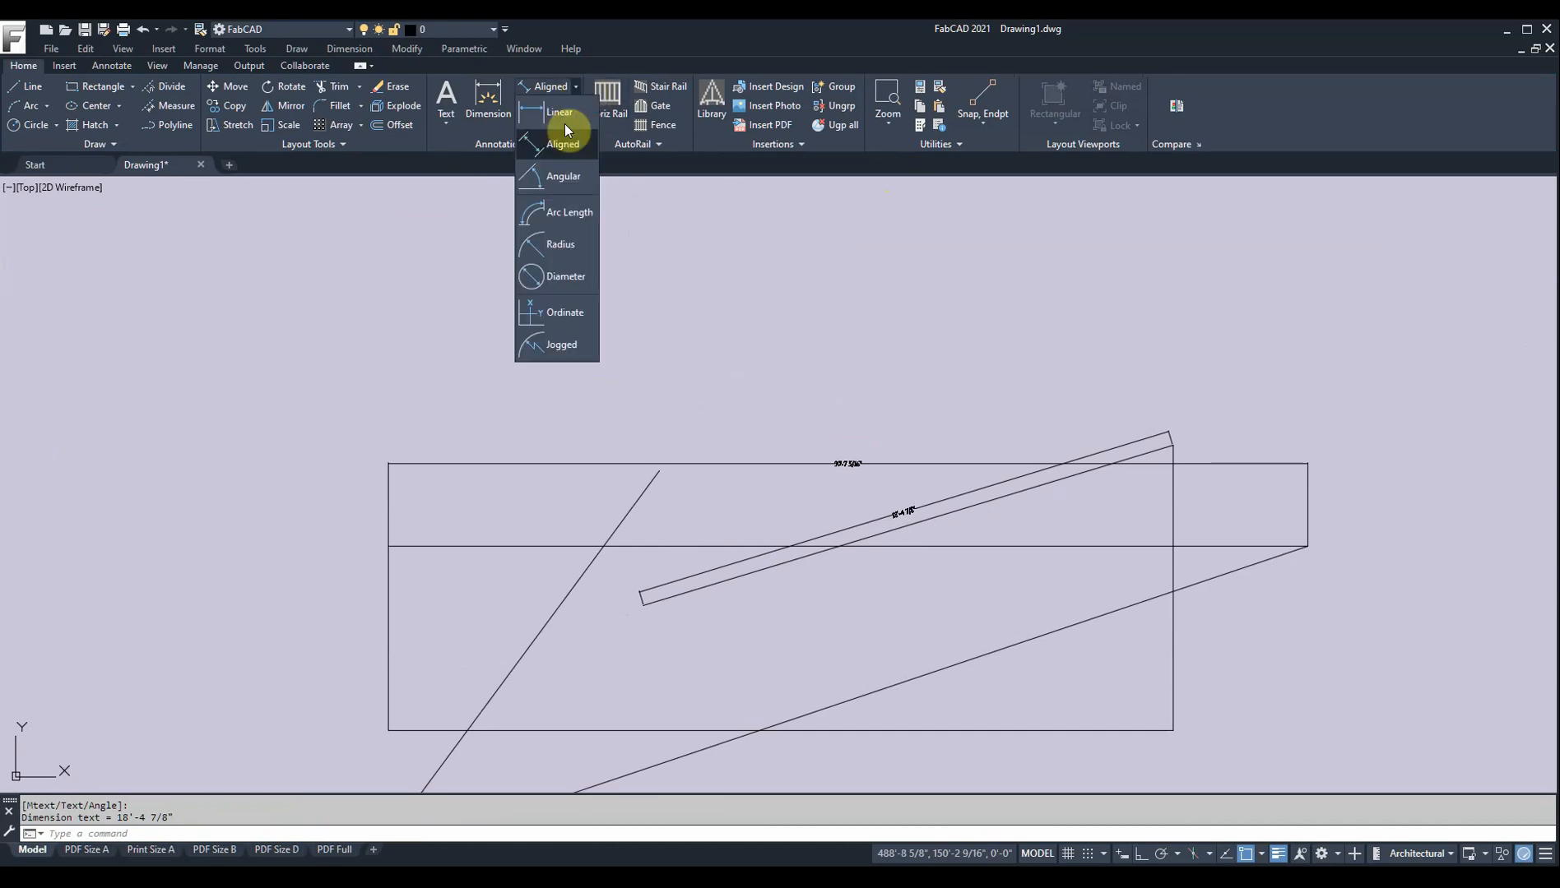
click(563, 176)
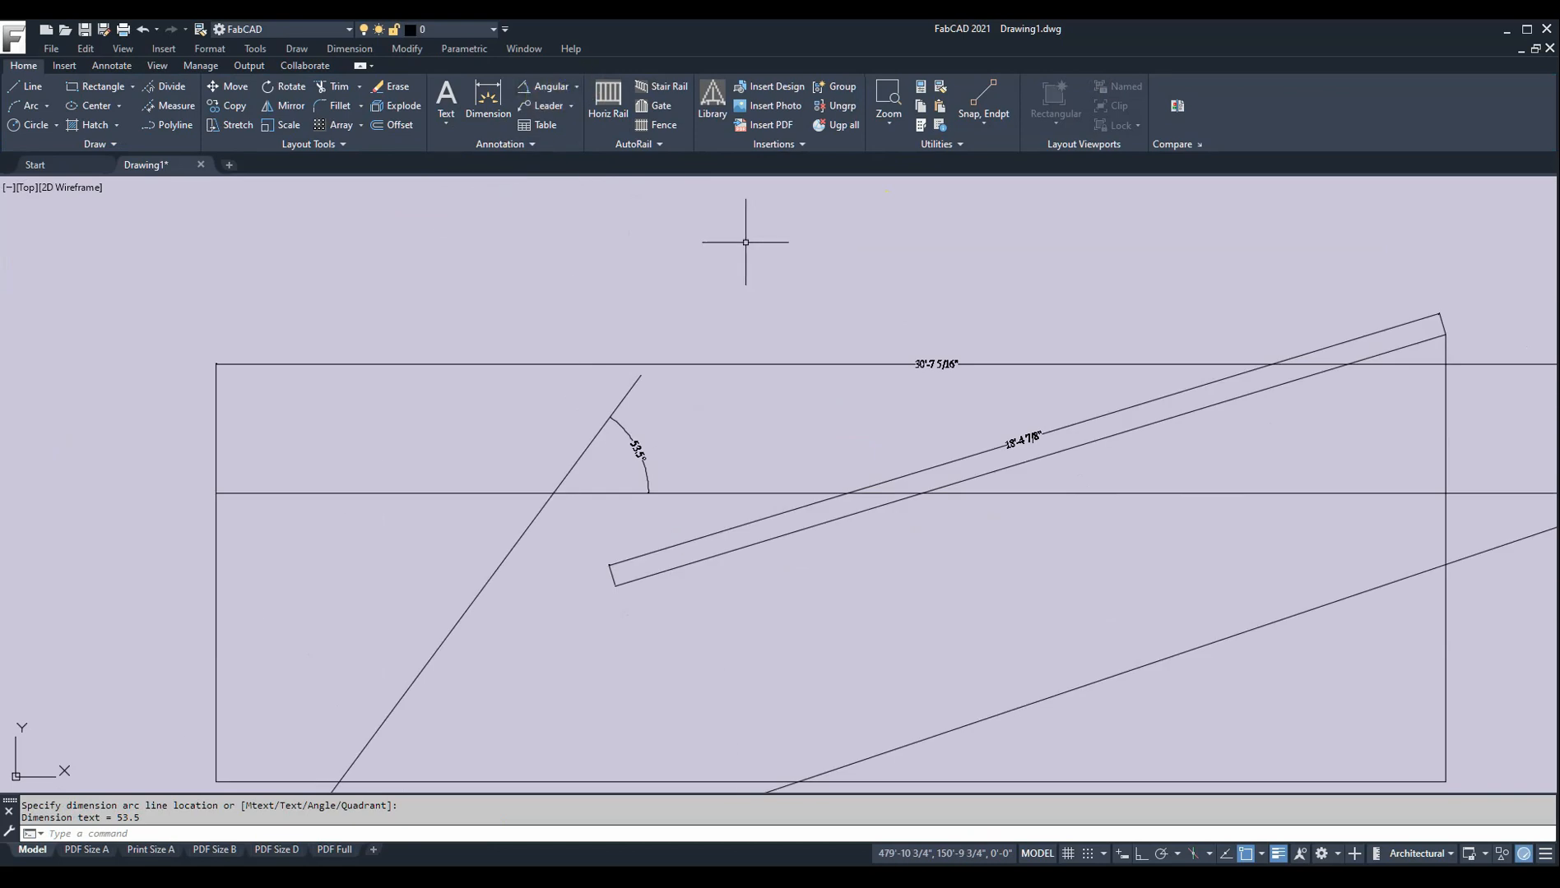
mouse_move(675, 183)
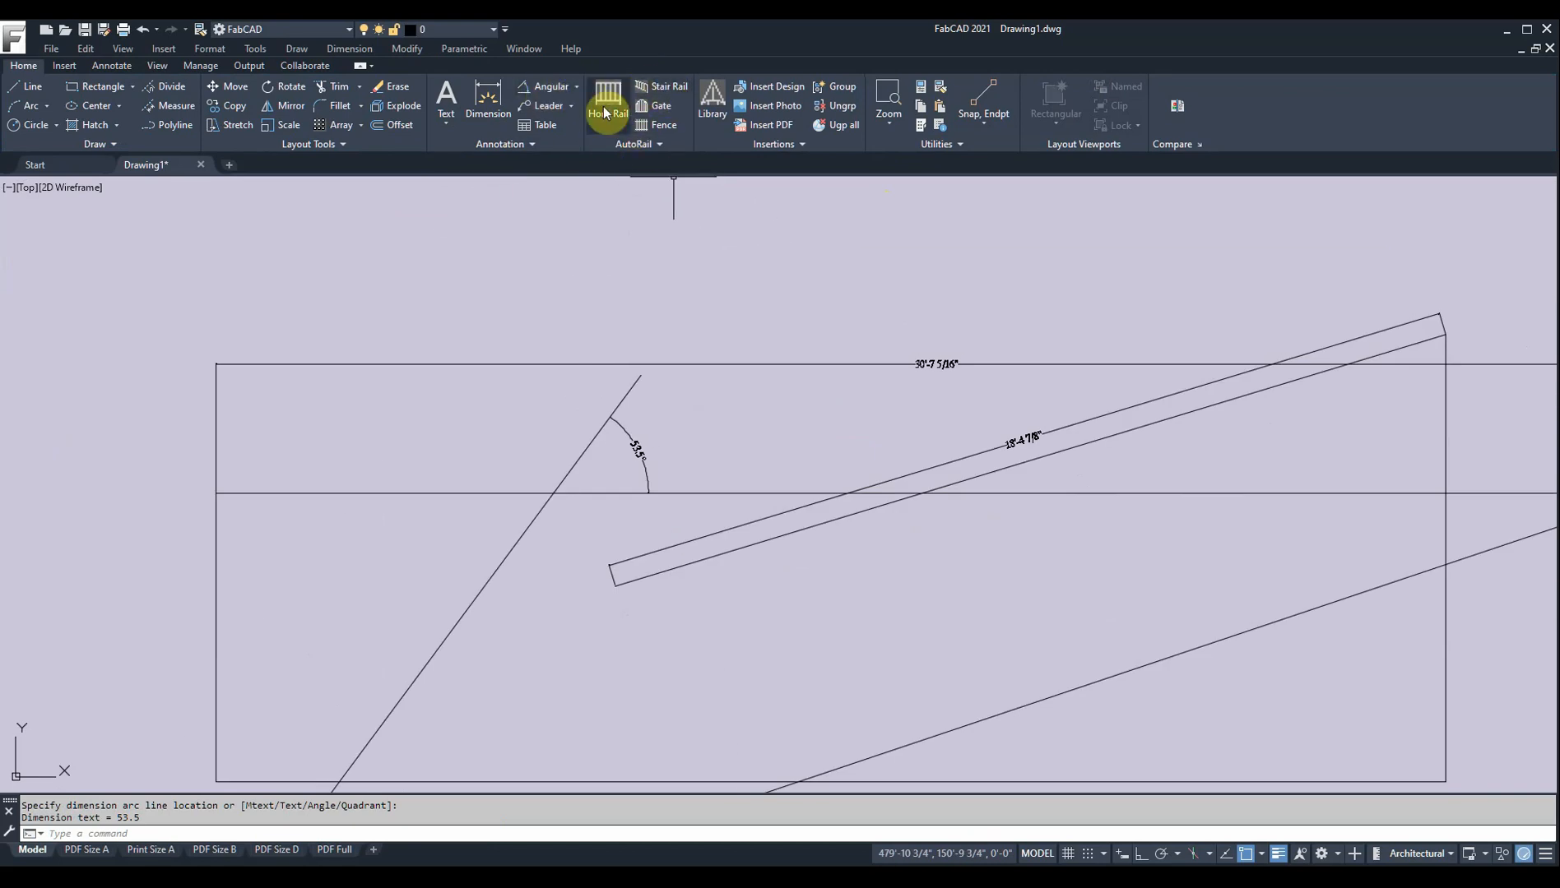
mouse_move(710, 99)
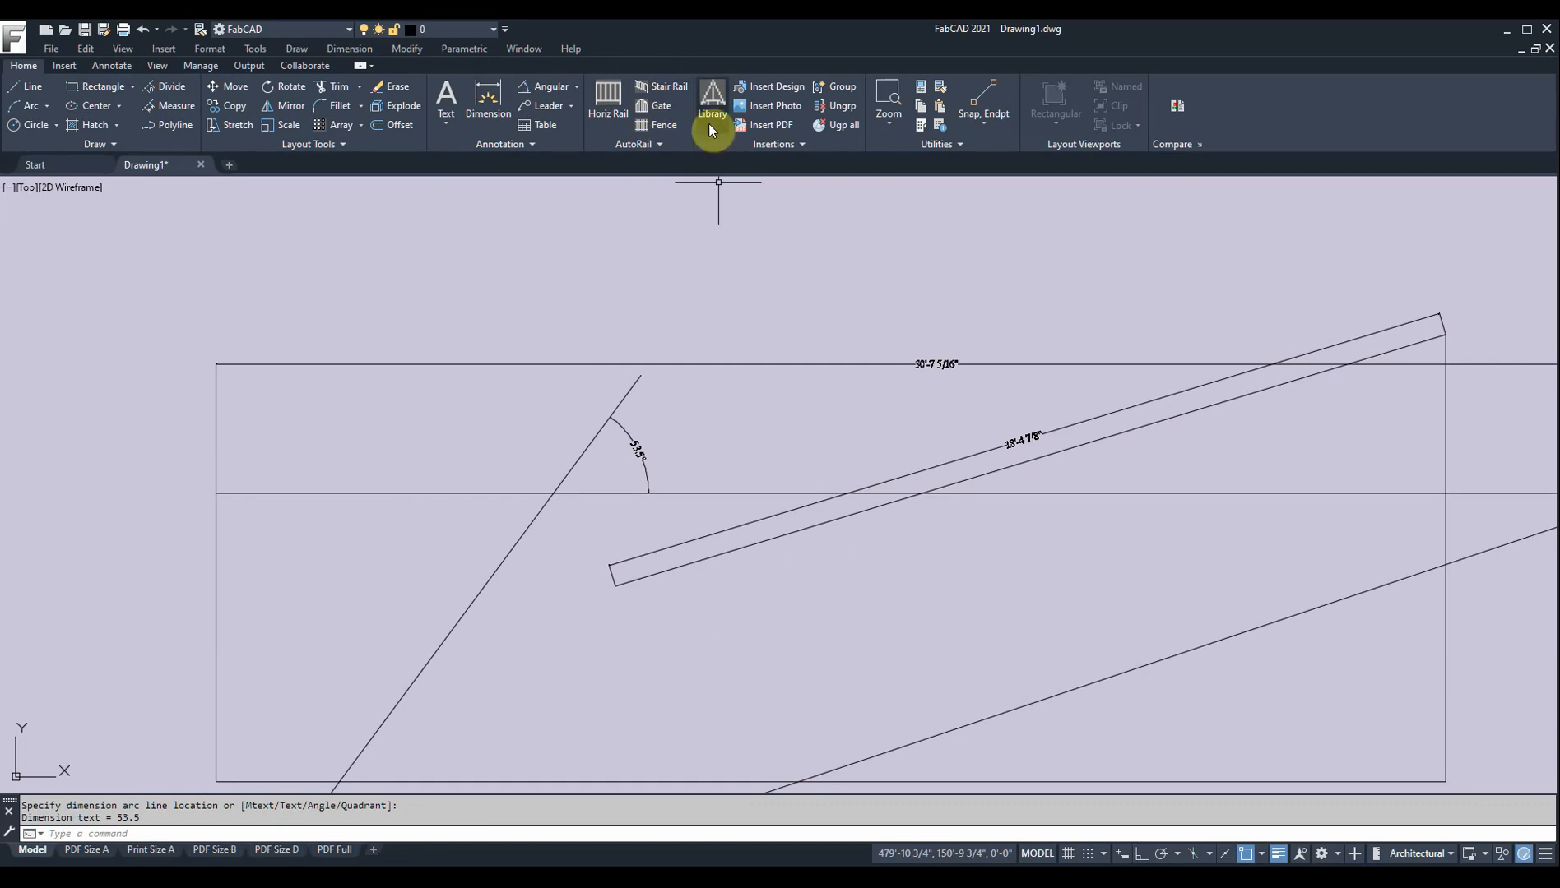
Show the DesignCenter library panel at the main Library files folder
click(711, 102)
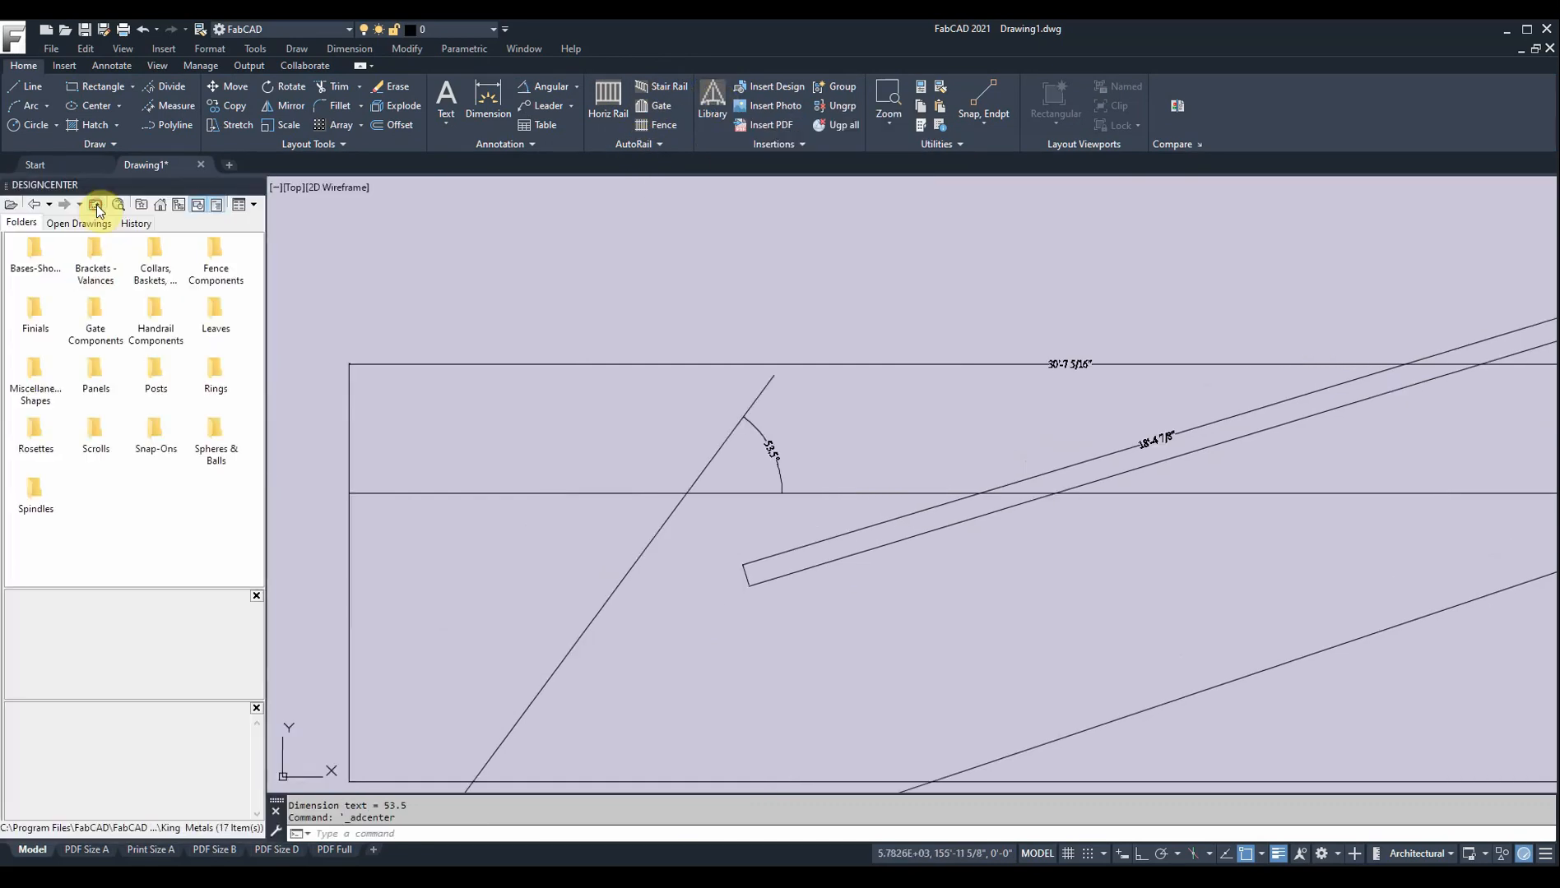
click(97, 204)
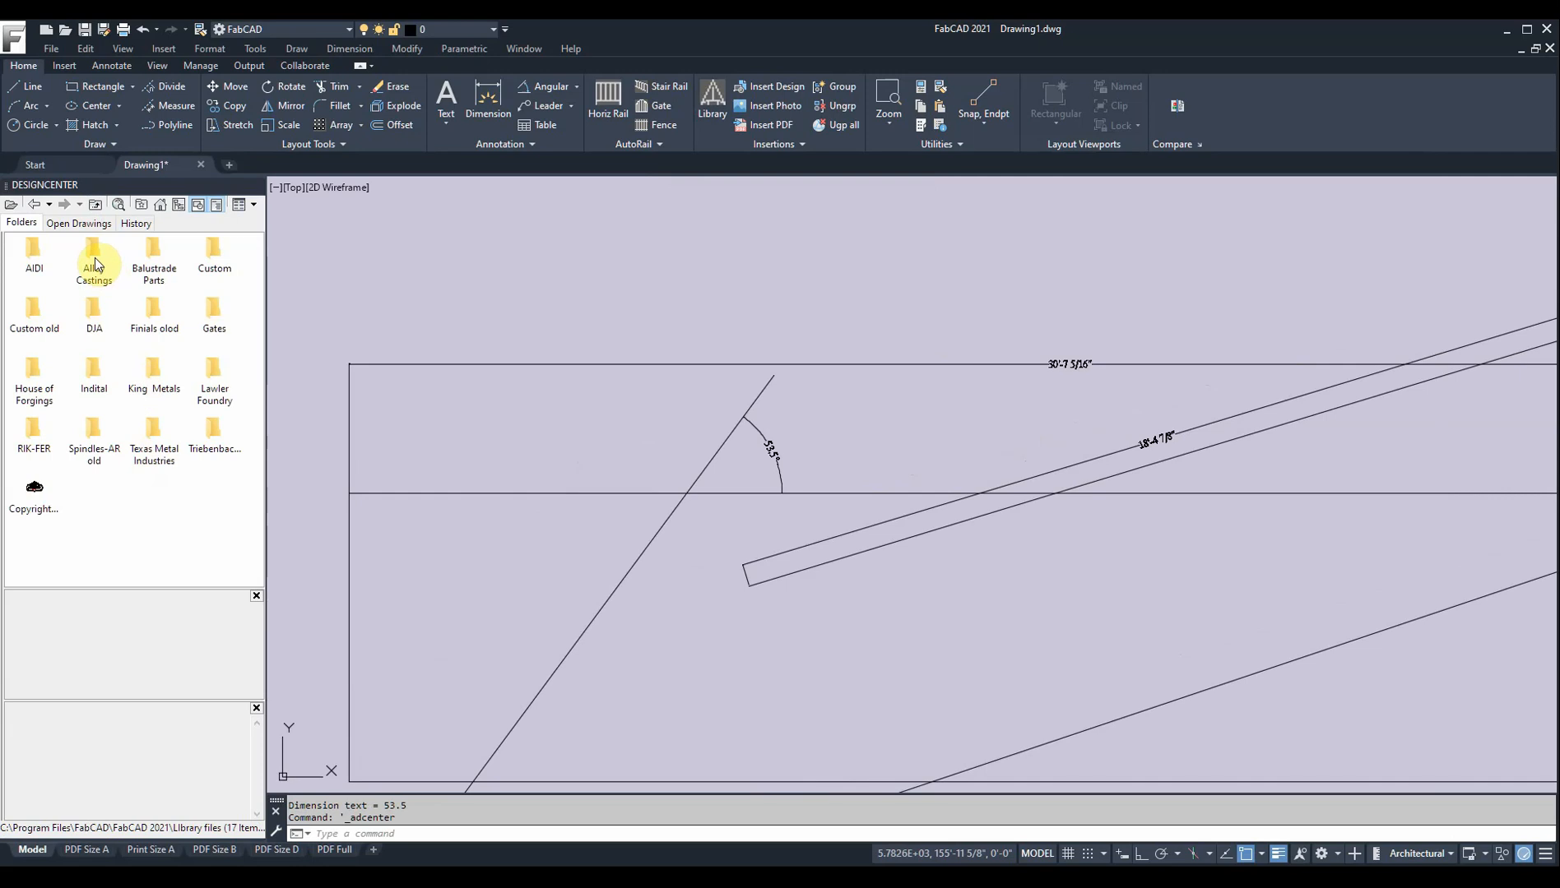
mouse_move(117, 206)
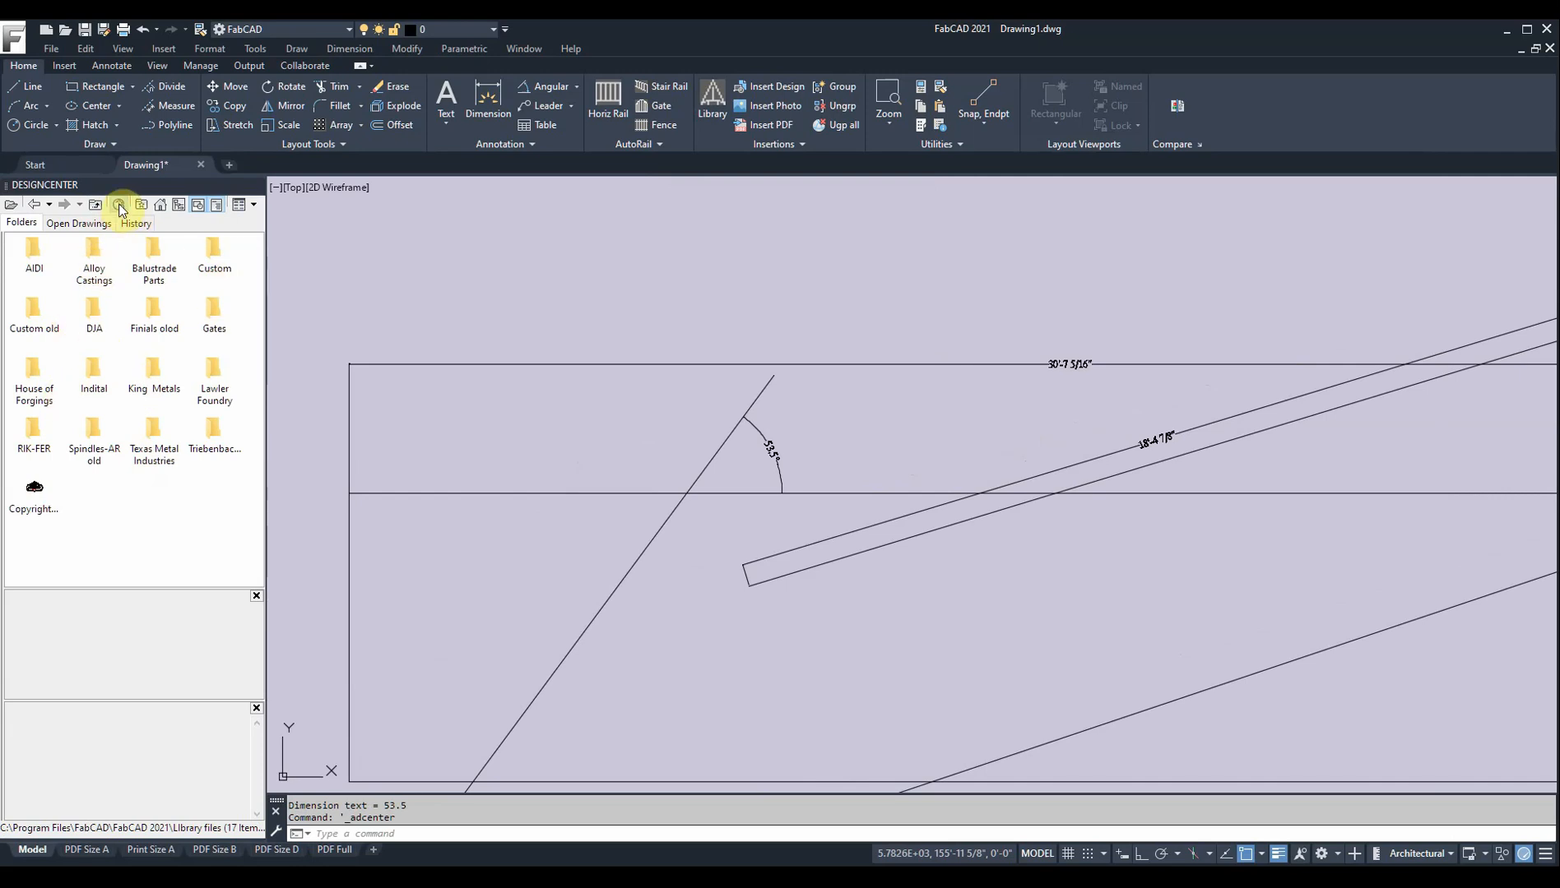
Search the library for drawing 120 and insert the found 120.DWG as a block
click(119, 206)
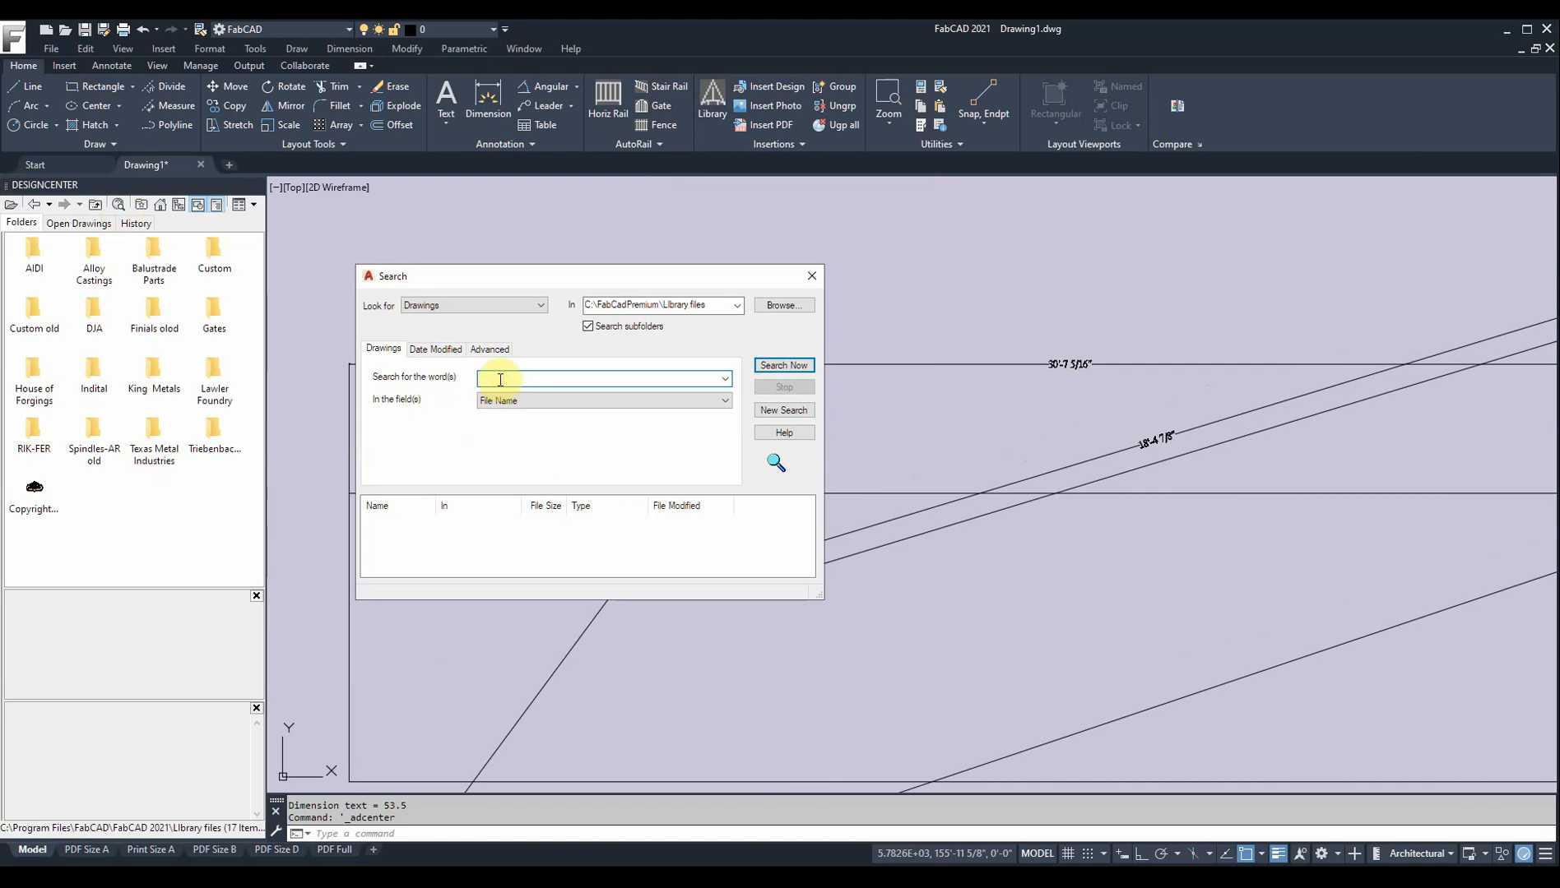
text(1200)
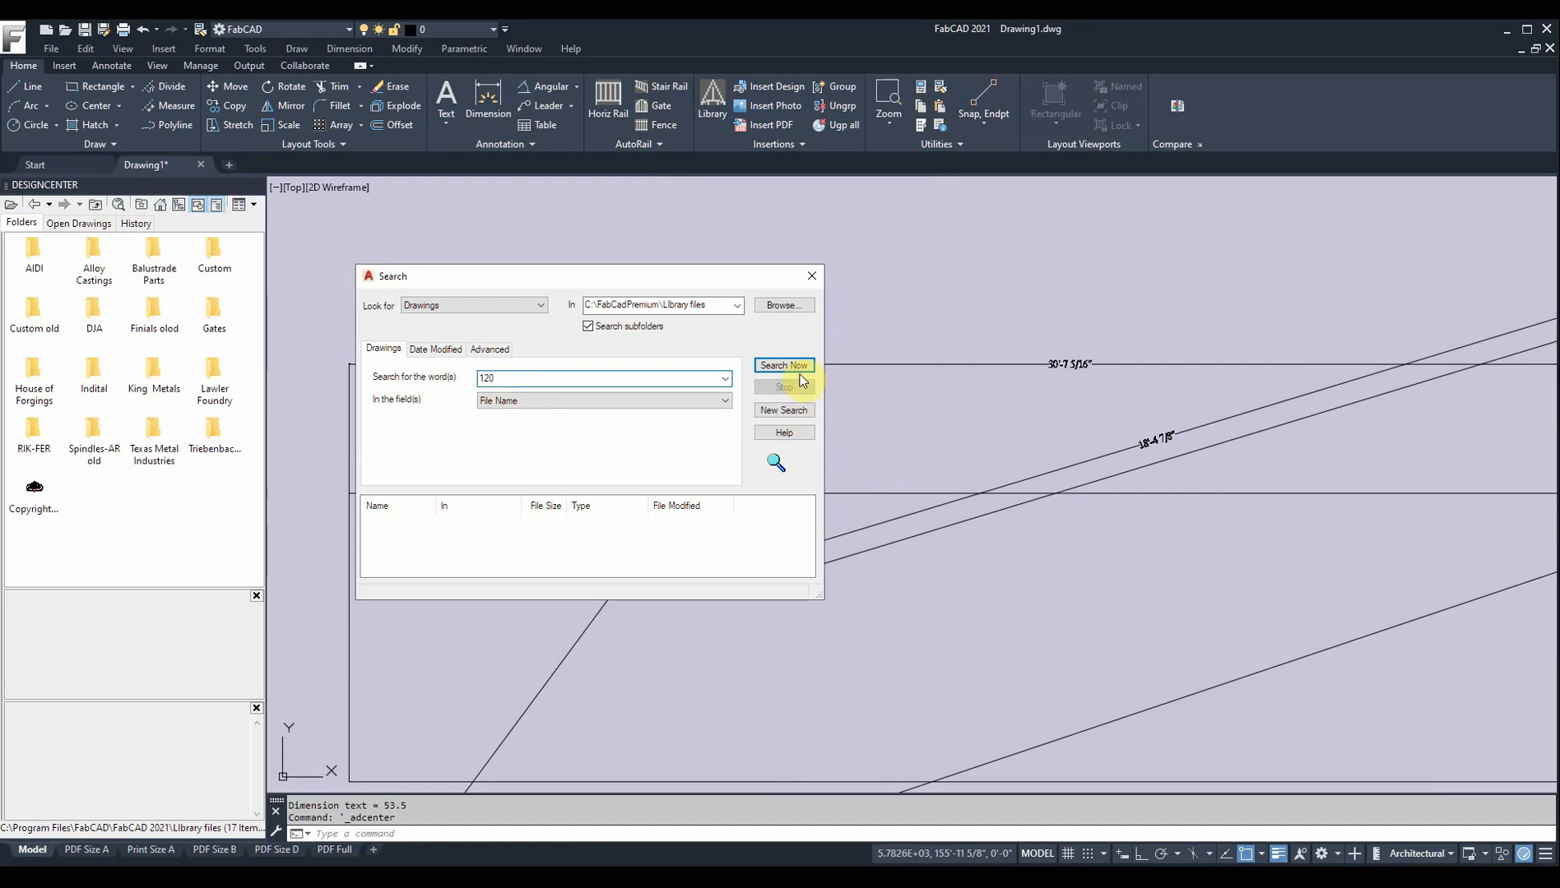
click(783, 365)
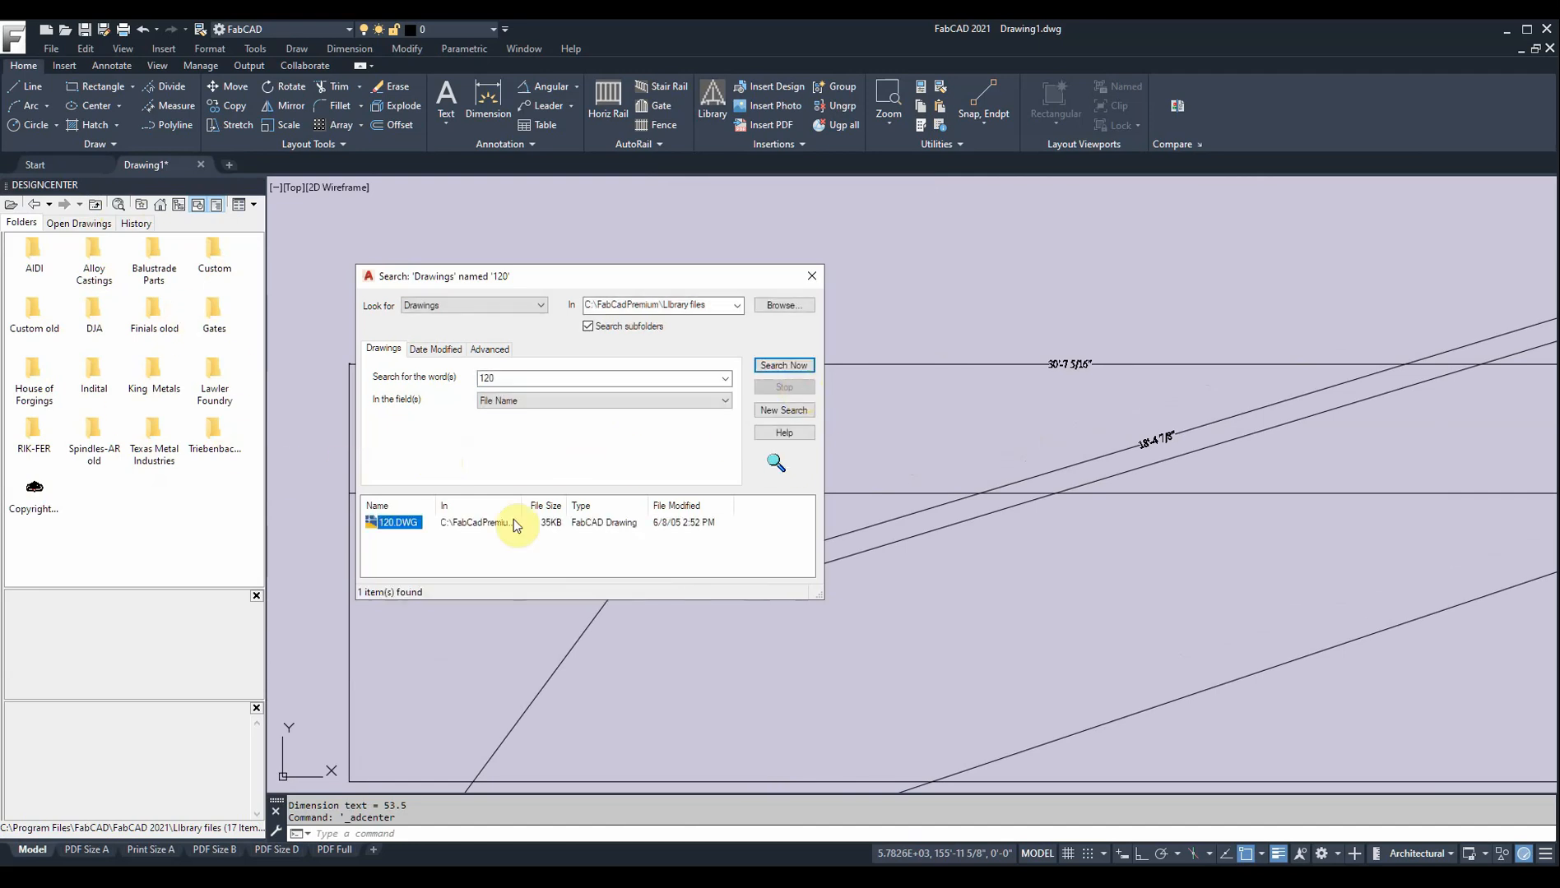
right_click(393, 521)
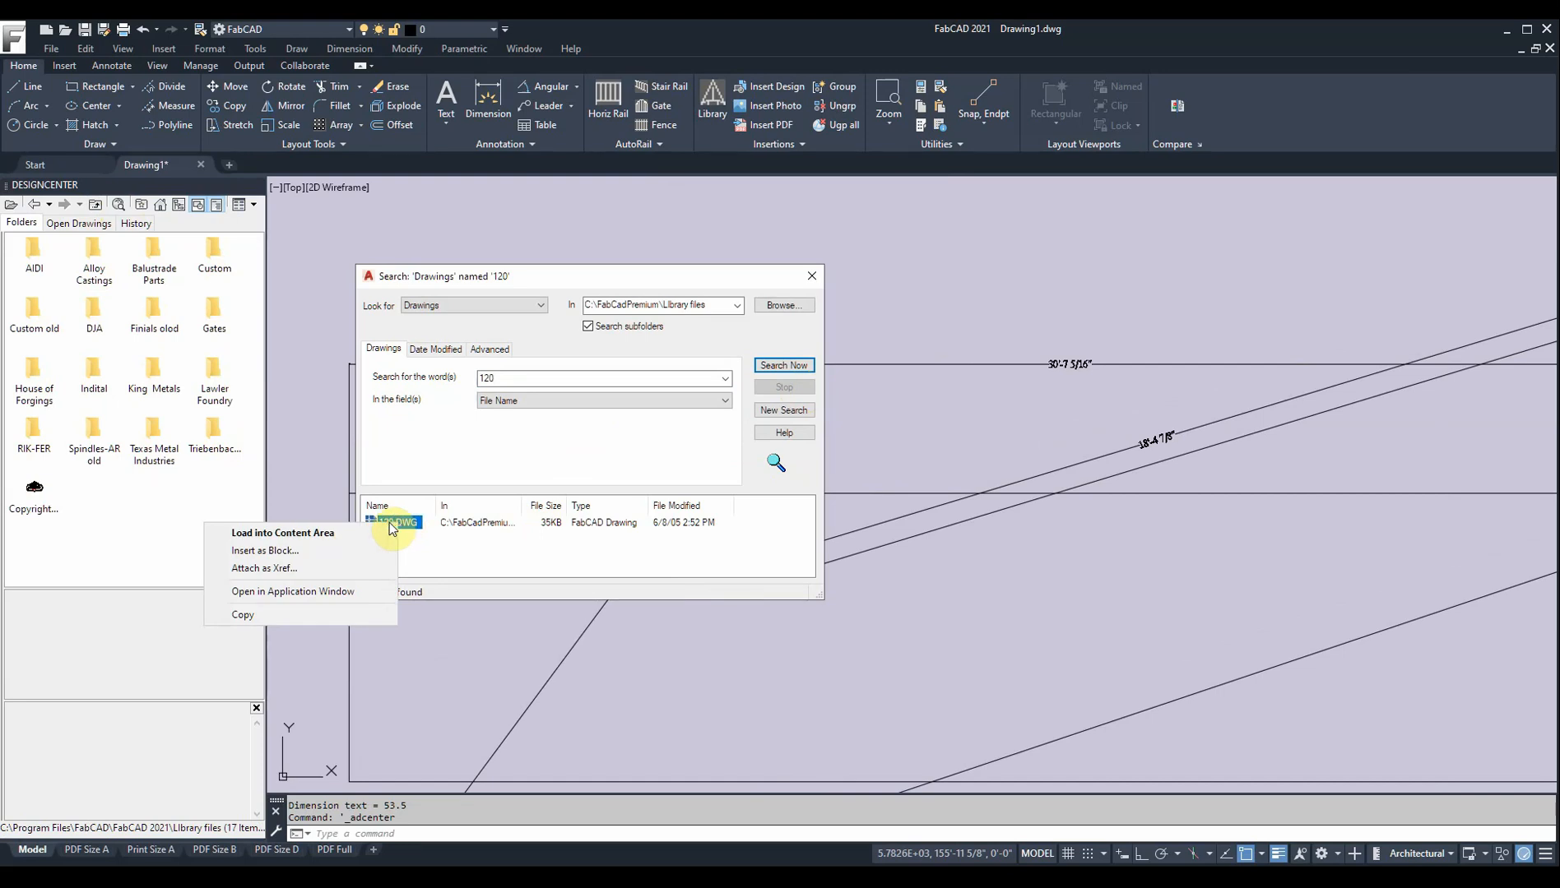
mouse_move(277, 556)
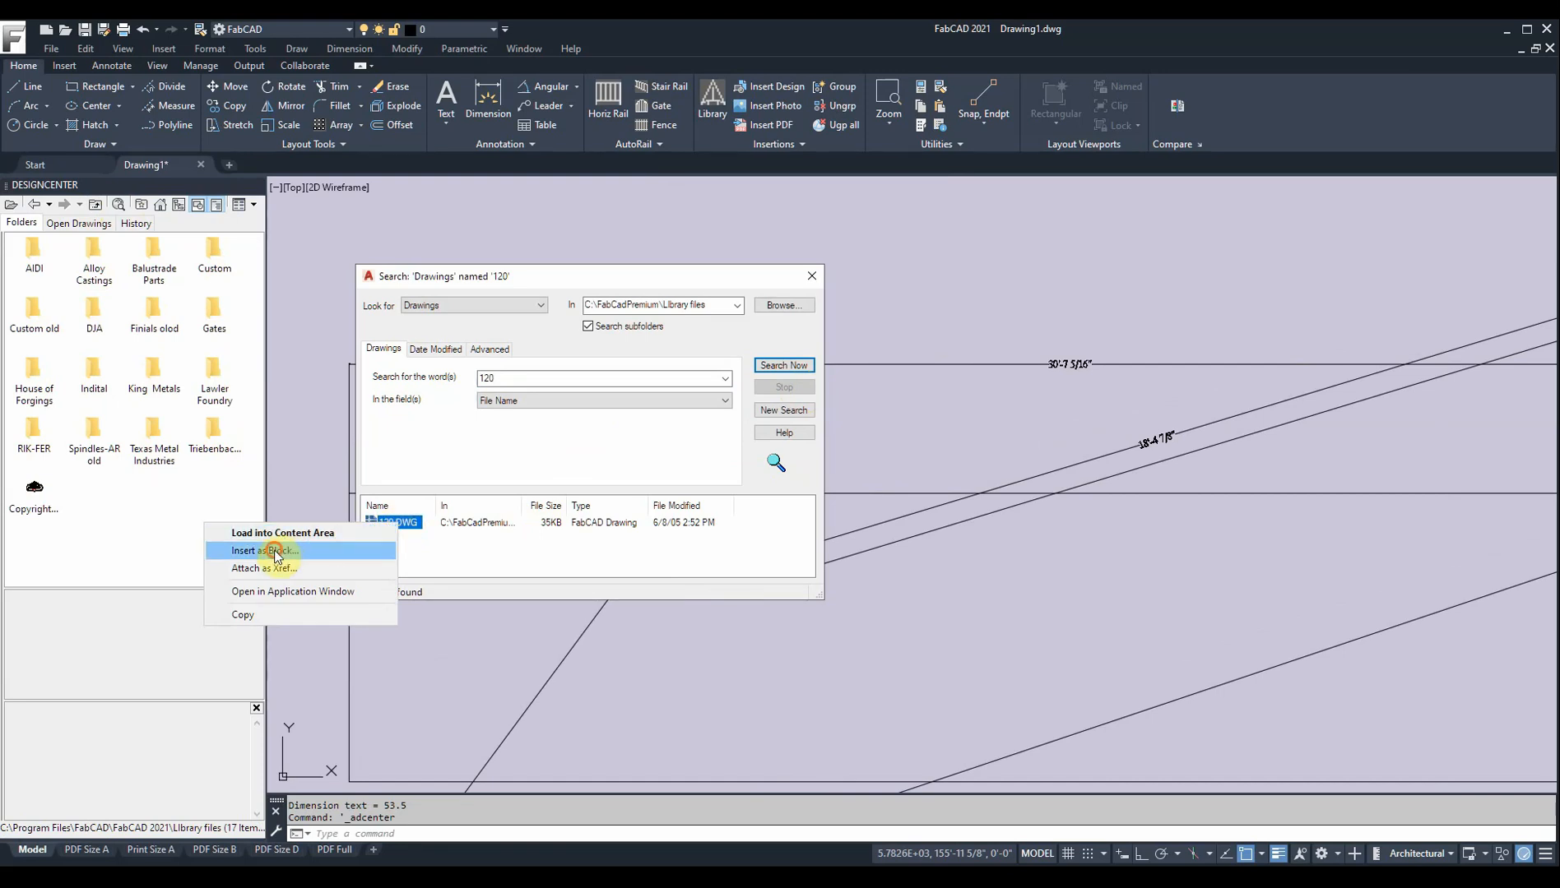
click(264, 549)
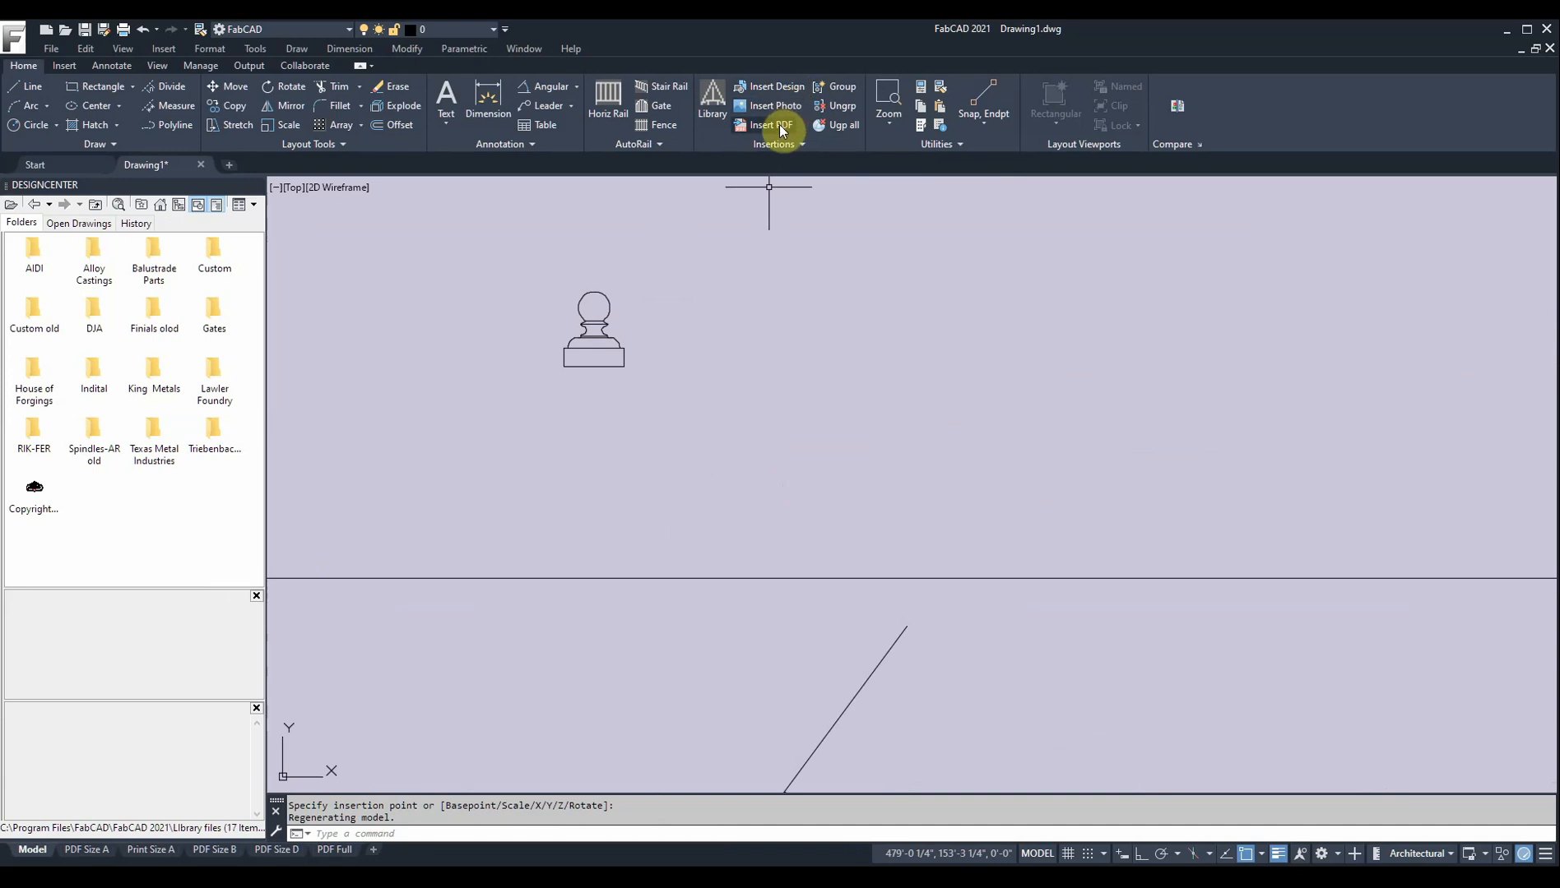
mouse_move(770, 125)
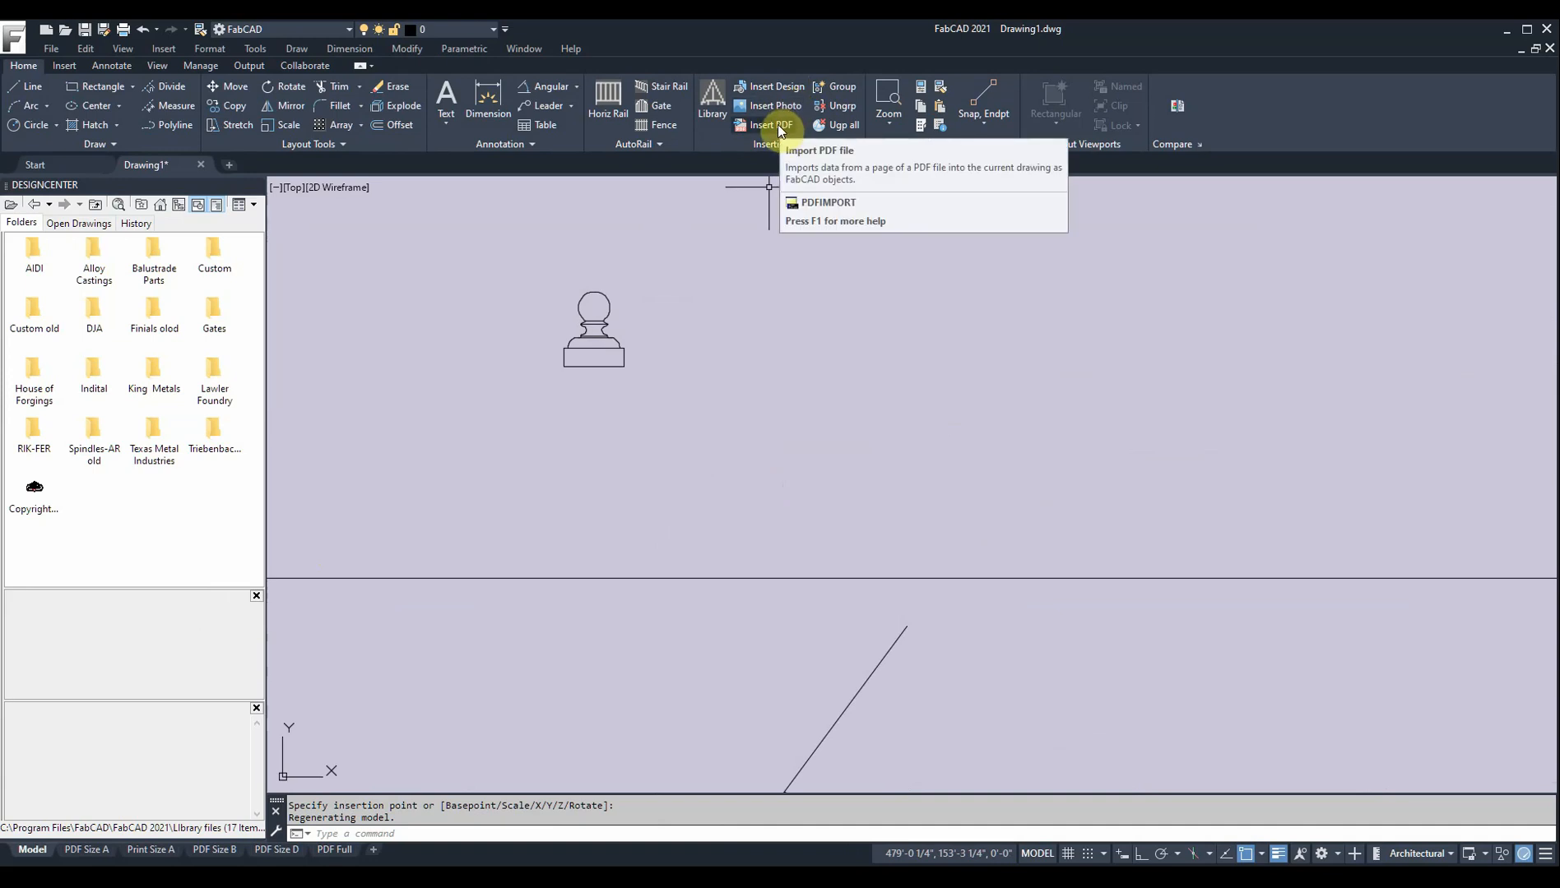
mouse_move(786, 167)
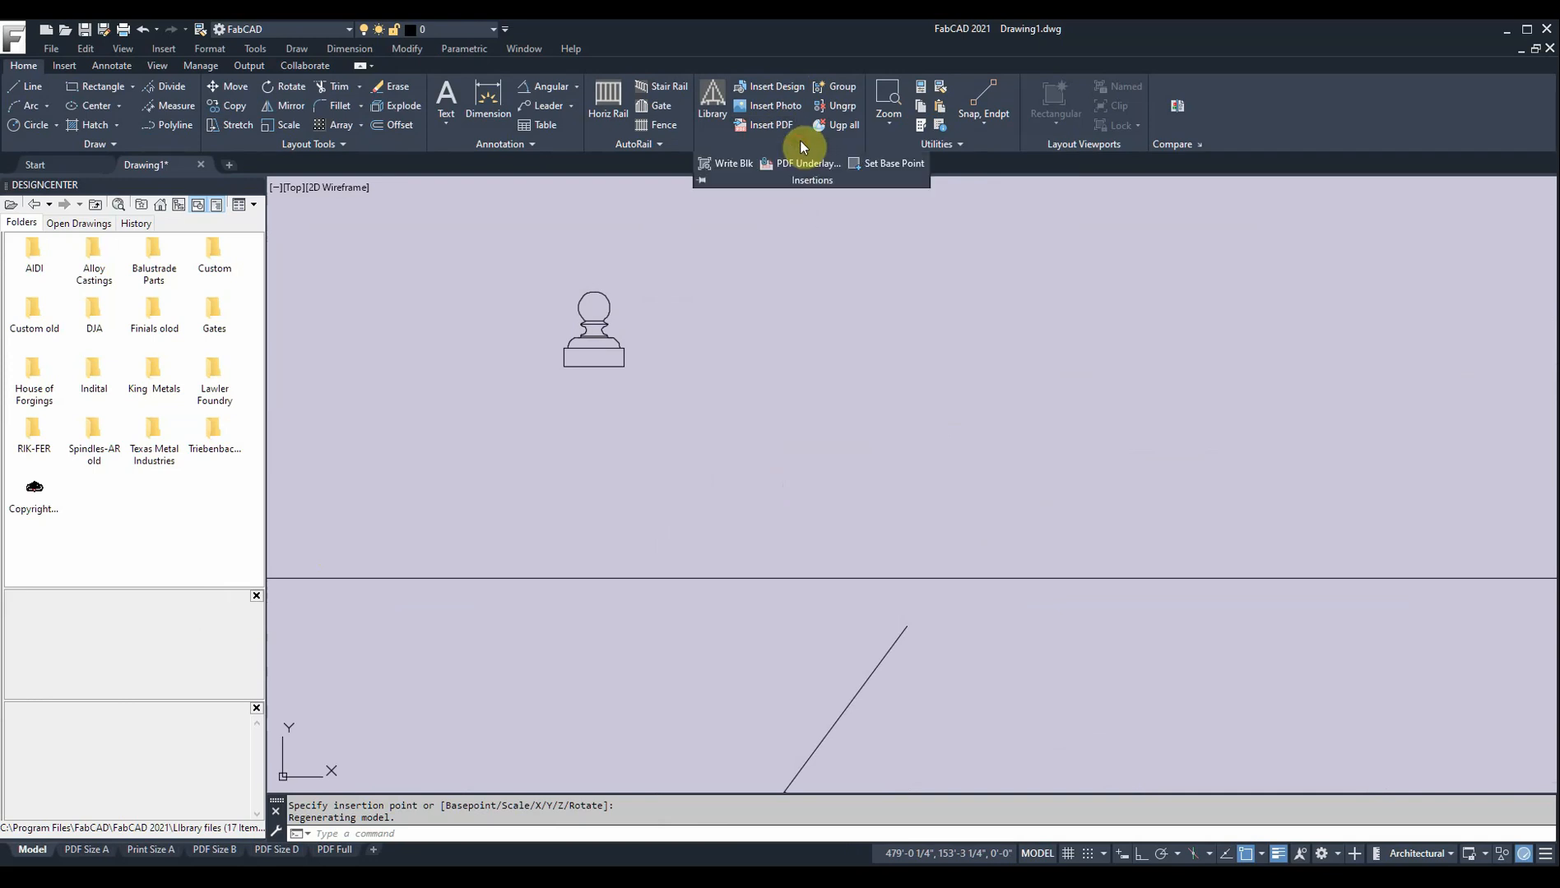
mouse_move(807, 163)
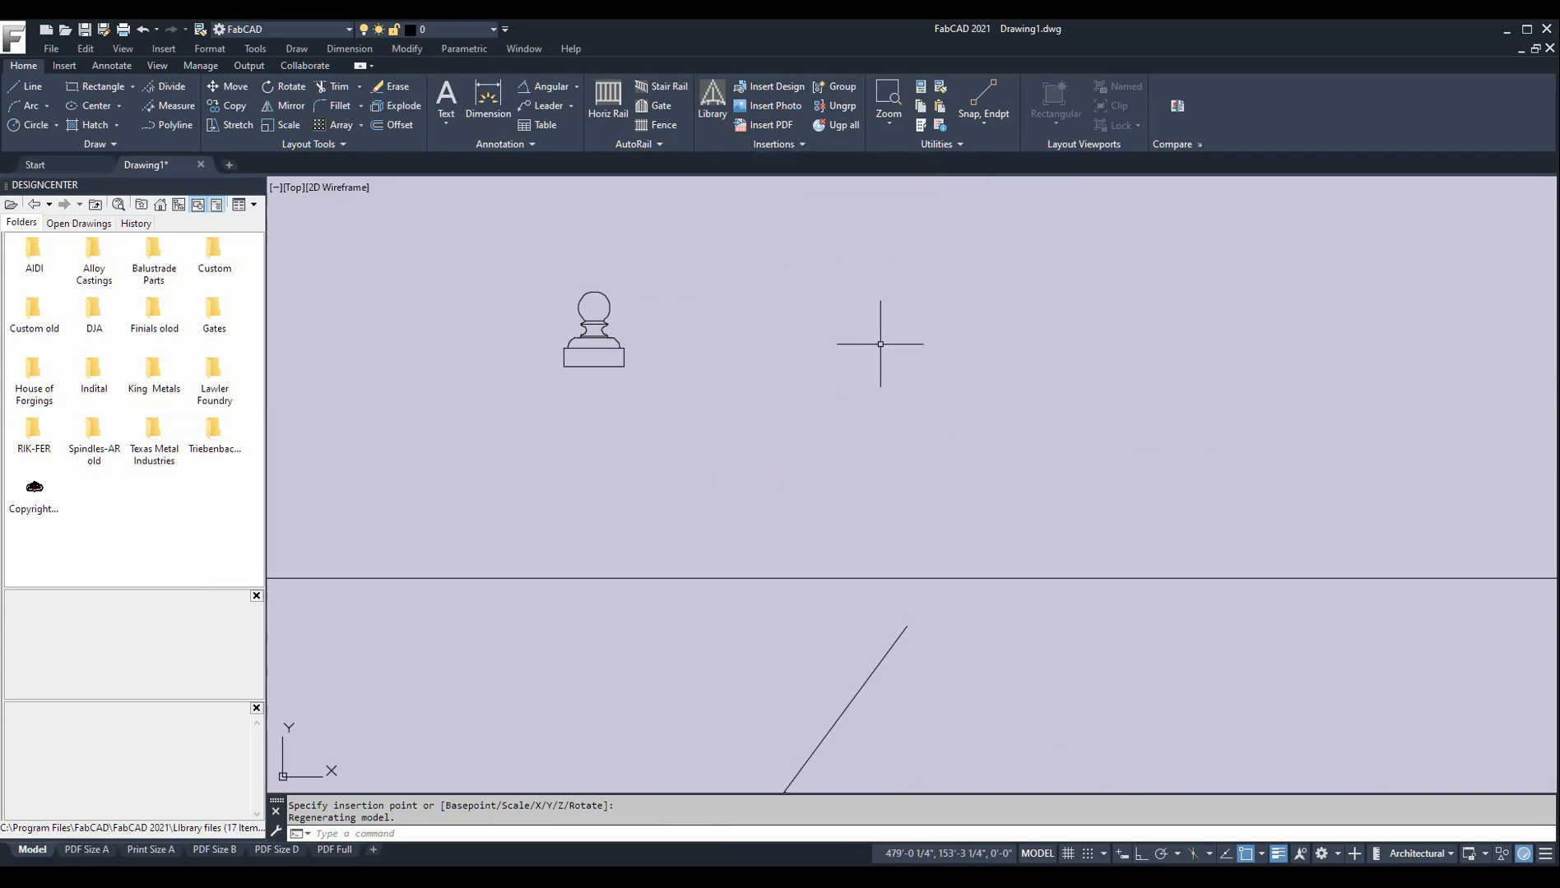
mouse_move(878, 258)
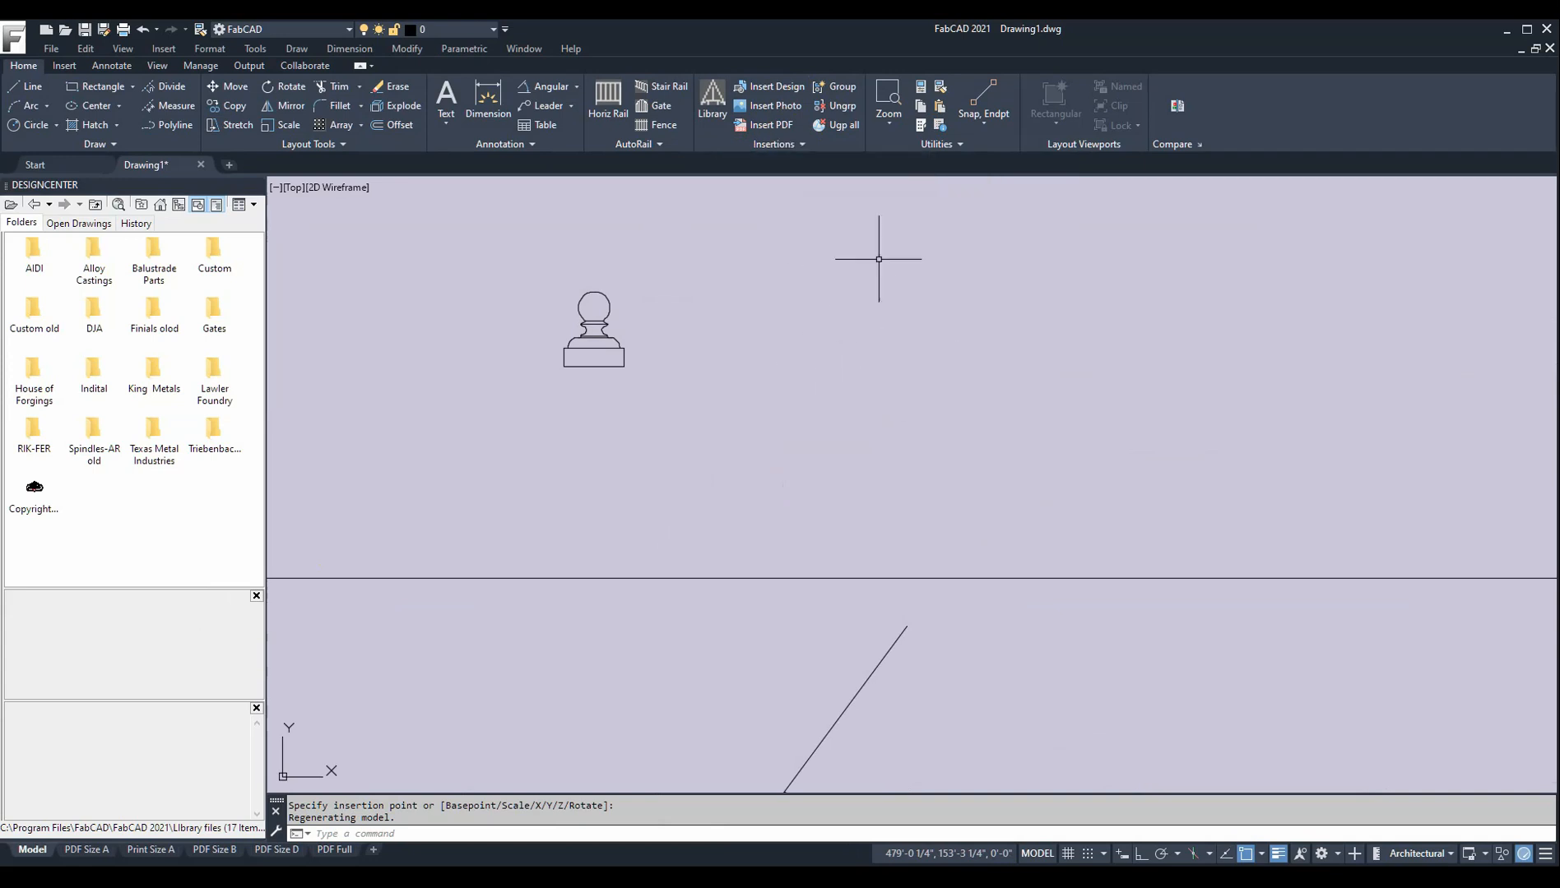
mouse_move(887, 99)
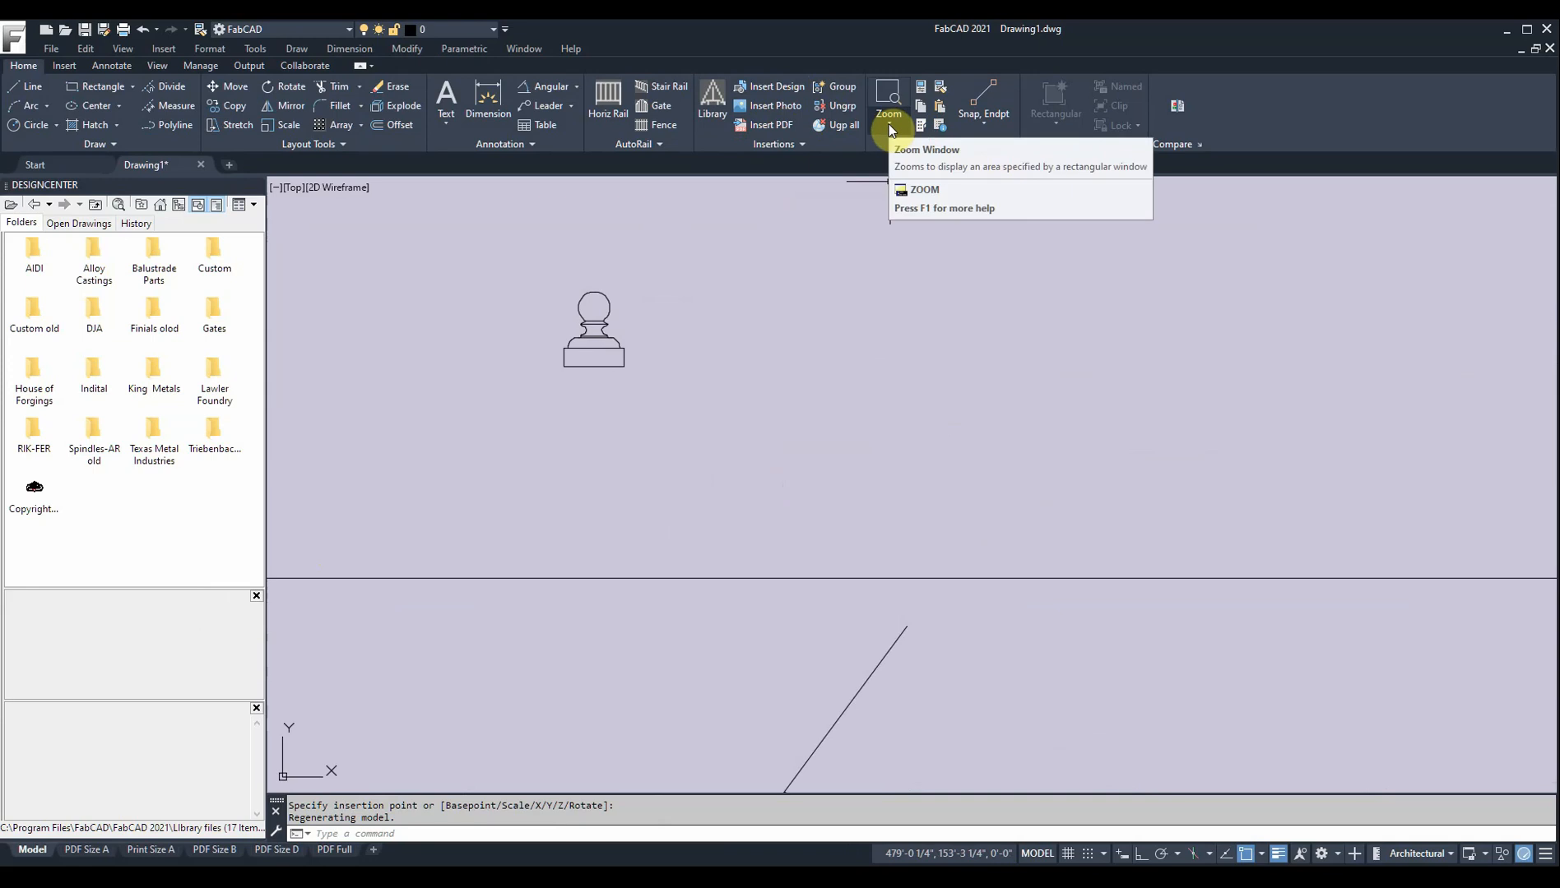
Zoom by window and wheel, then Zoom Extents to show the whole fence layout and finial
click(889, 115)
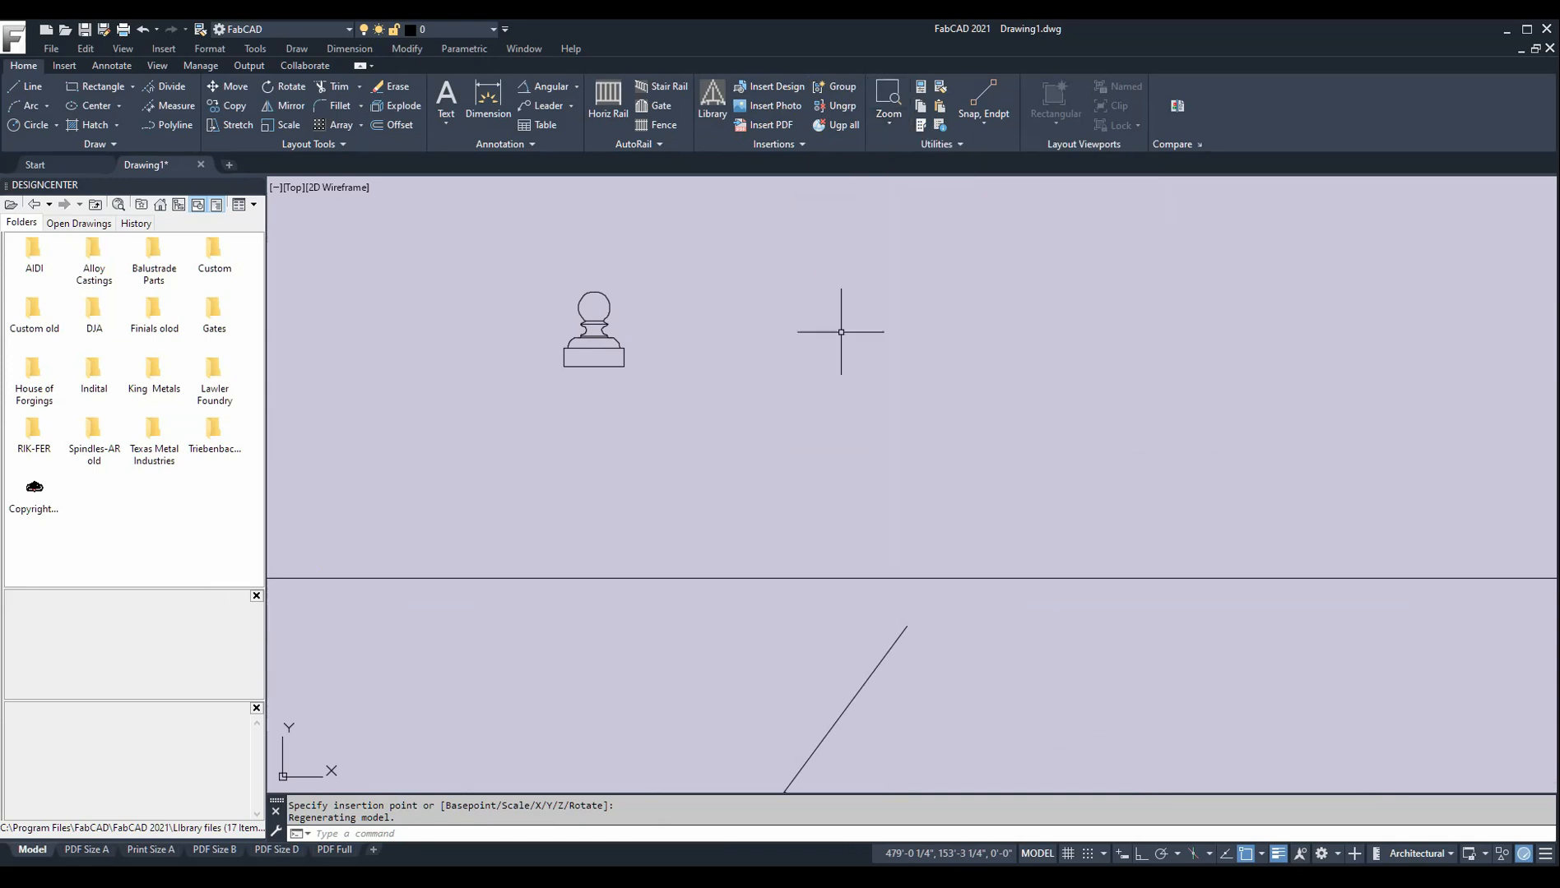
mouse_move(719, 331)
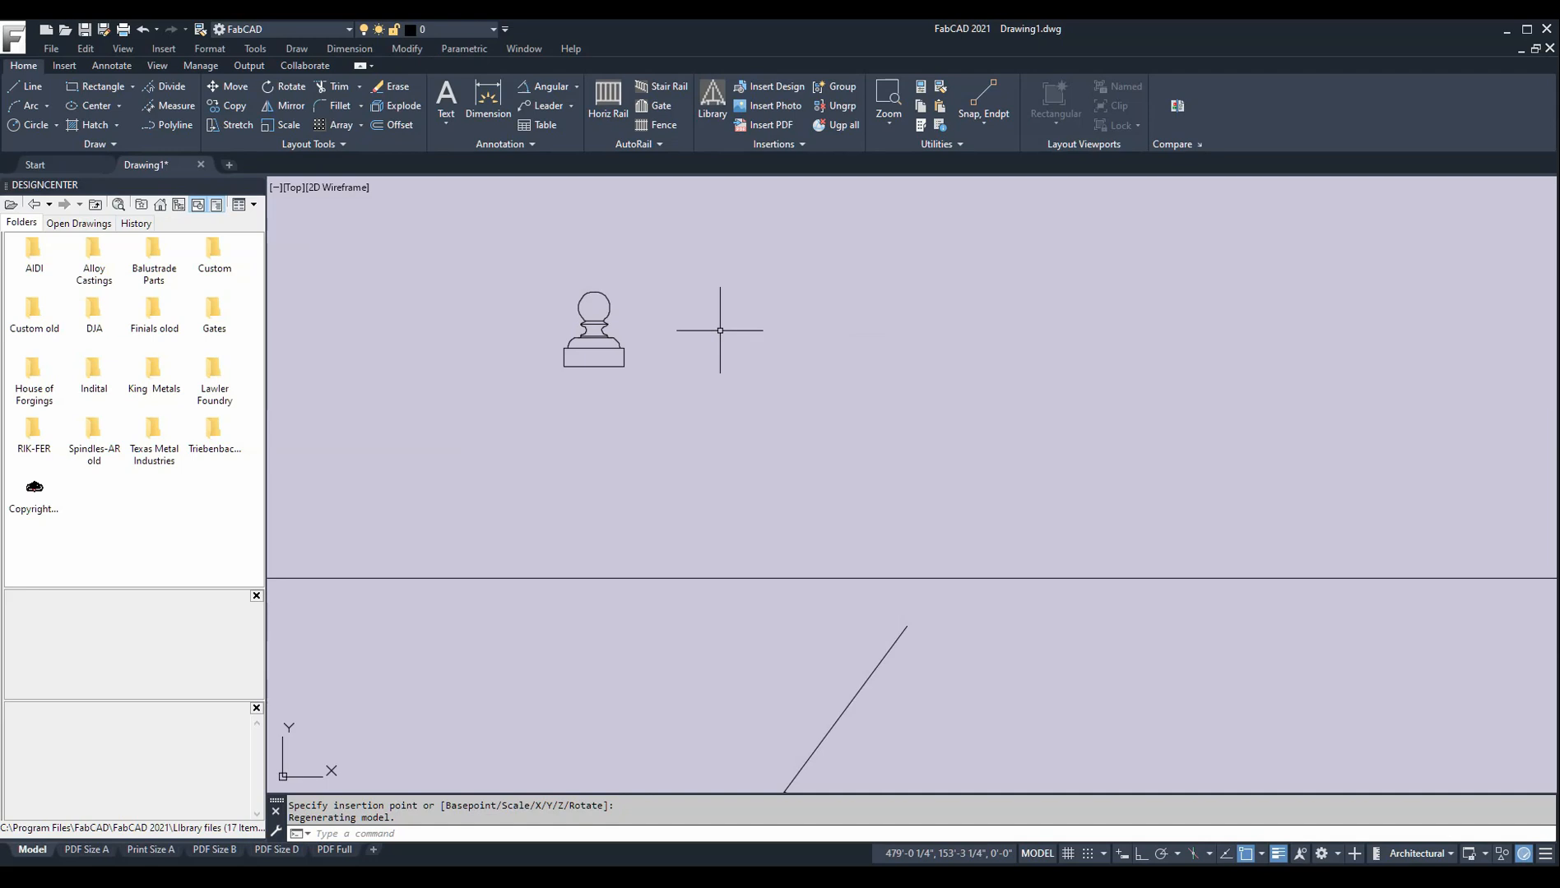
scroll(down, 3)
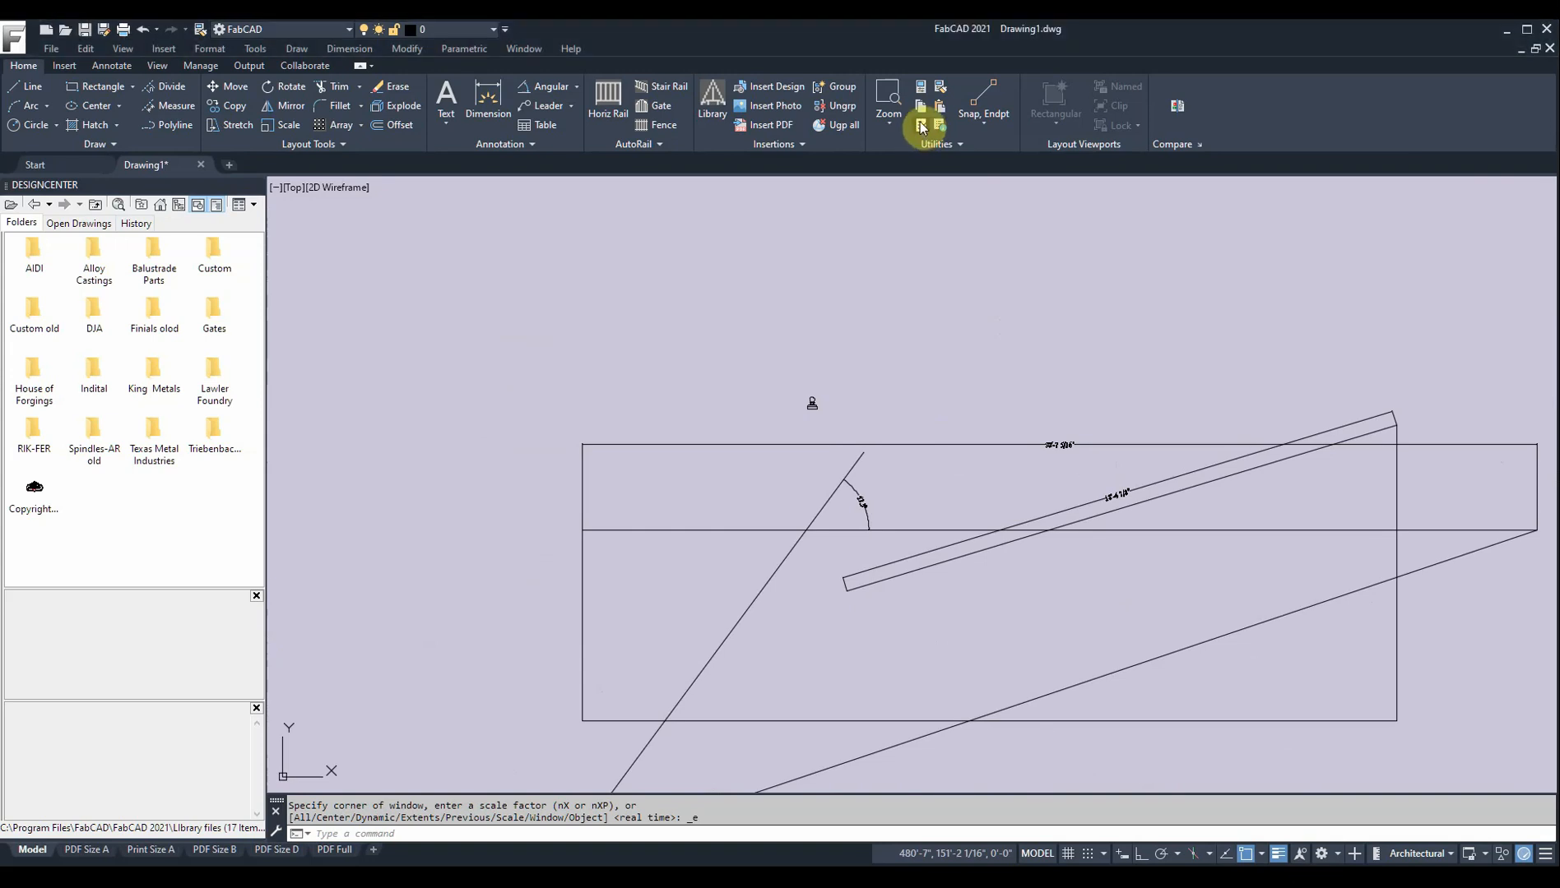
click(920, 125)
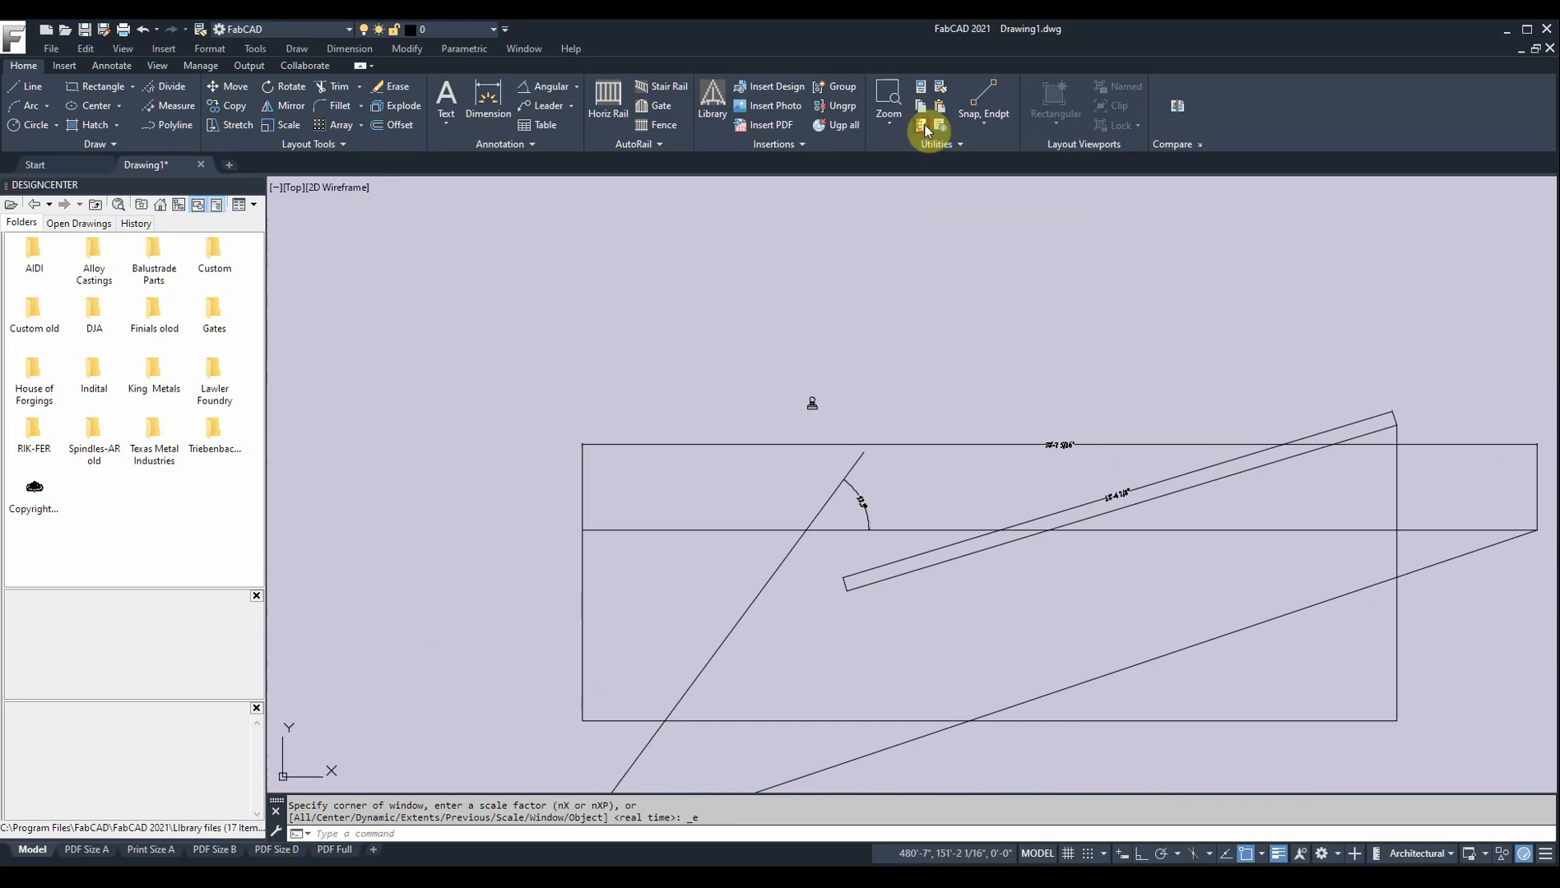
click(933, 130)
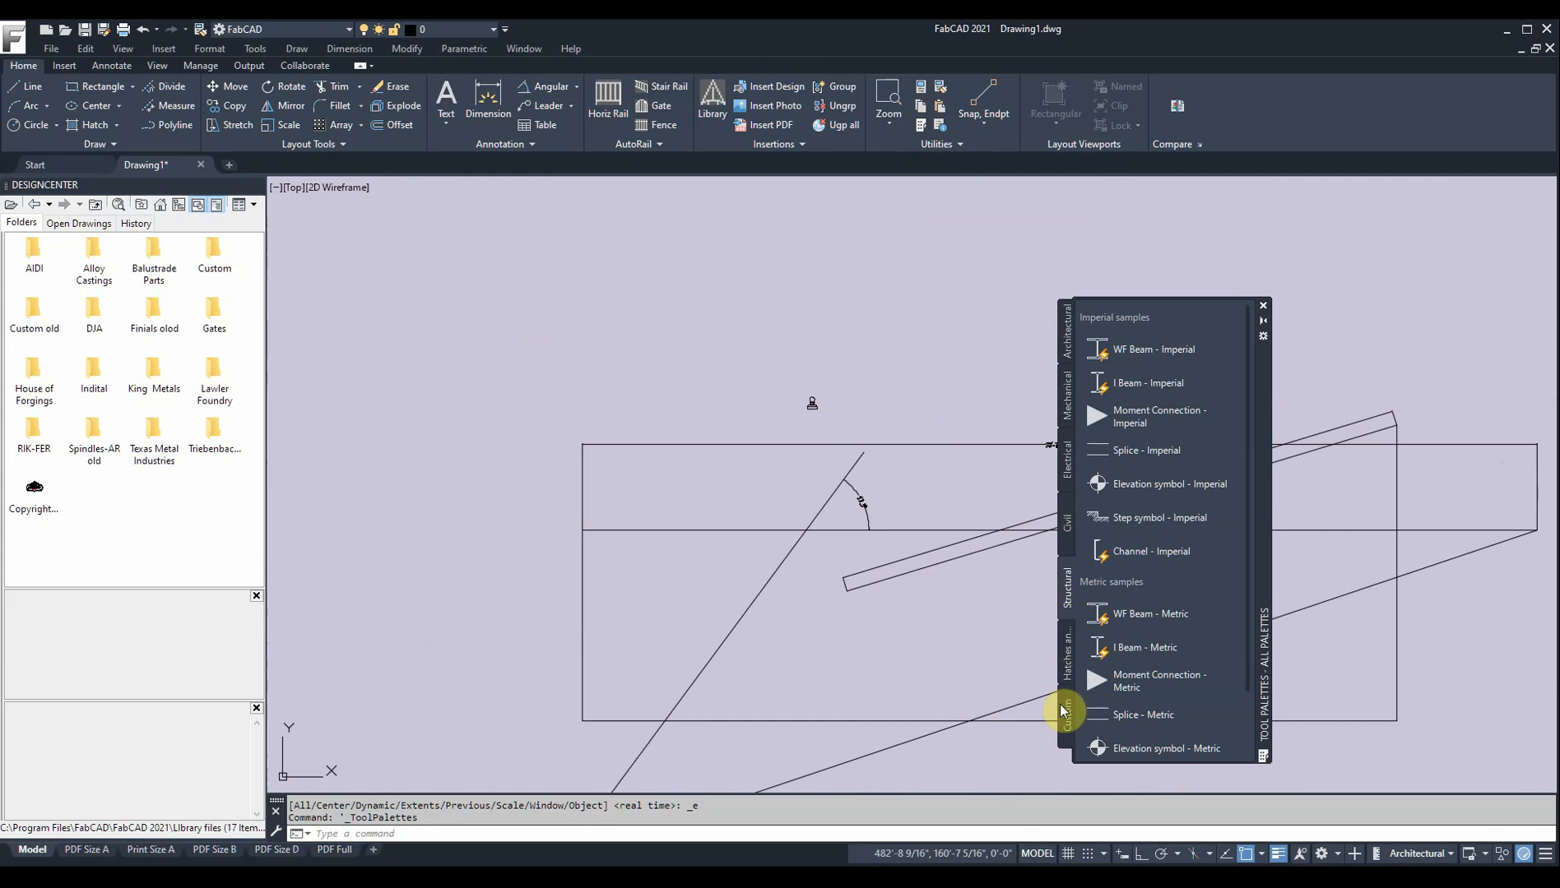
click(1068, 706)
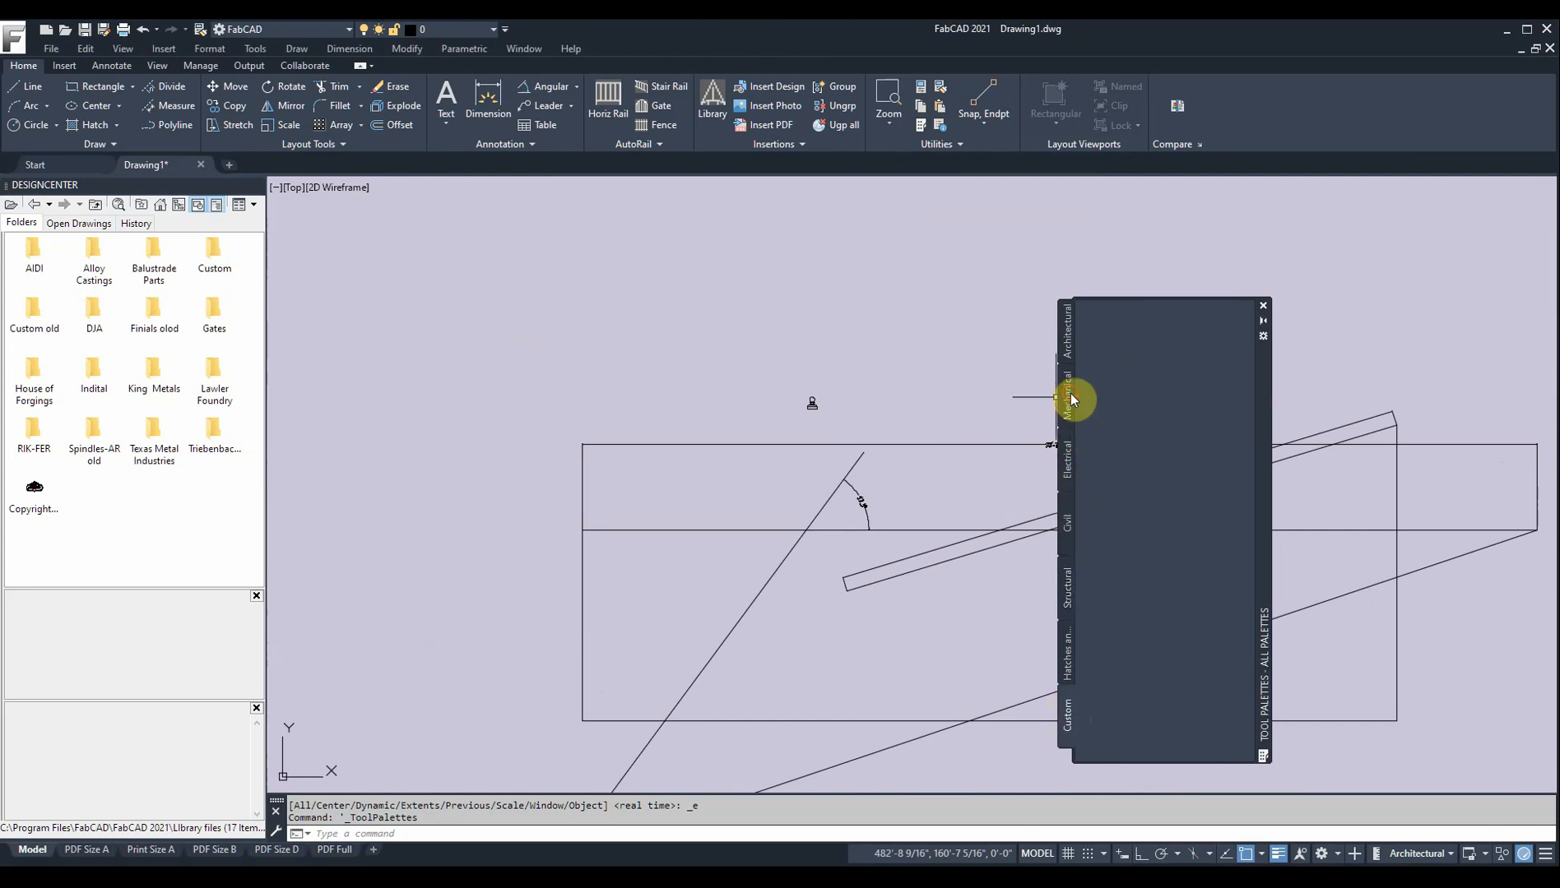
click(1068, 400)
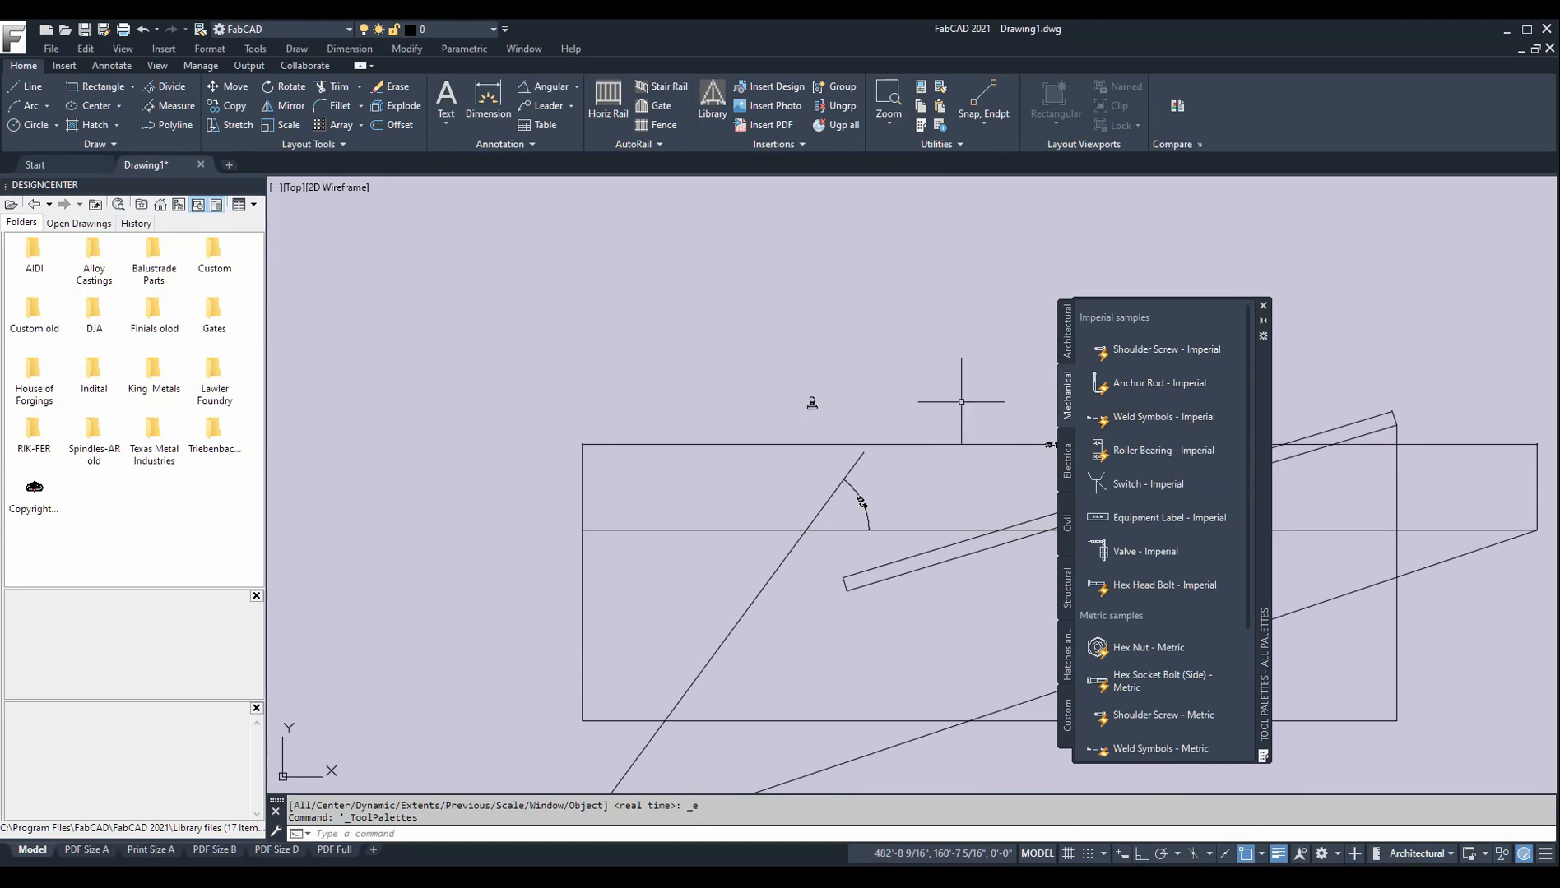
mouse_move(1263, 308)
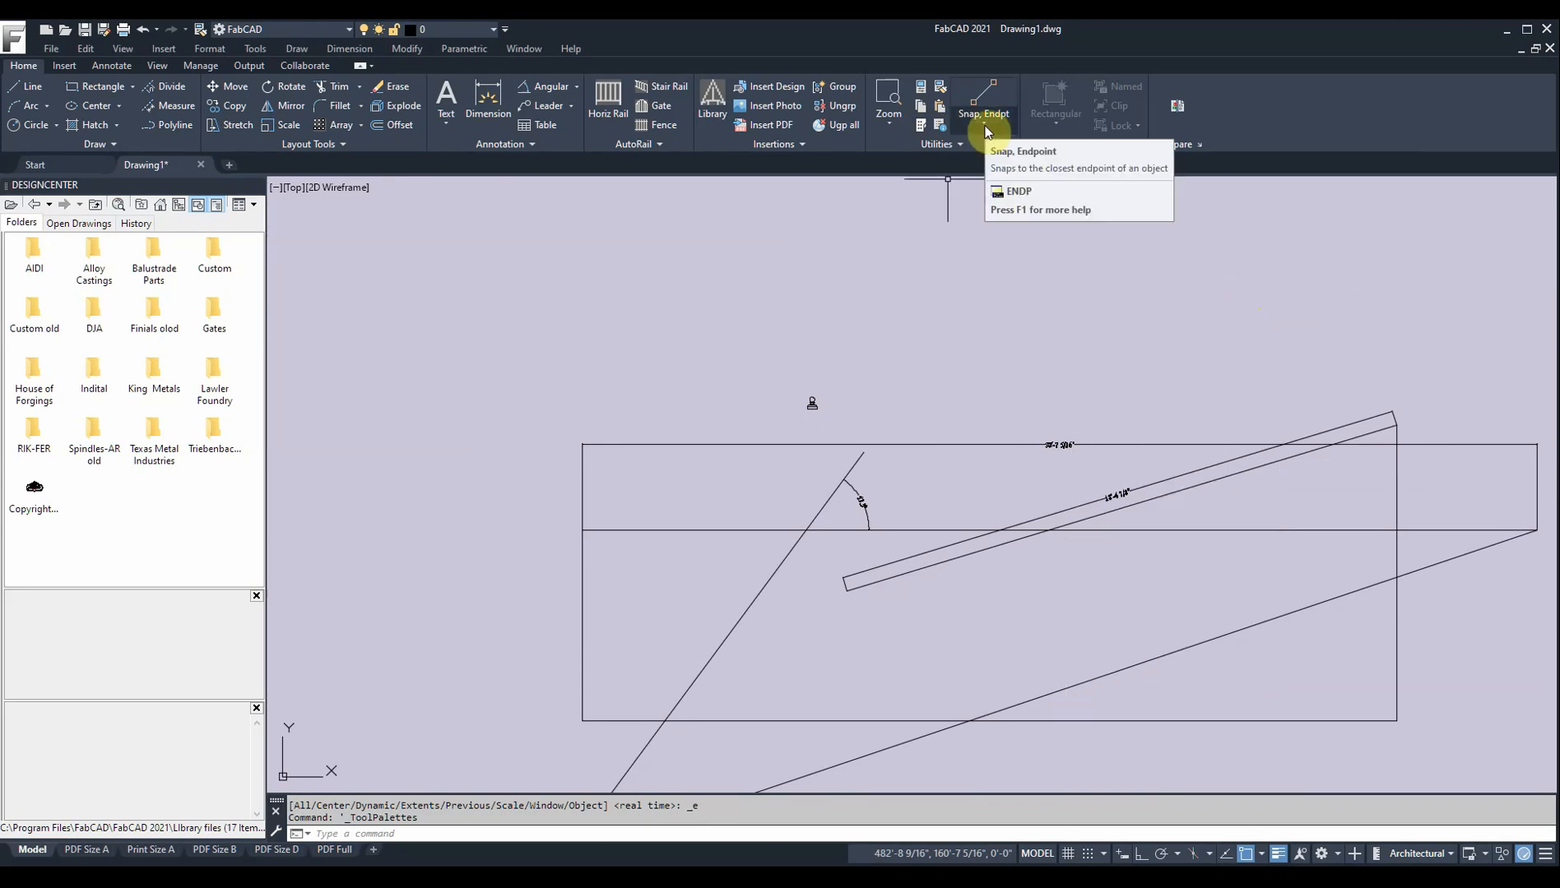
click(982, 103)
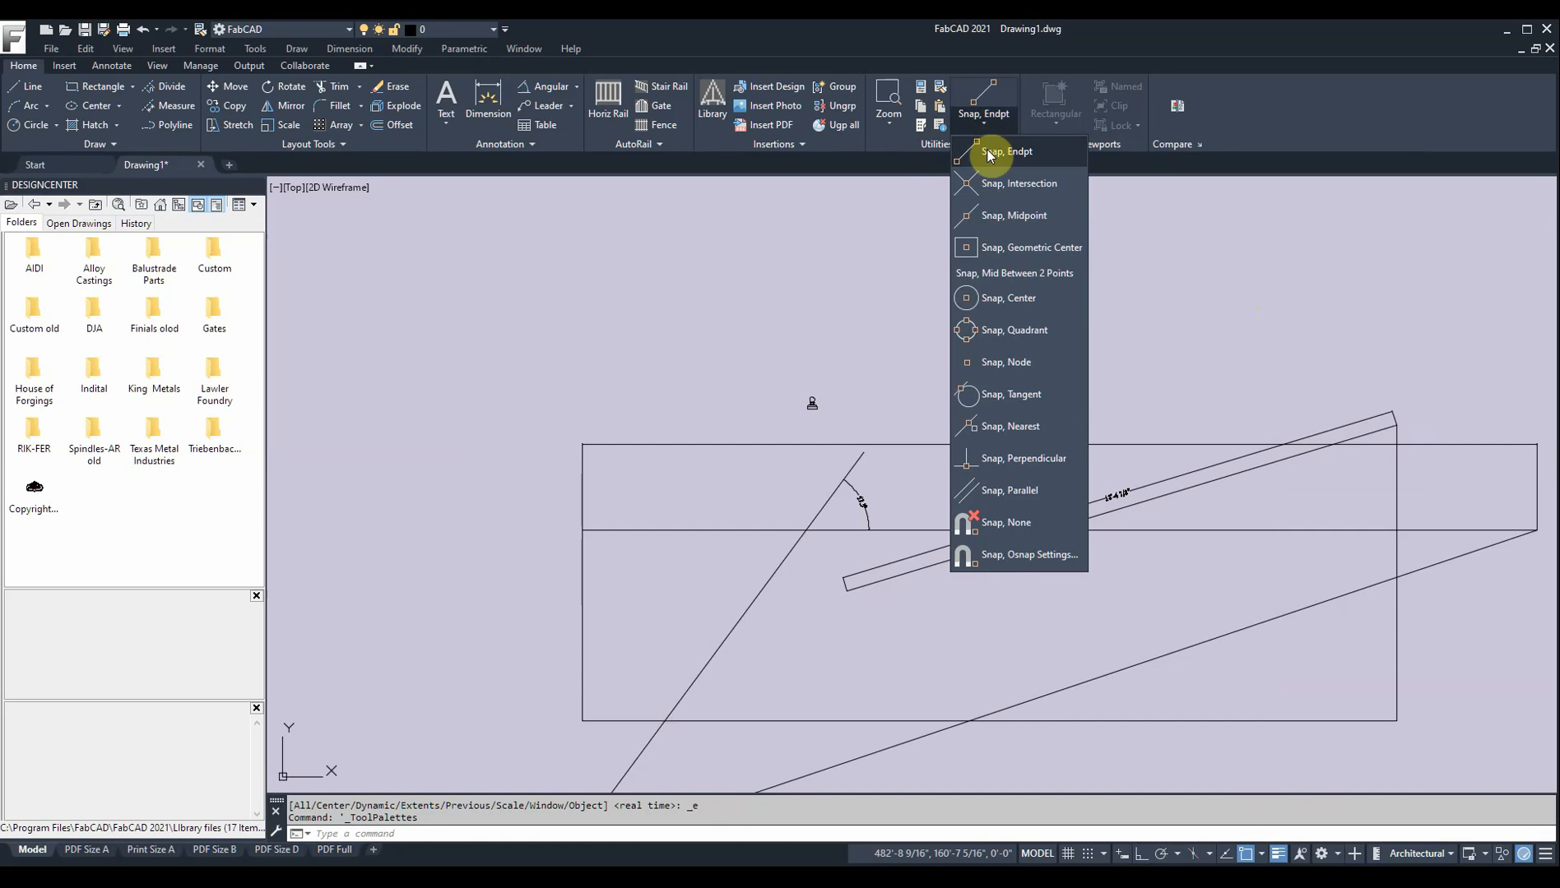
mouse_move(1015, 216)
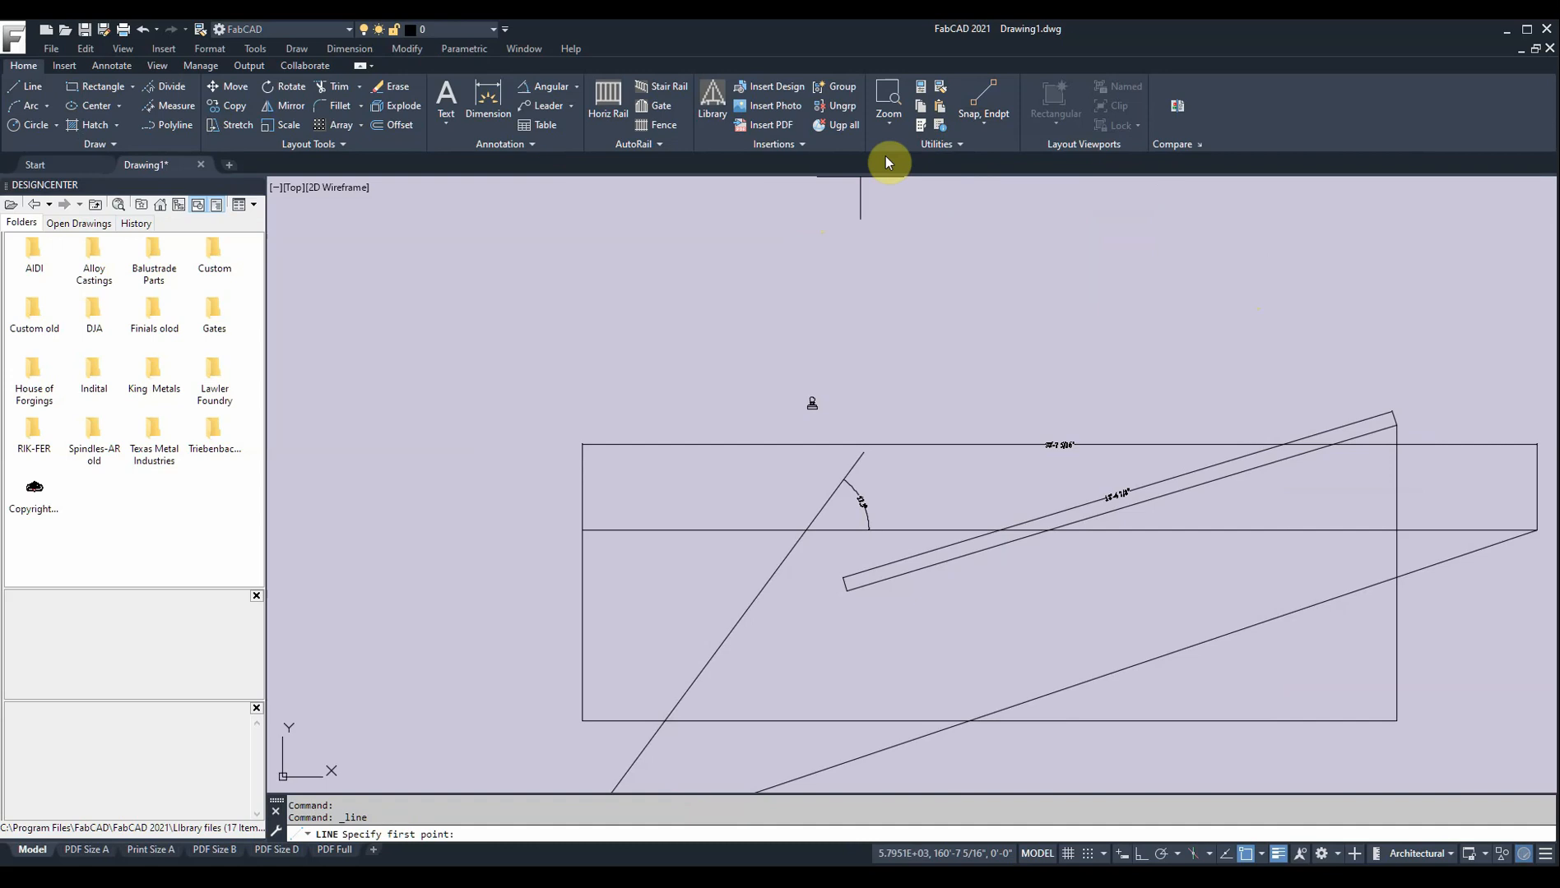
click(983, 112)
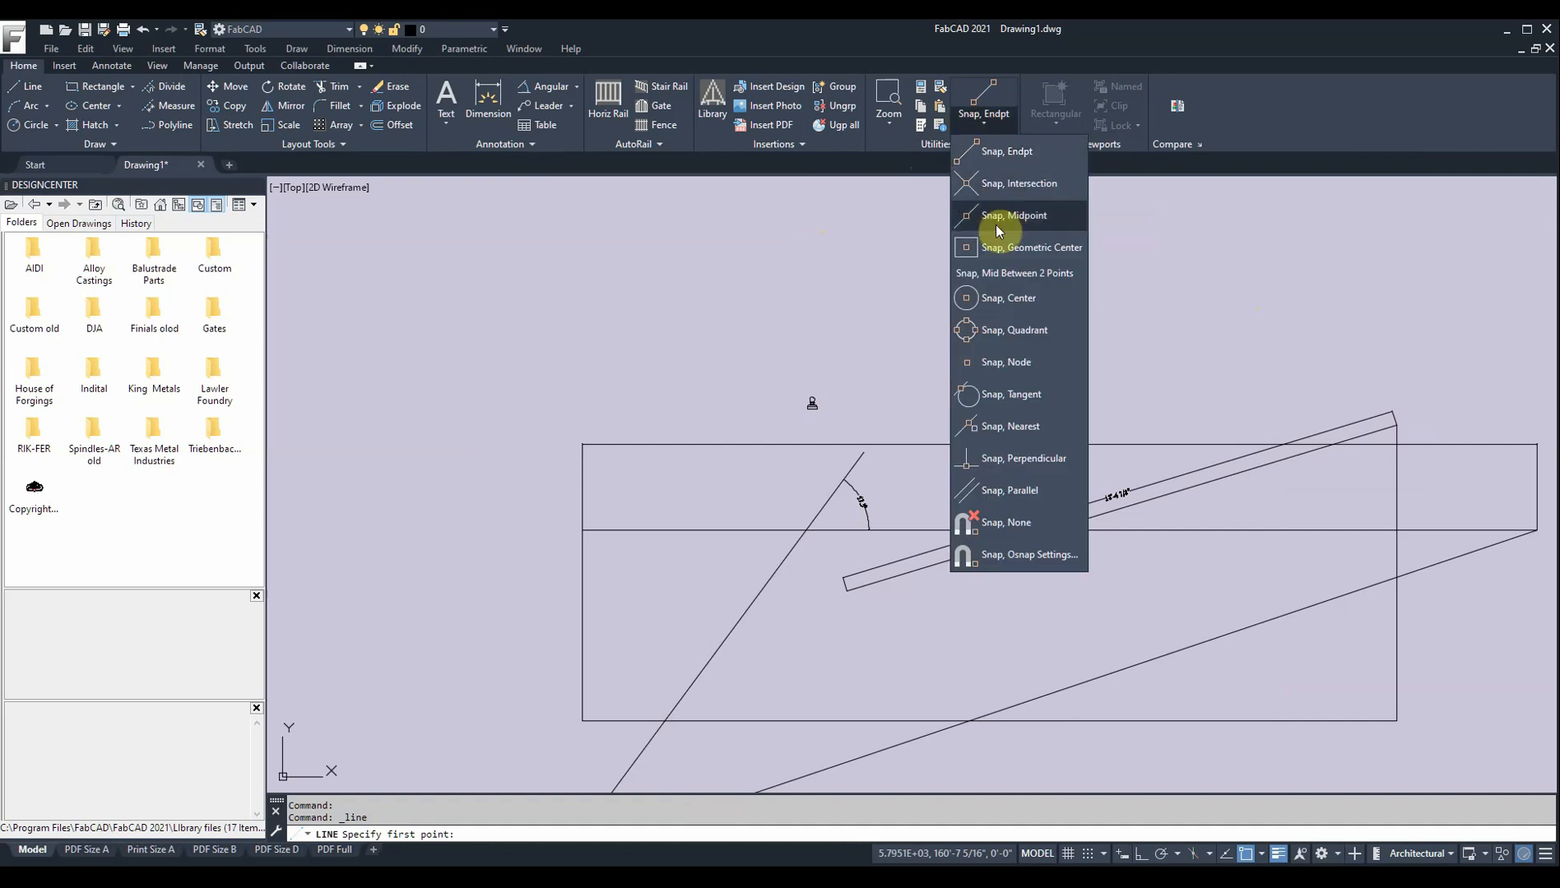
click(1013, 215)
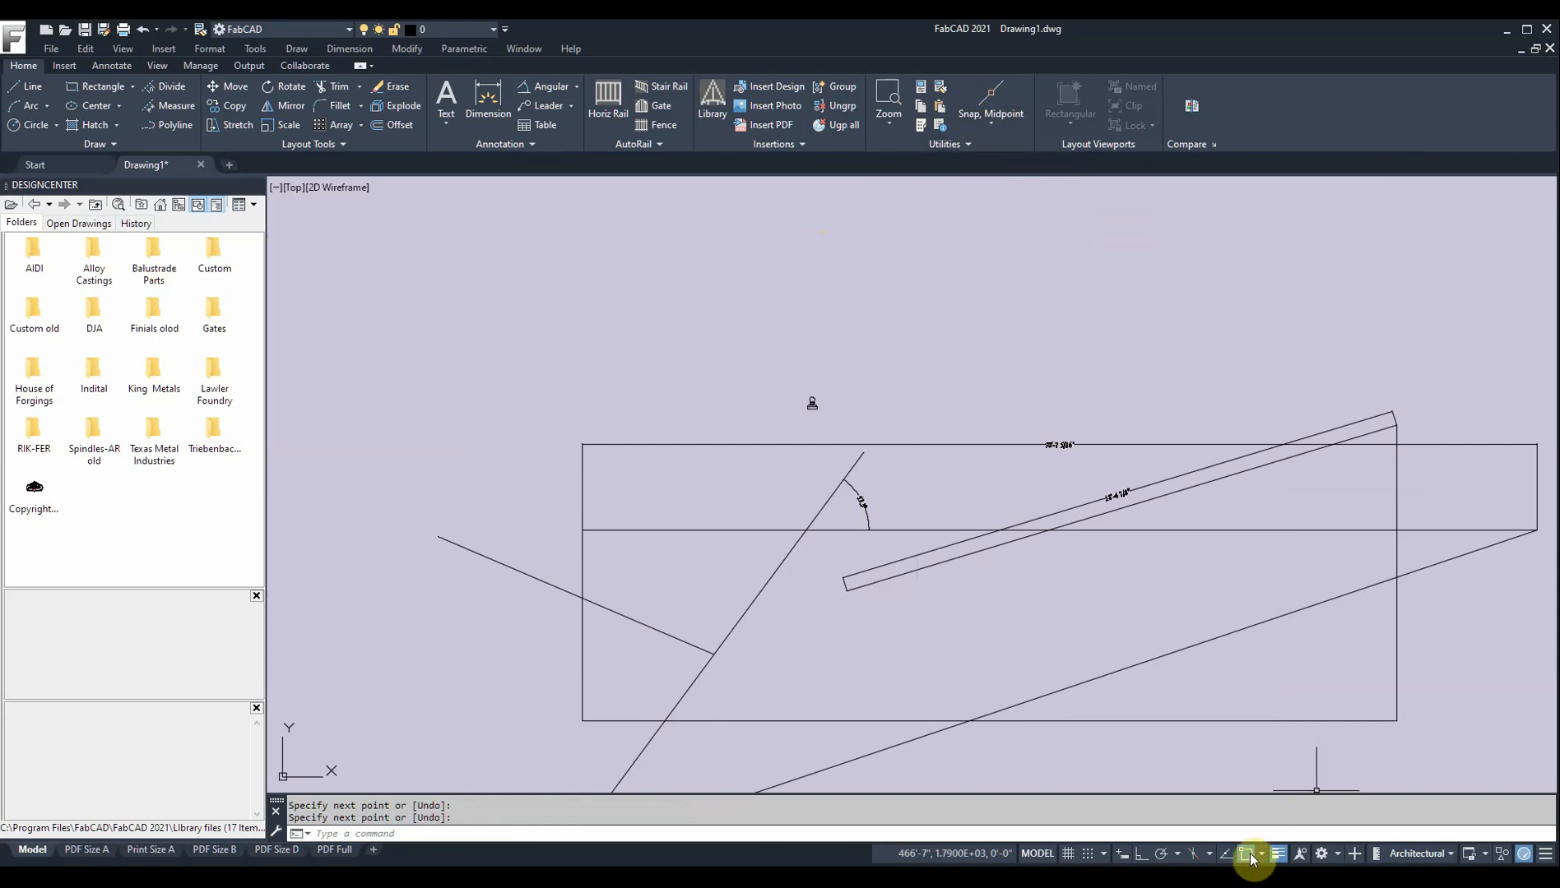
mouse_move(1252, 854)
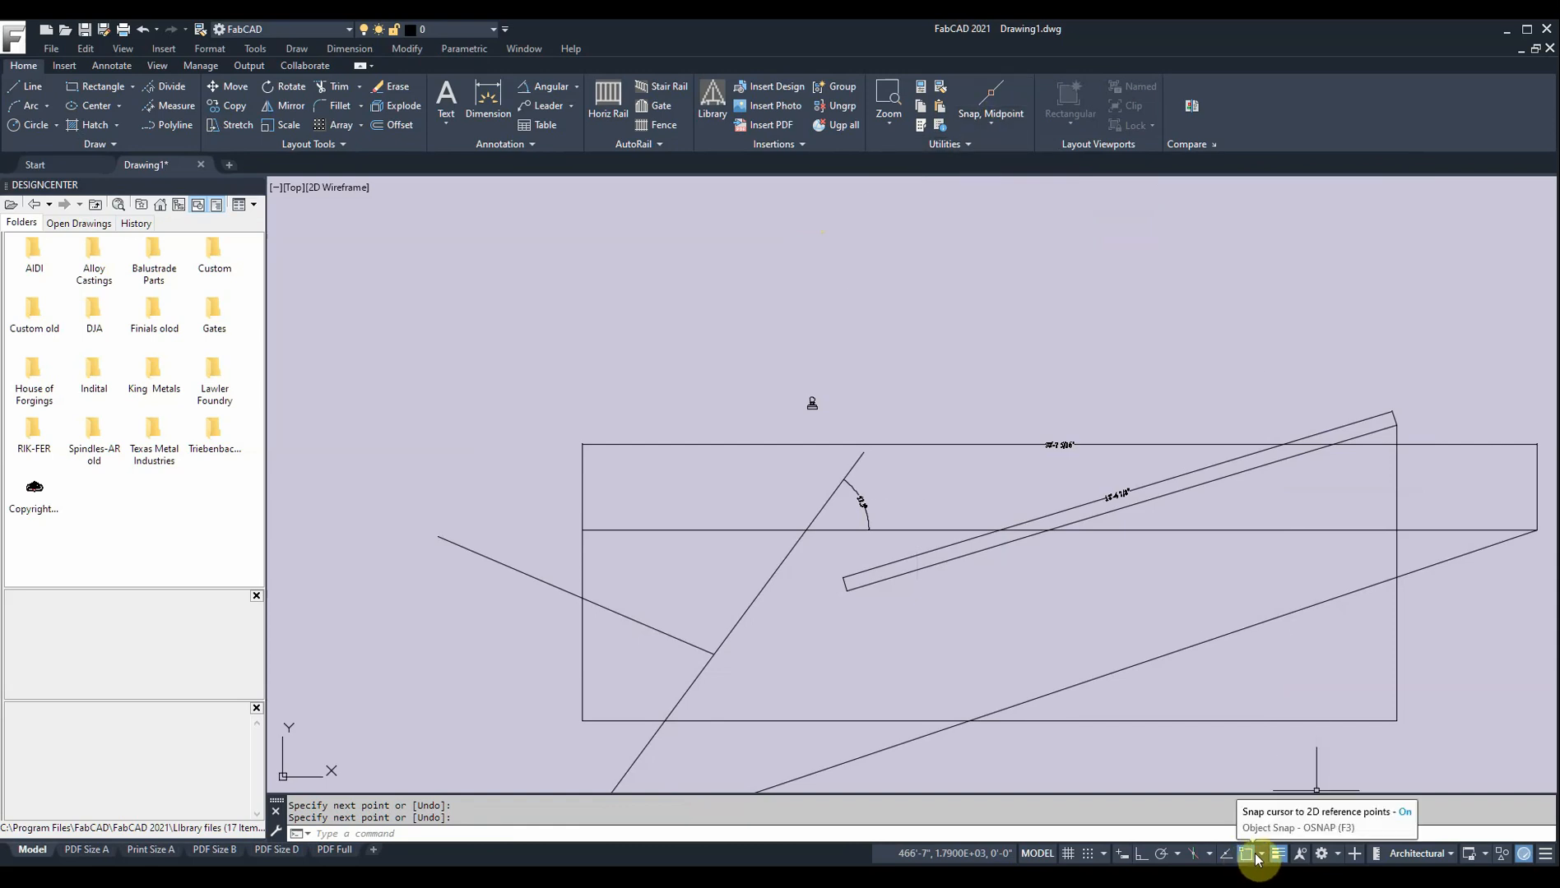
Enable OSNAP, draw a line to the rectangle's lower-left corner, and turn on Ortho
click(1277, 852)
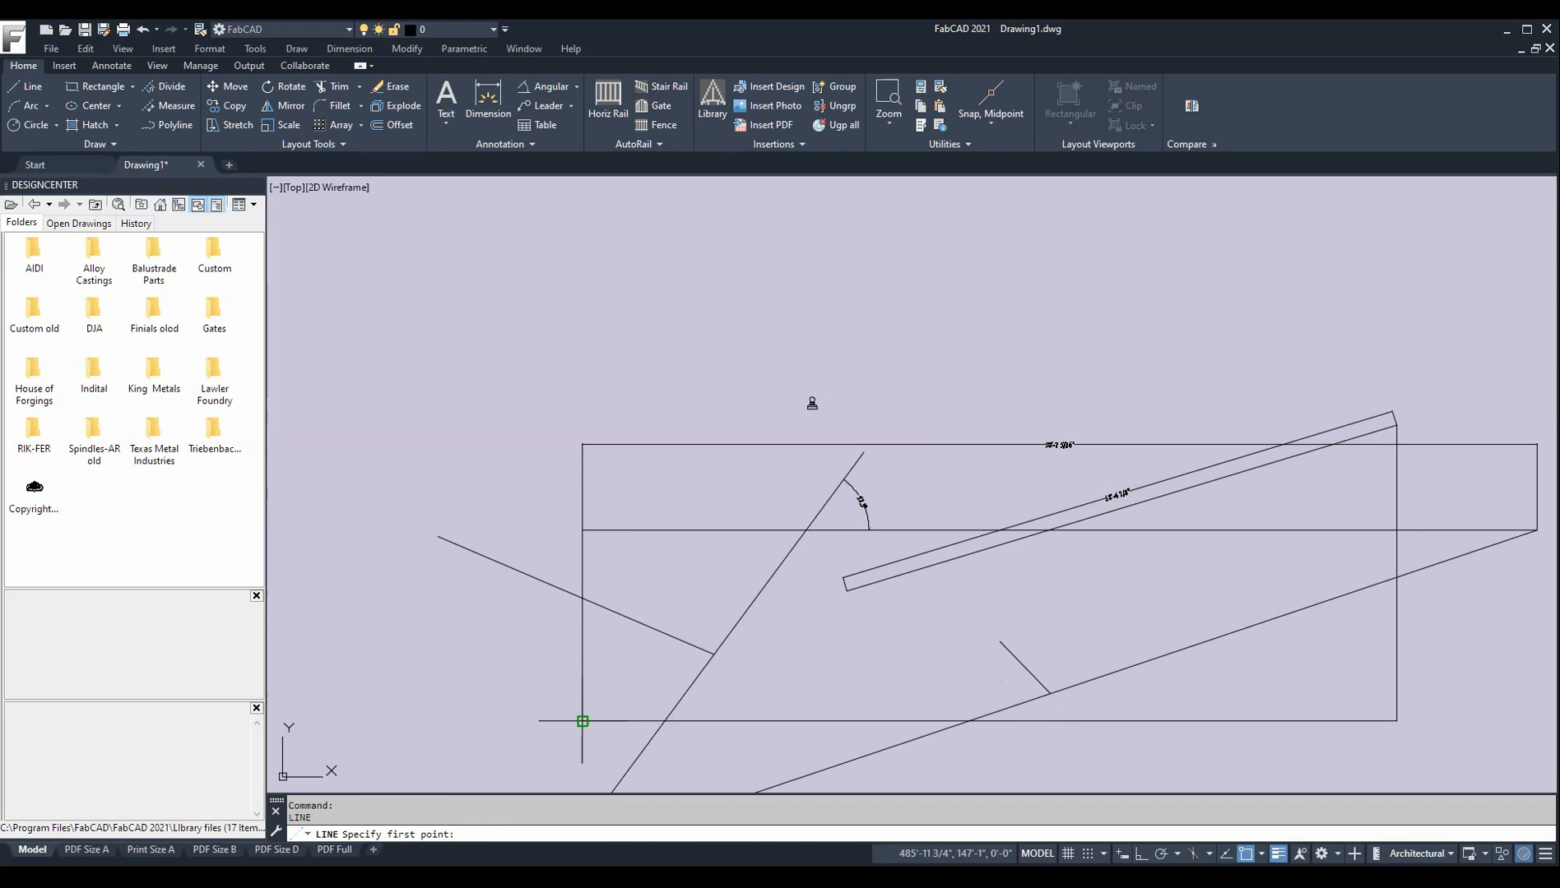
click(583, 721)
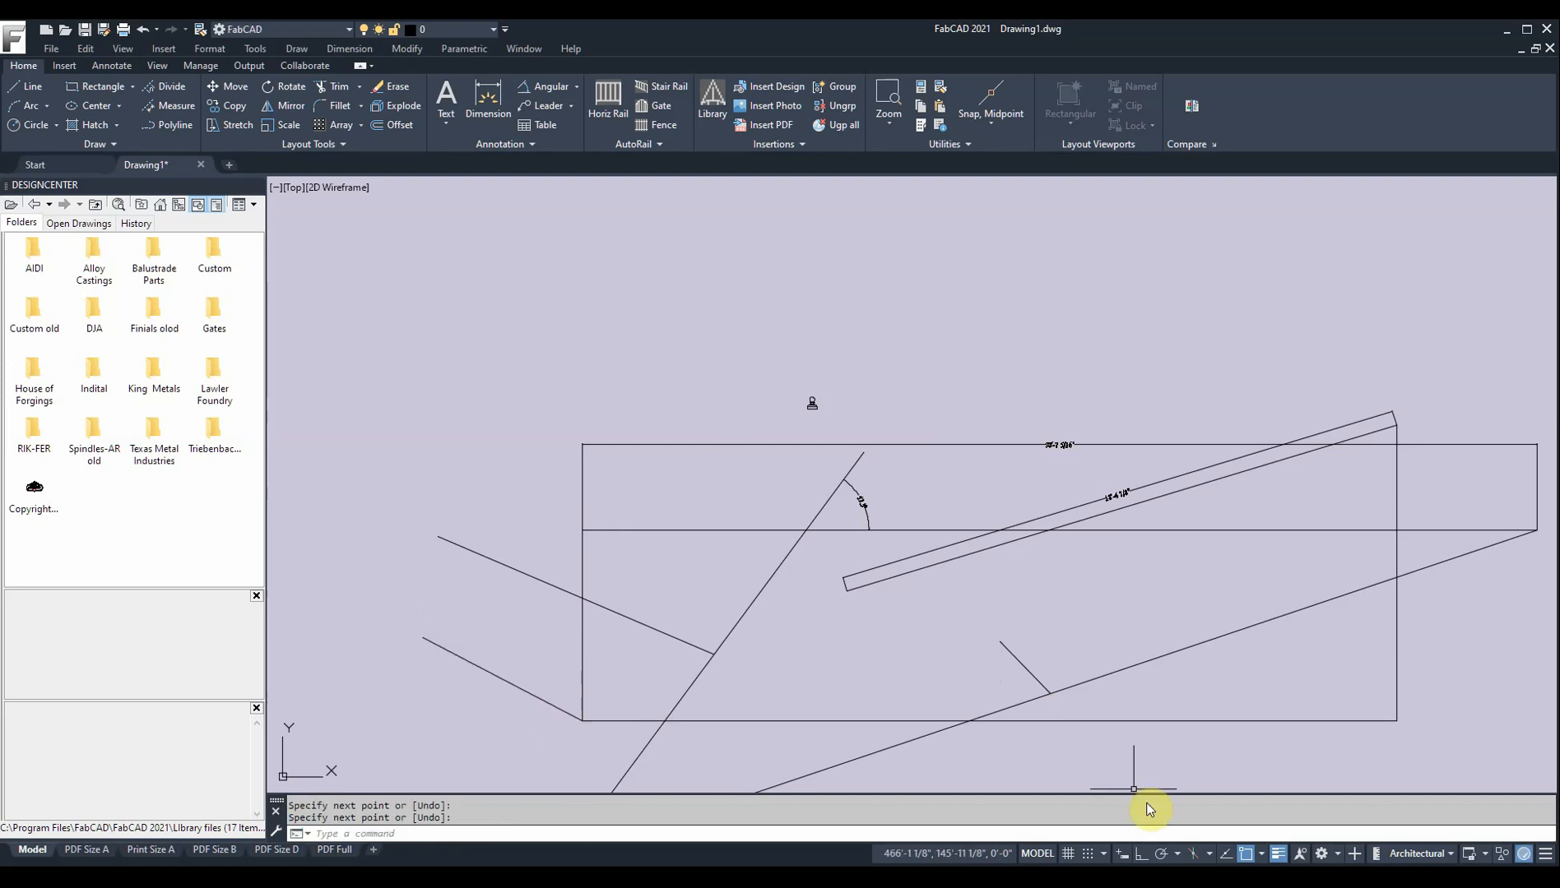
mouse_move(1120, 469)
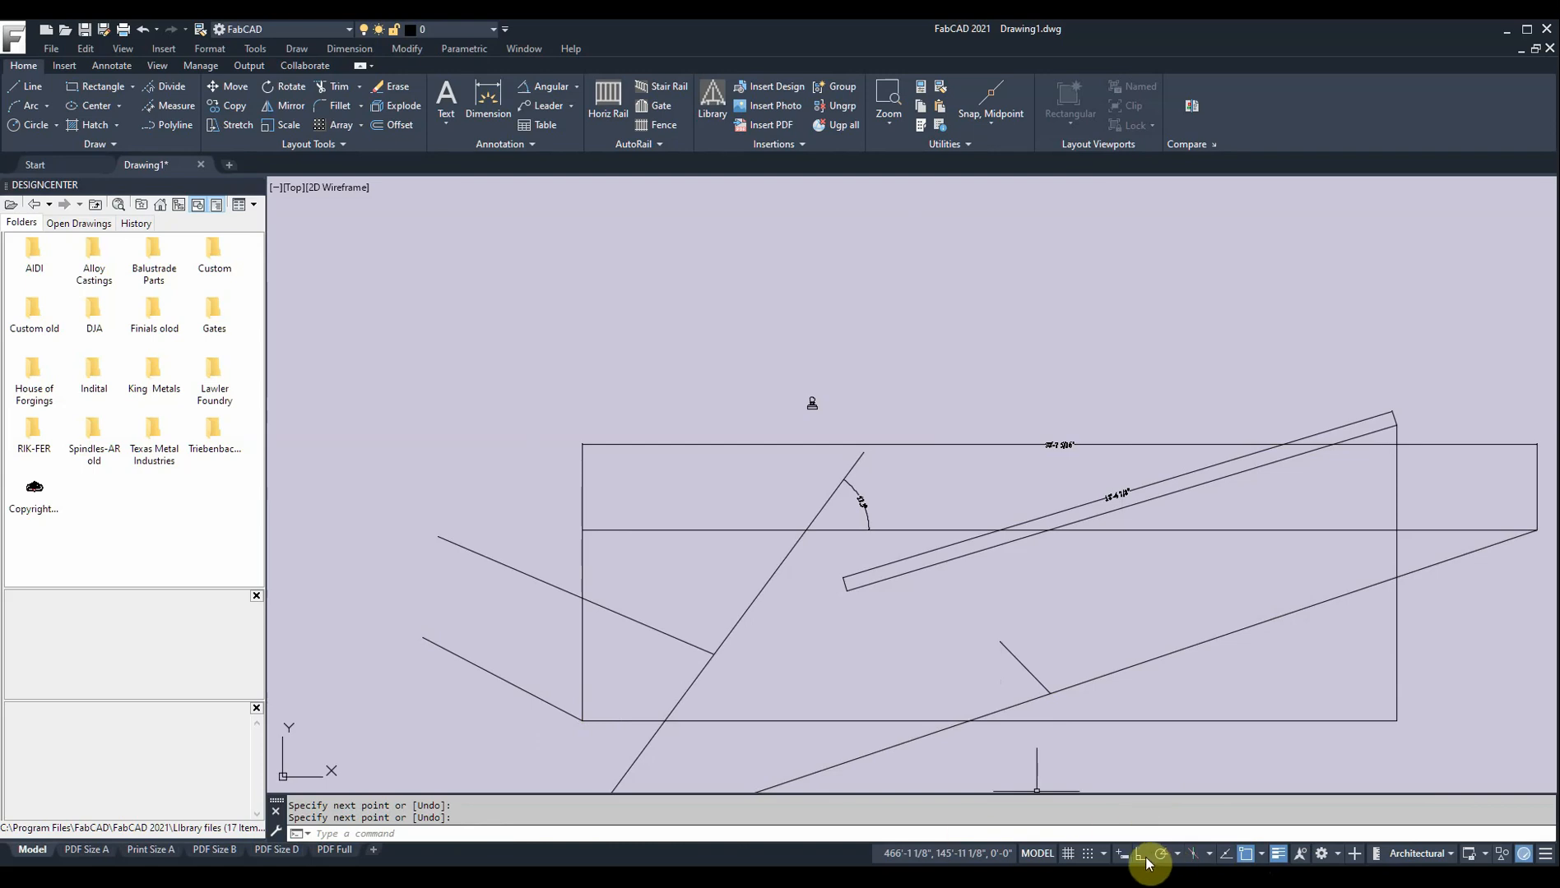
mouse_move(1140, 853)
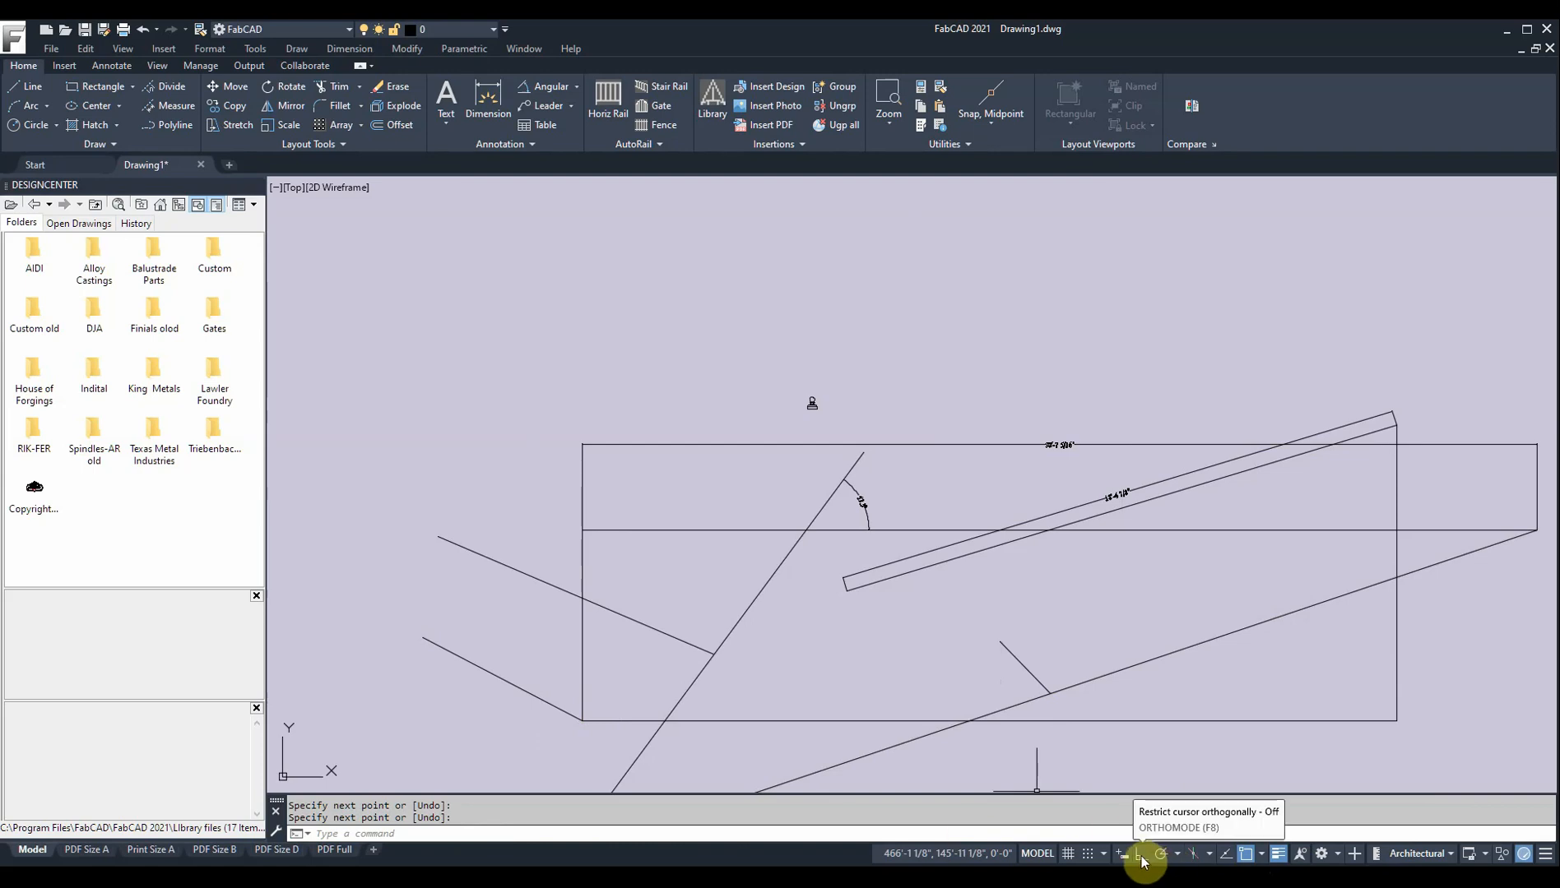
click(1140, 854)
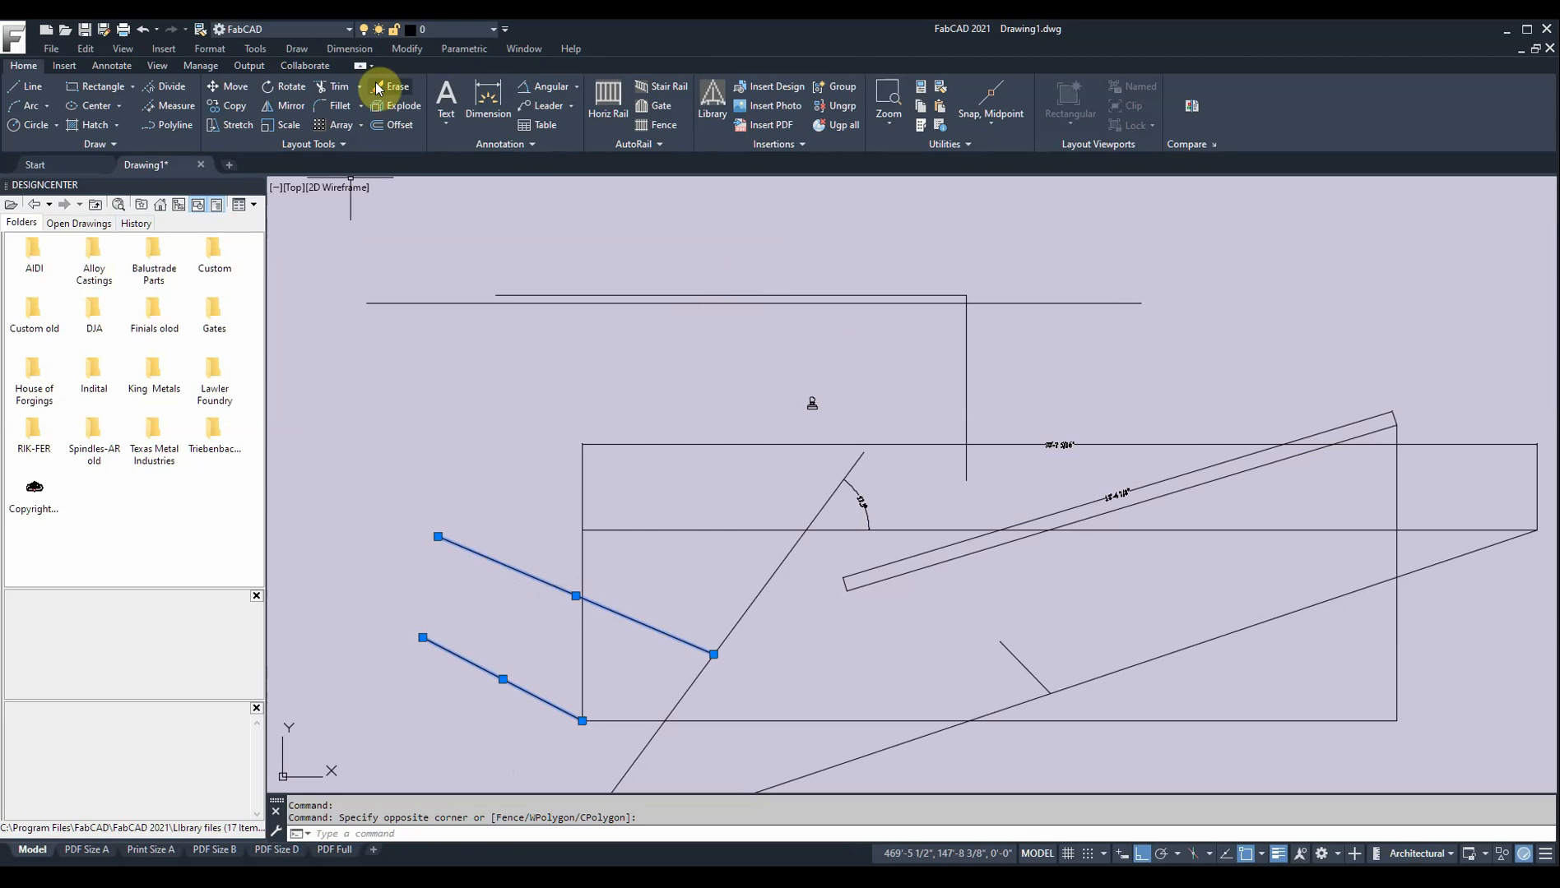
Erase the two left slanted lines and the long diagonal line through the angle
click(393, 87)
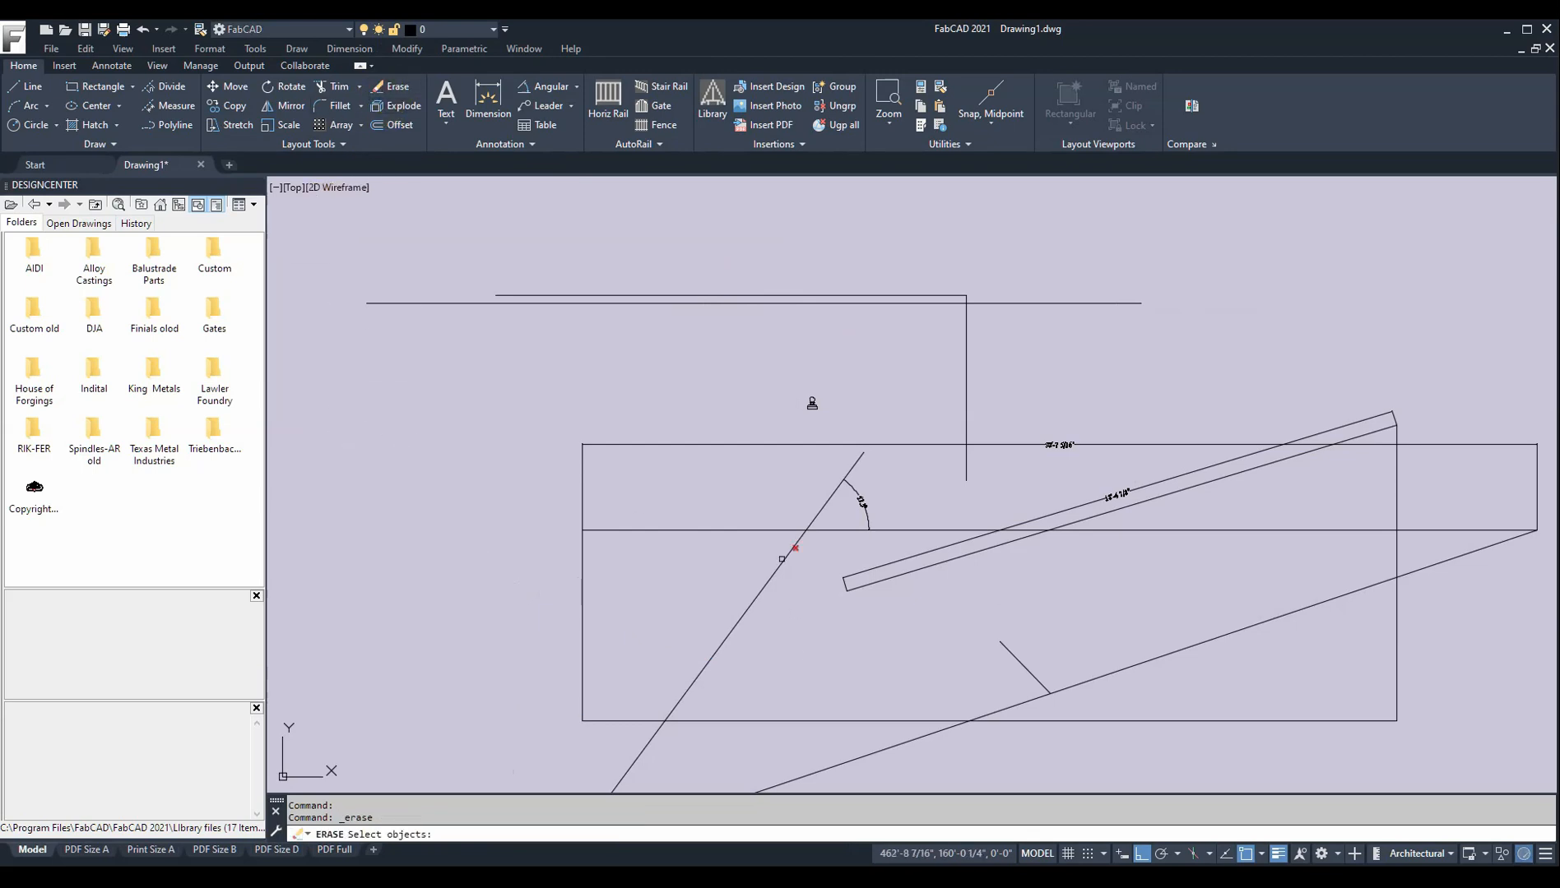
click(781, 558)
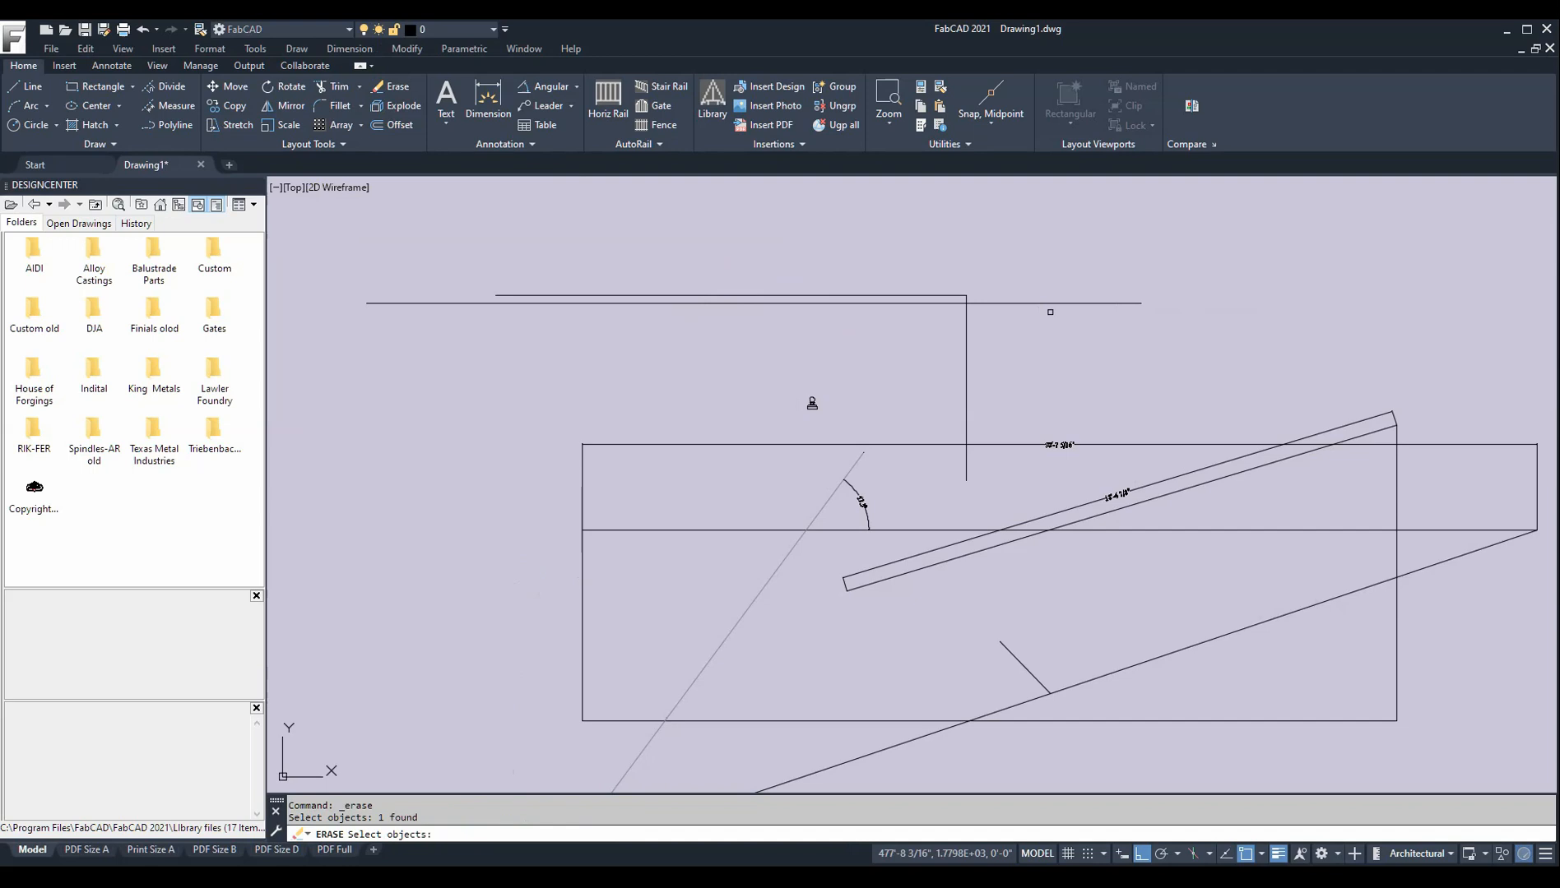
click(1016, 342)
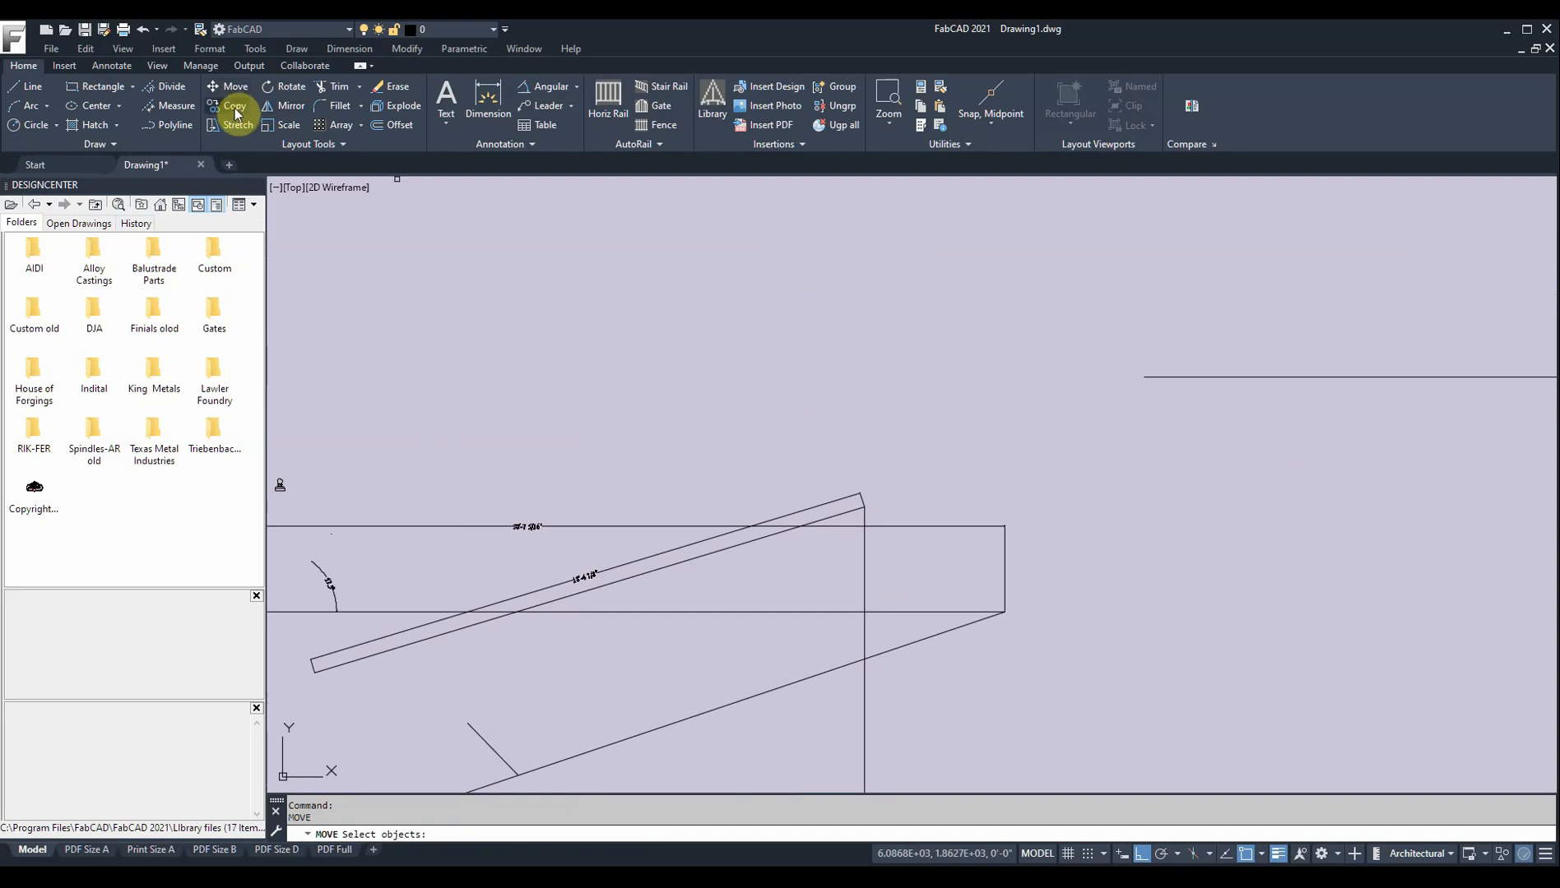
Copy the L-shaped corner lines three times to the right of the rectangle
click(236, 105)
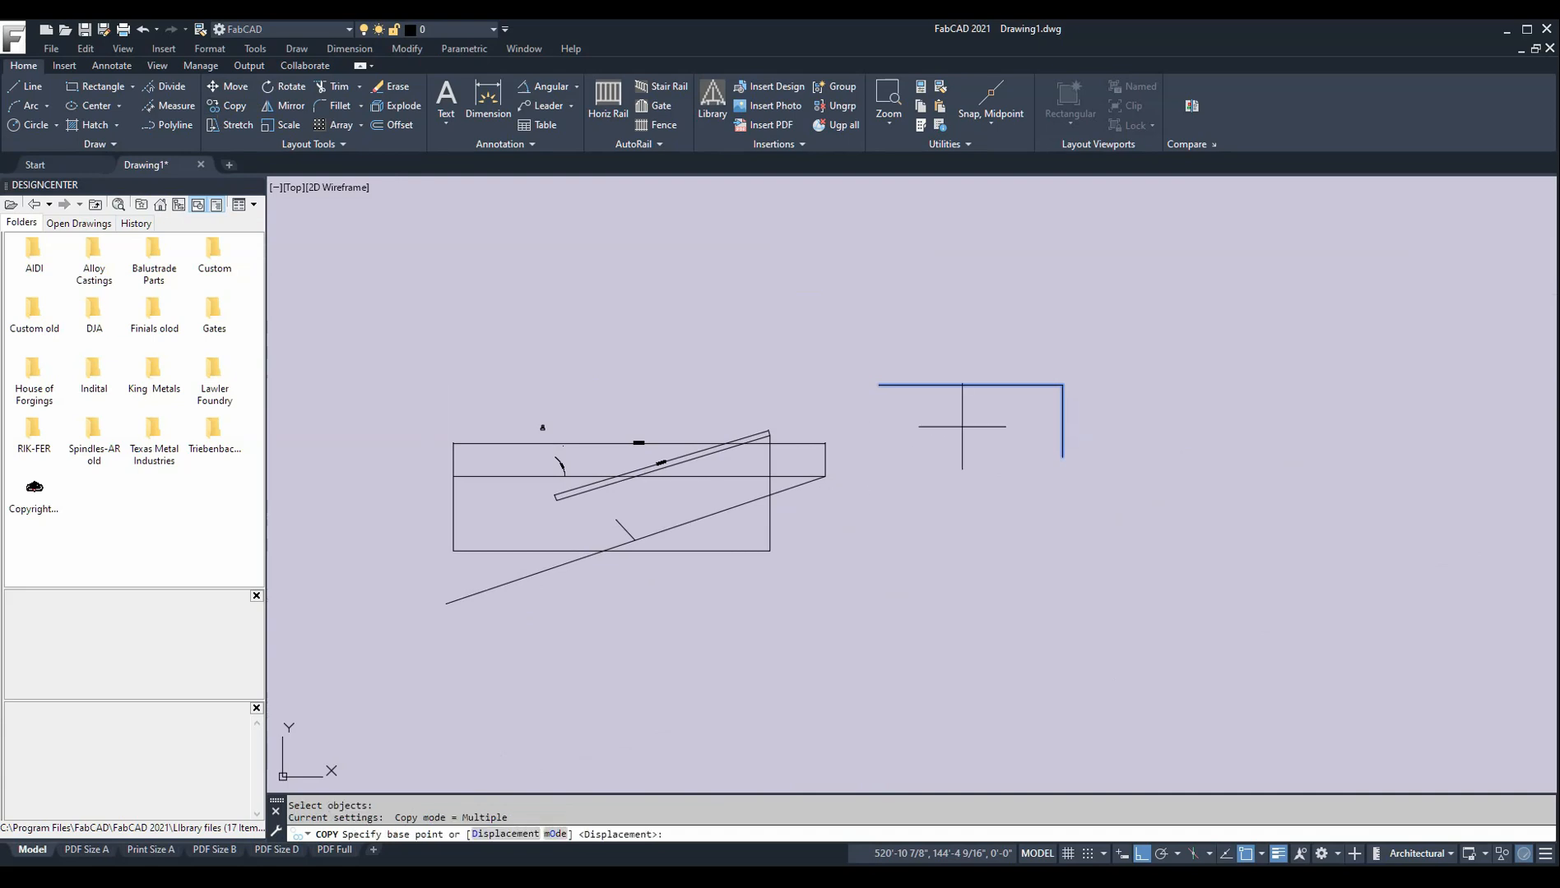
click(957, 381)
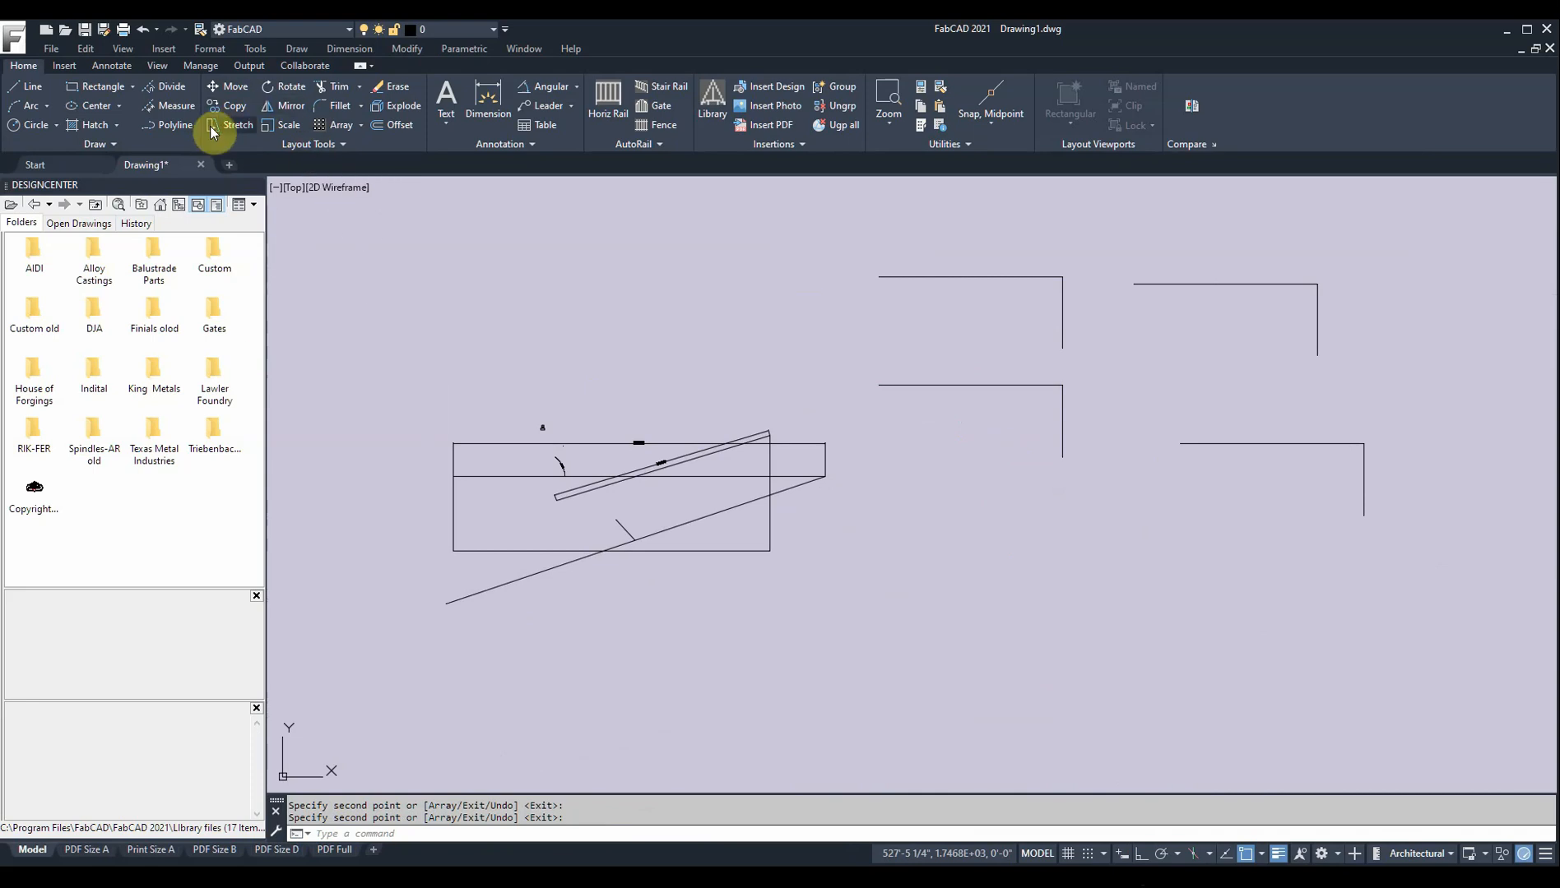
Rotate the lower-left corner shape 45 degrees about its corner into a peaked V
click(290, 87)
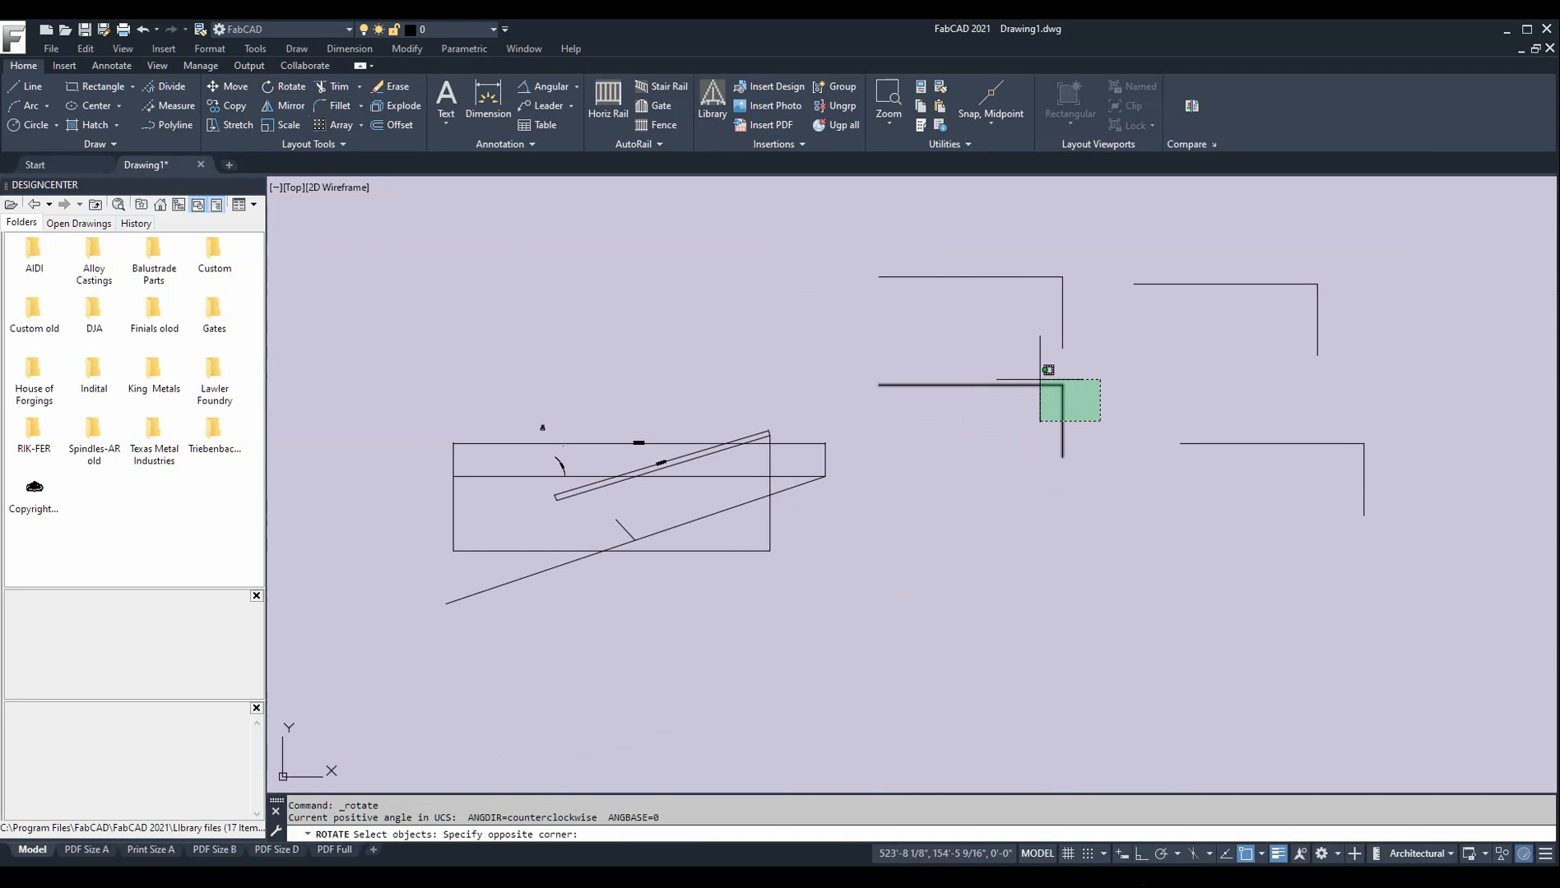
click(969, 466)
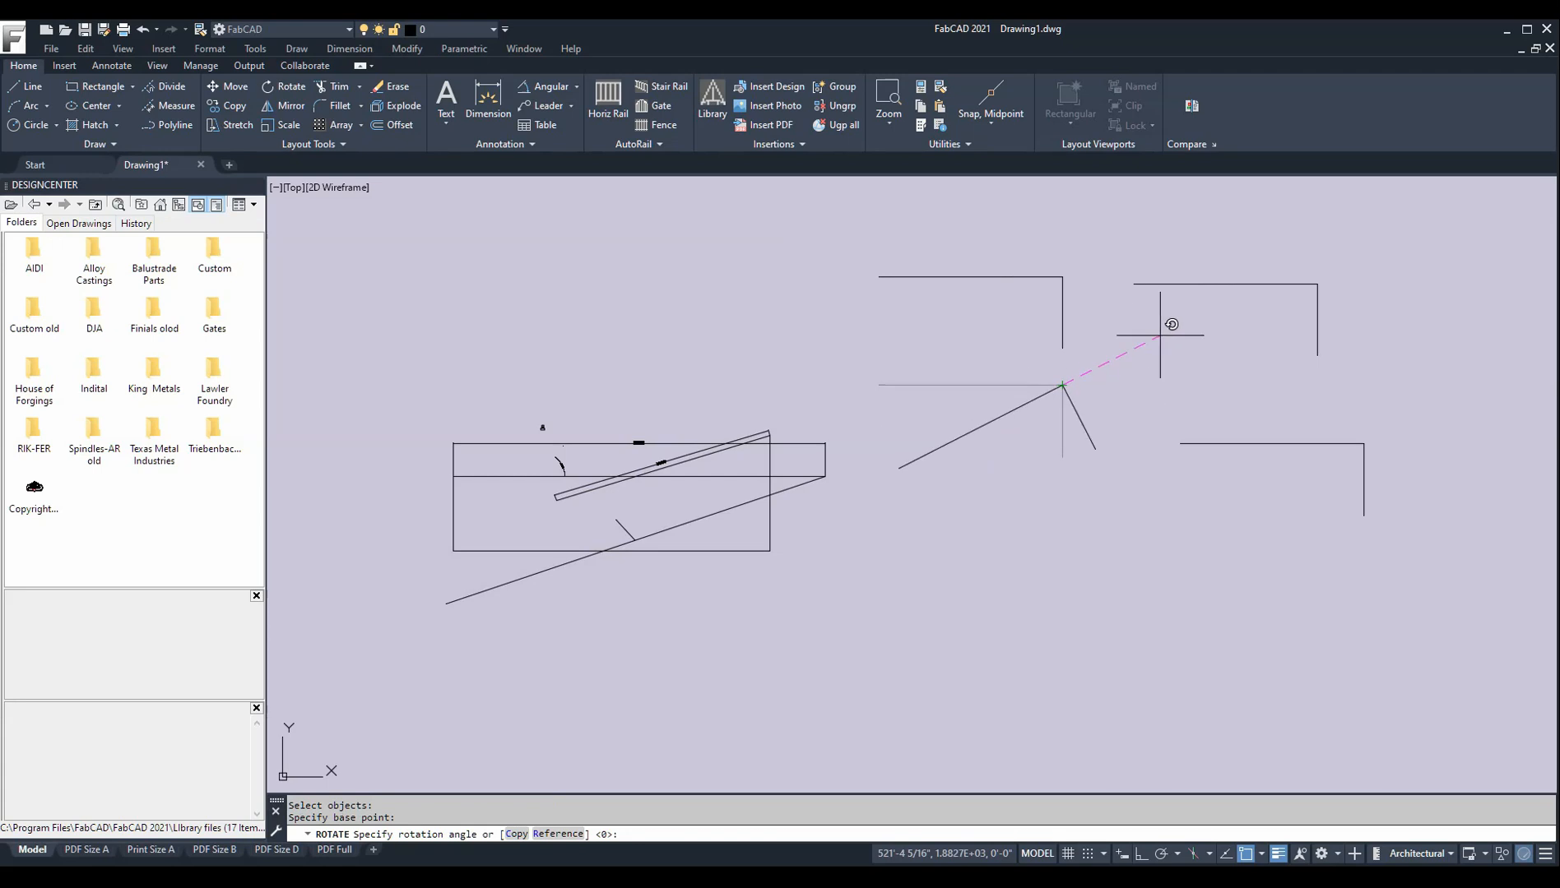
text(45)
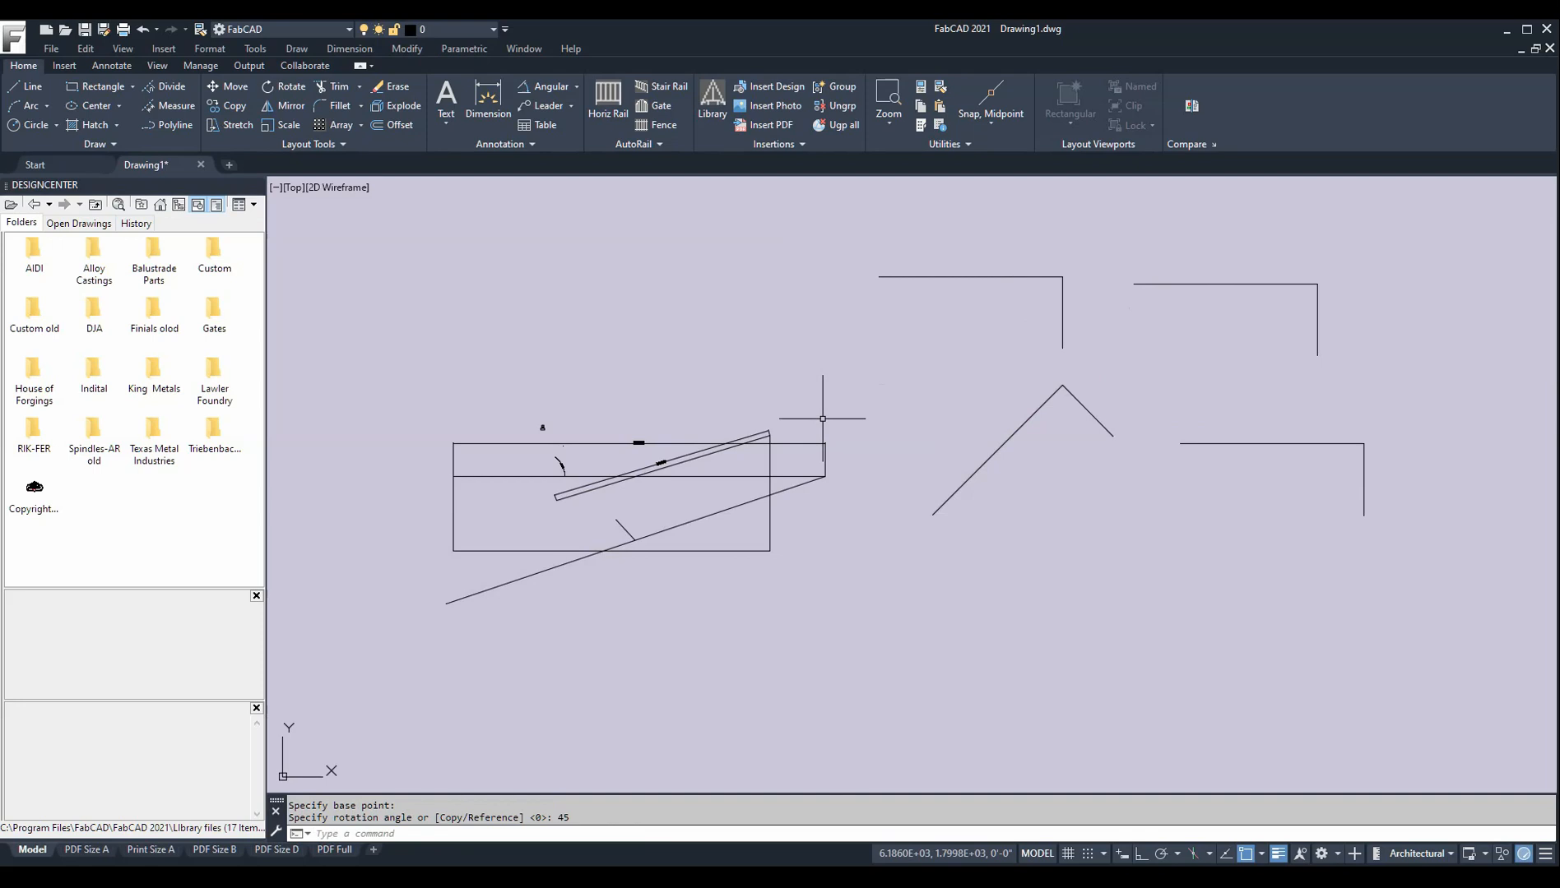
mouse_move(441, 345)
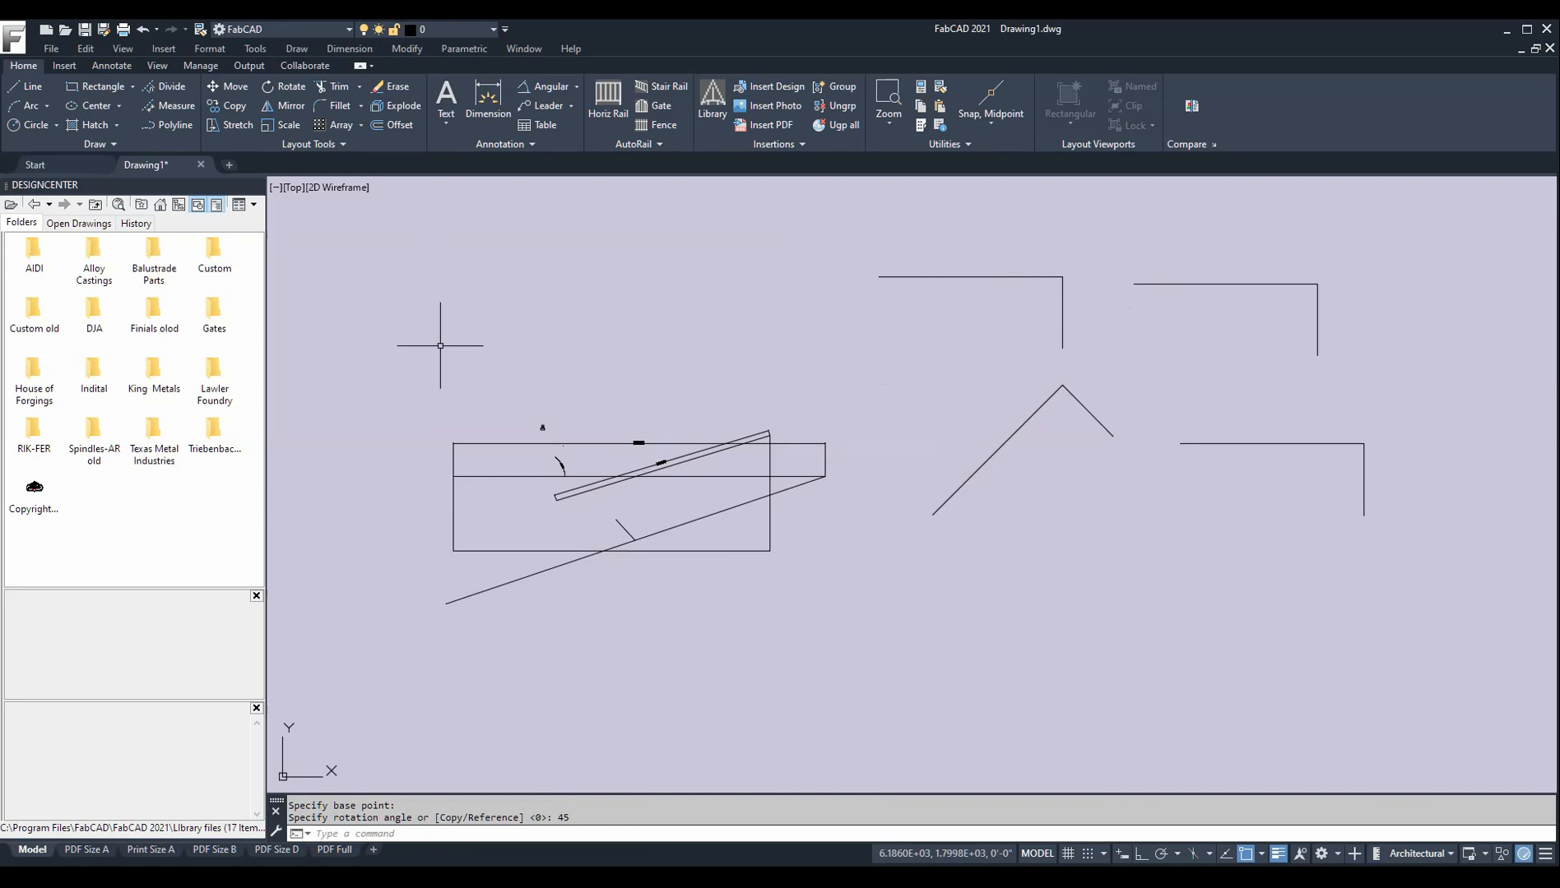
mouse_move(587, 268)
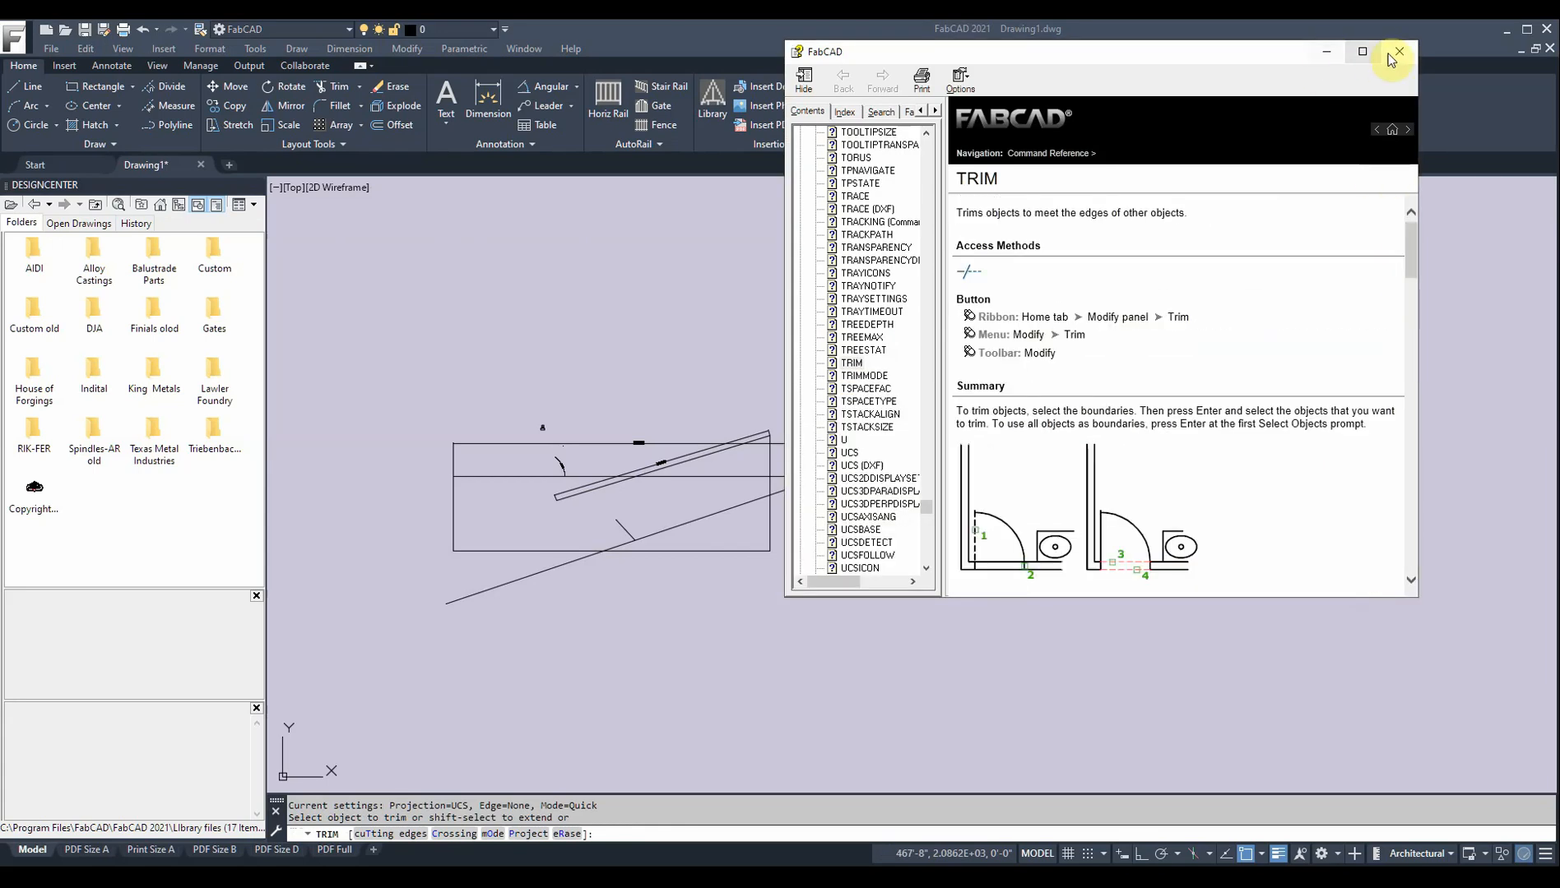
scroll(down, 3)
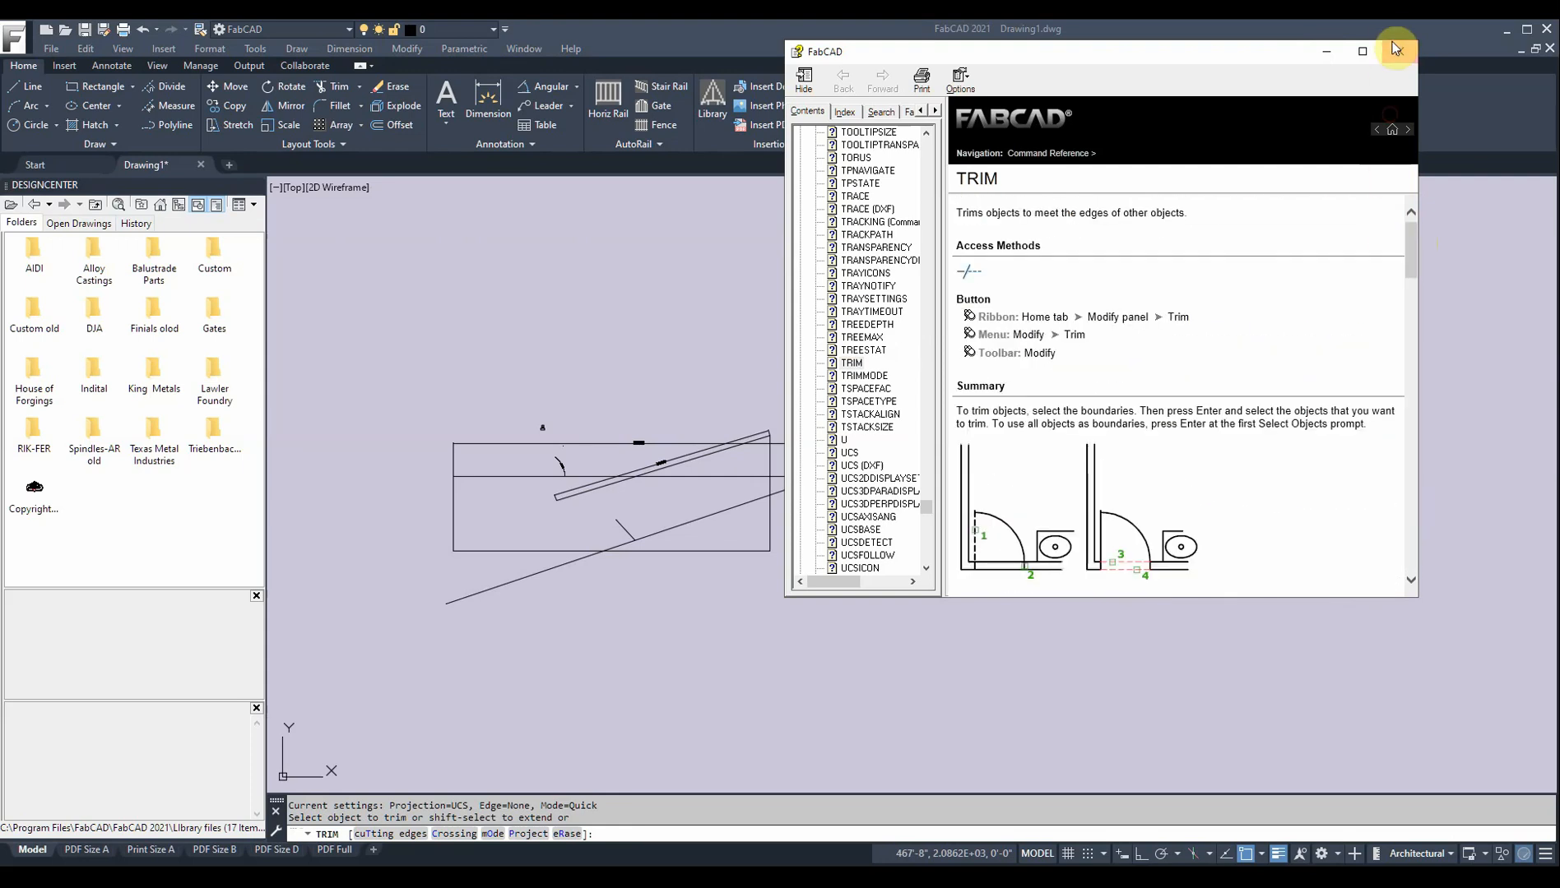
click(1398, 47)
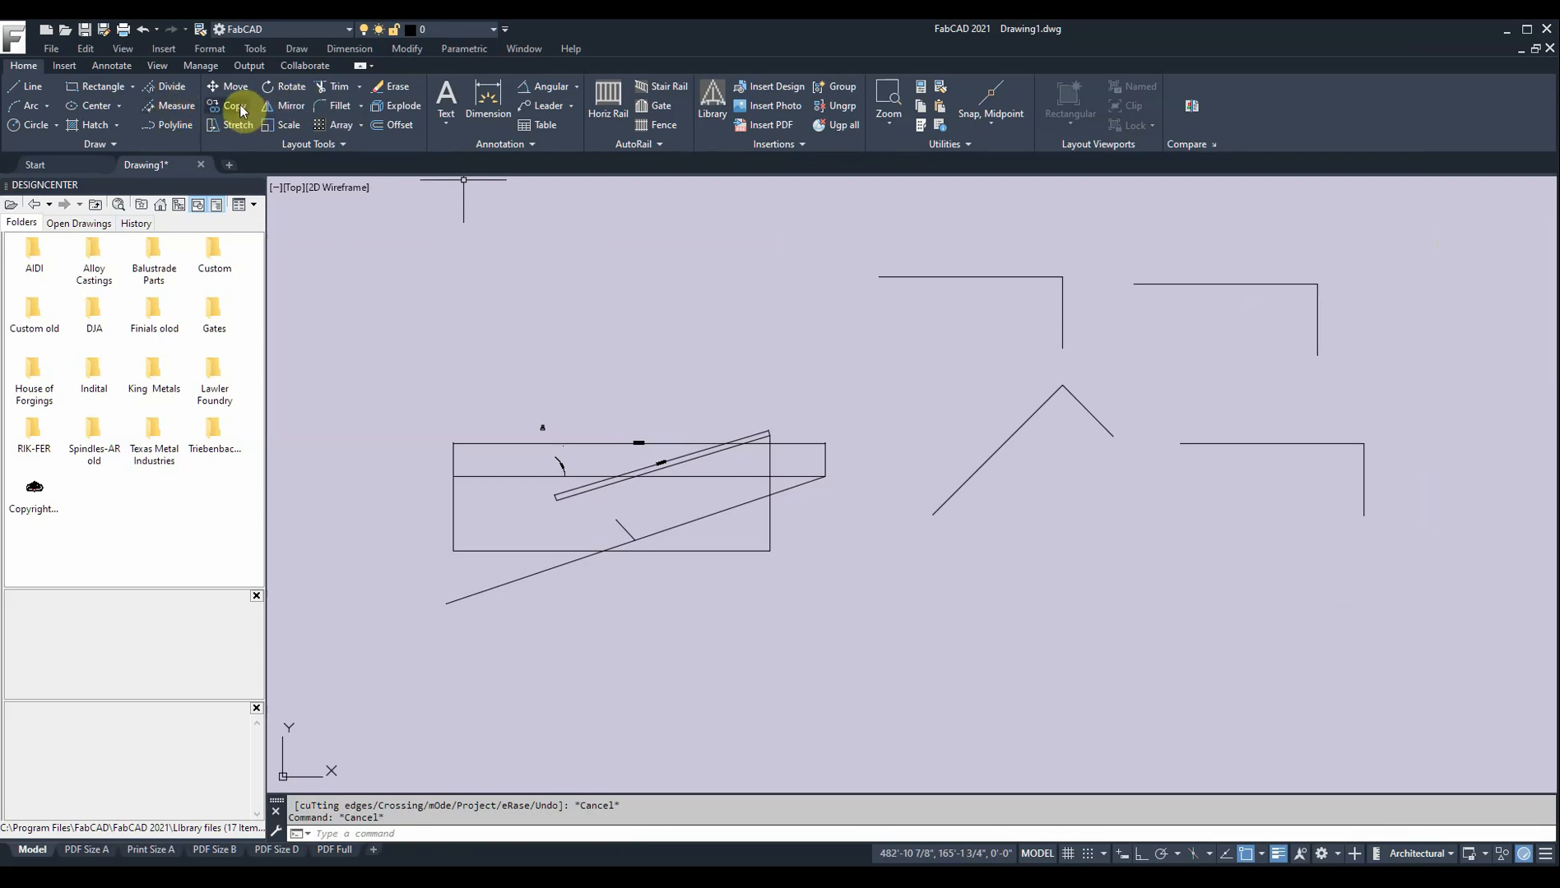
click(229, 107)
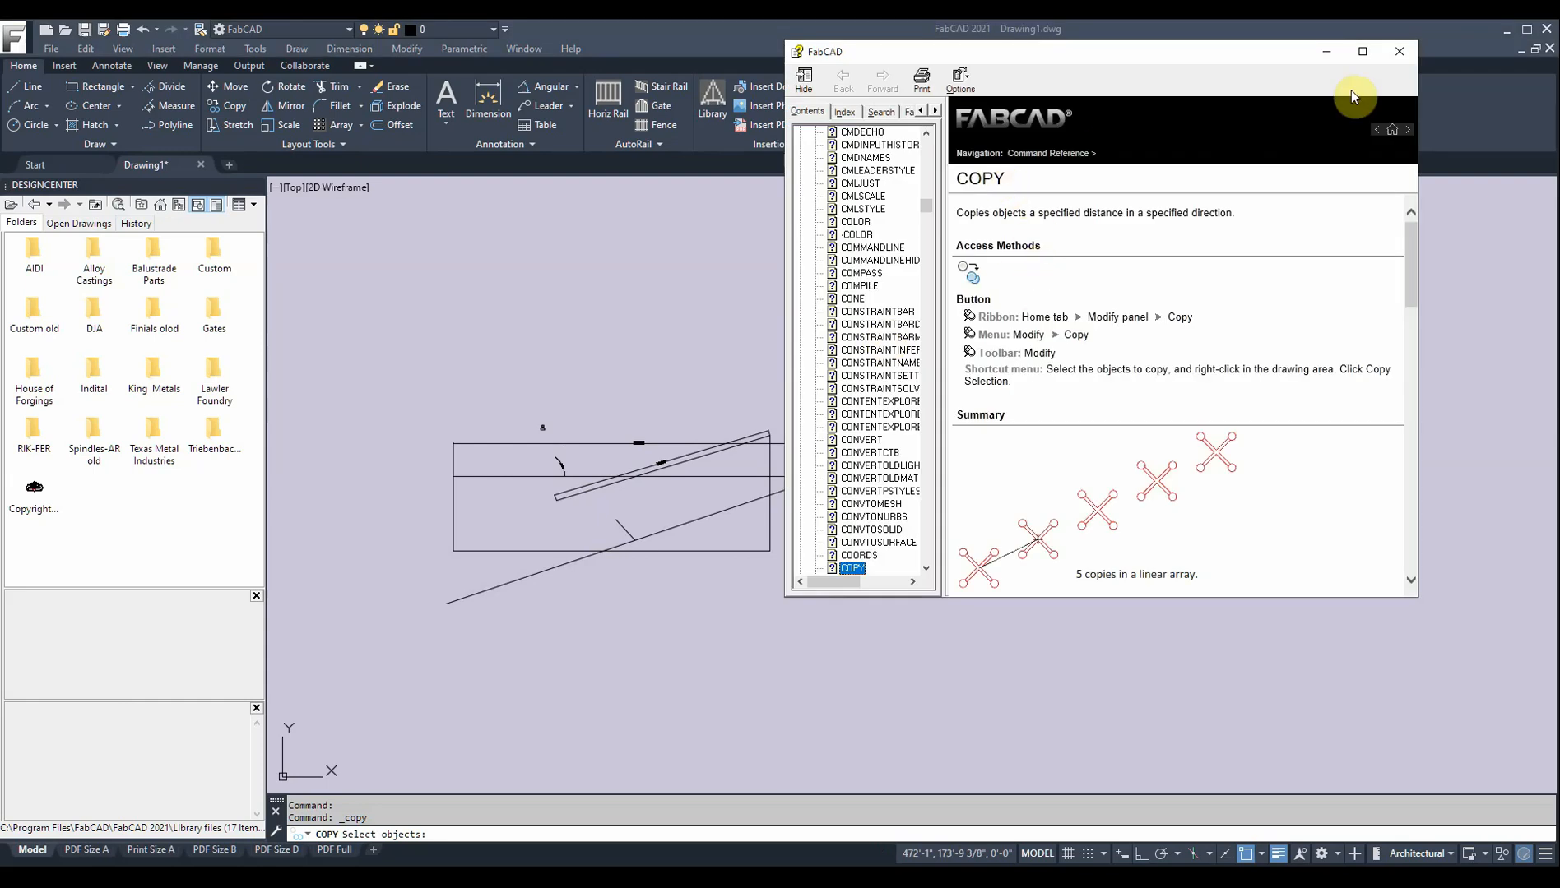
click(1398, 51)
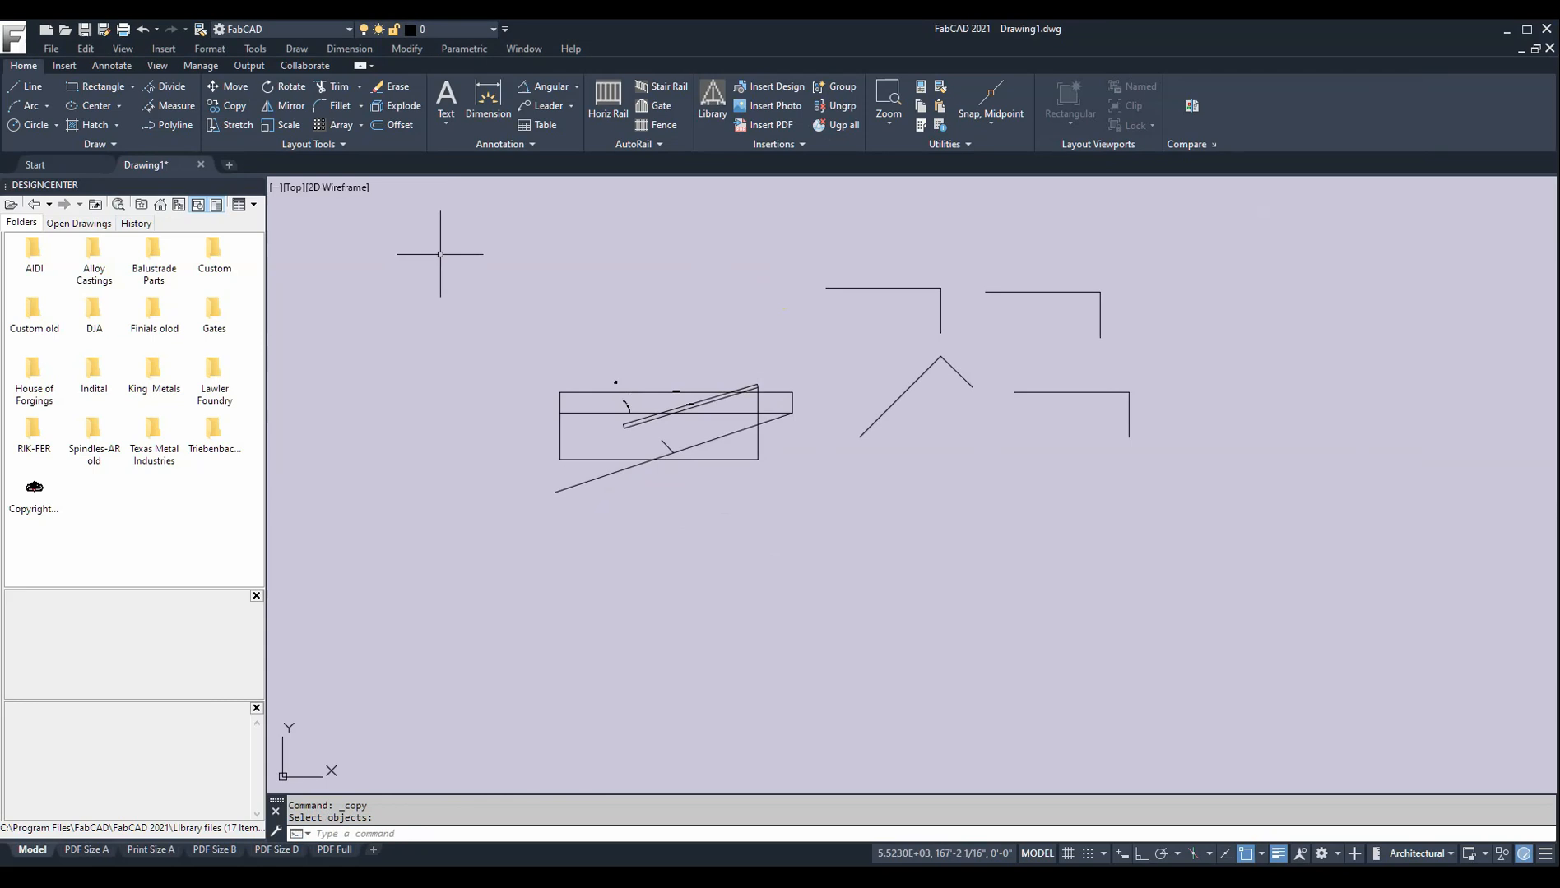
mouse_move(622, 260)
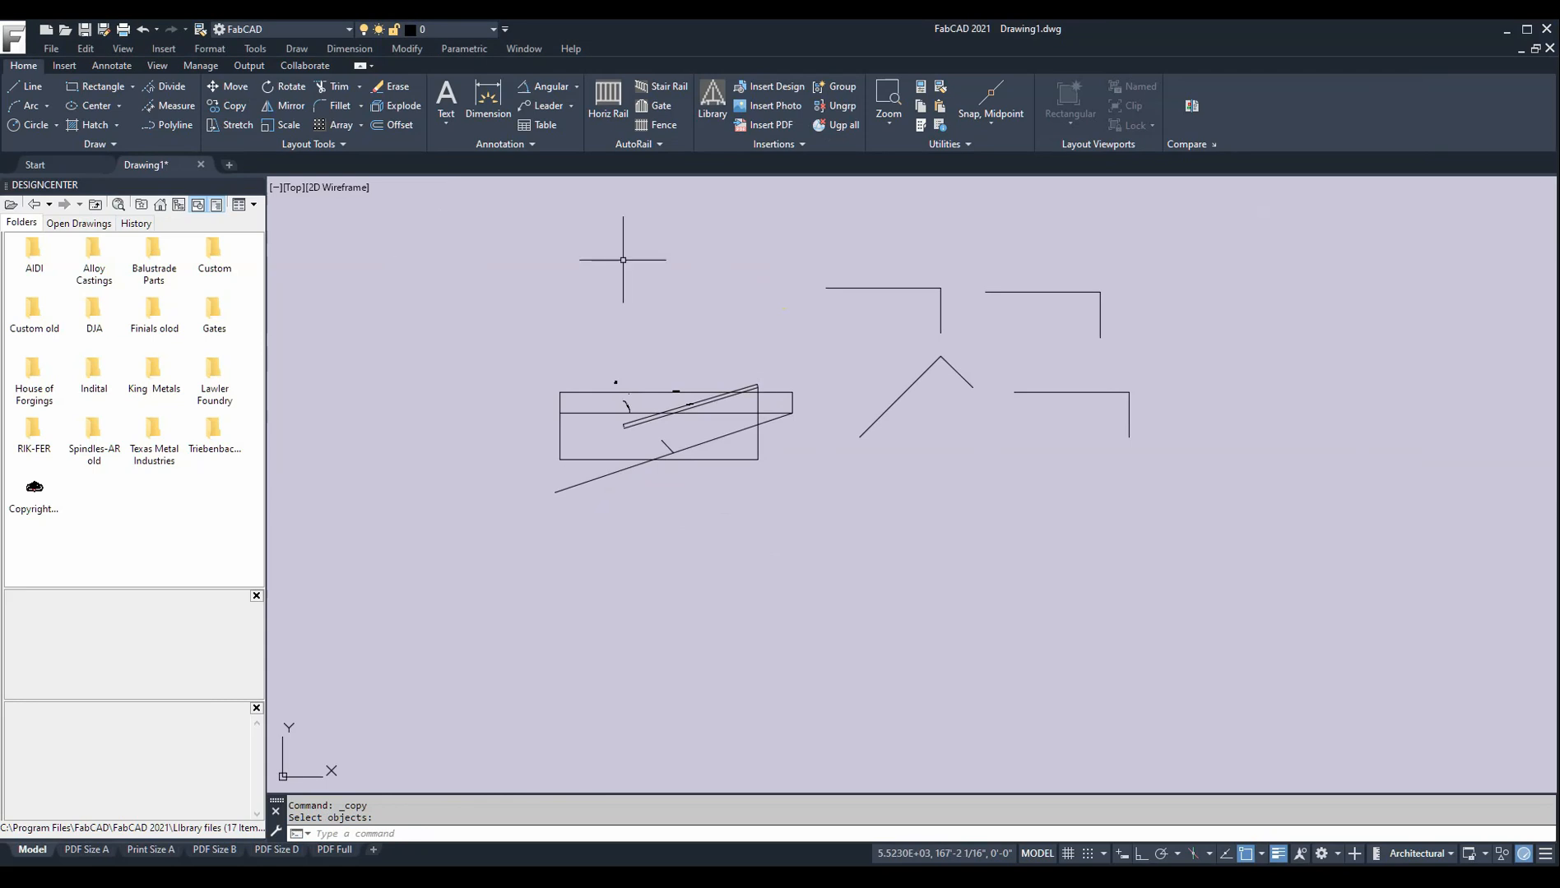
mouse_move(574, 307)
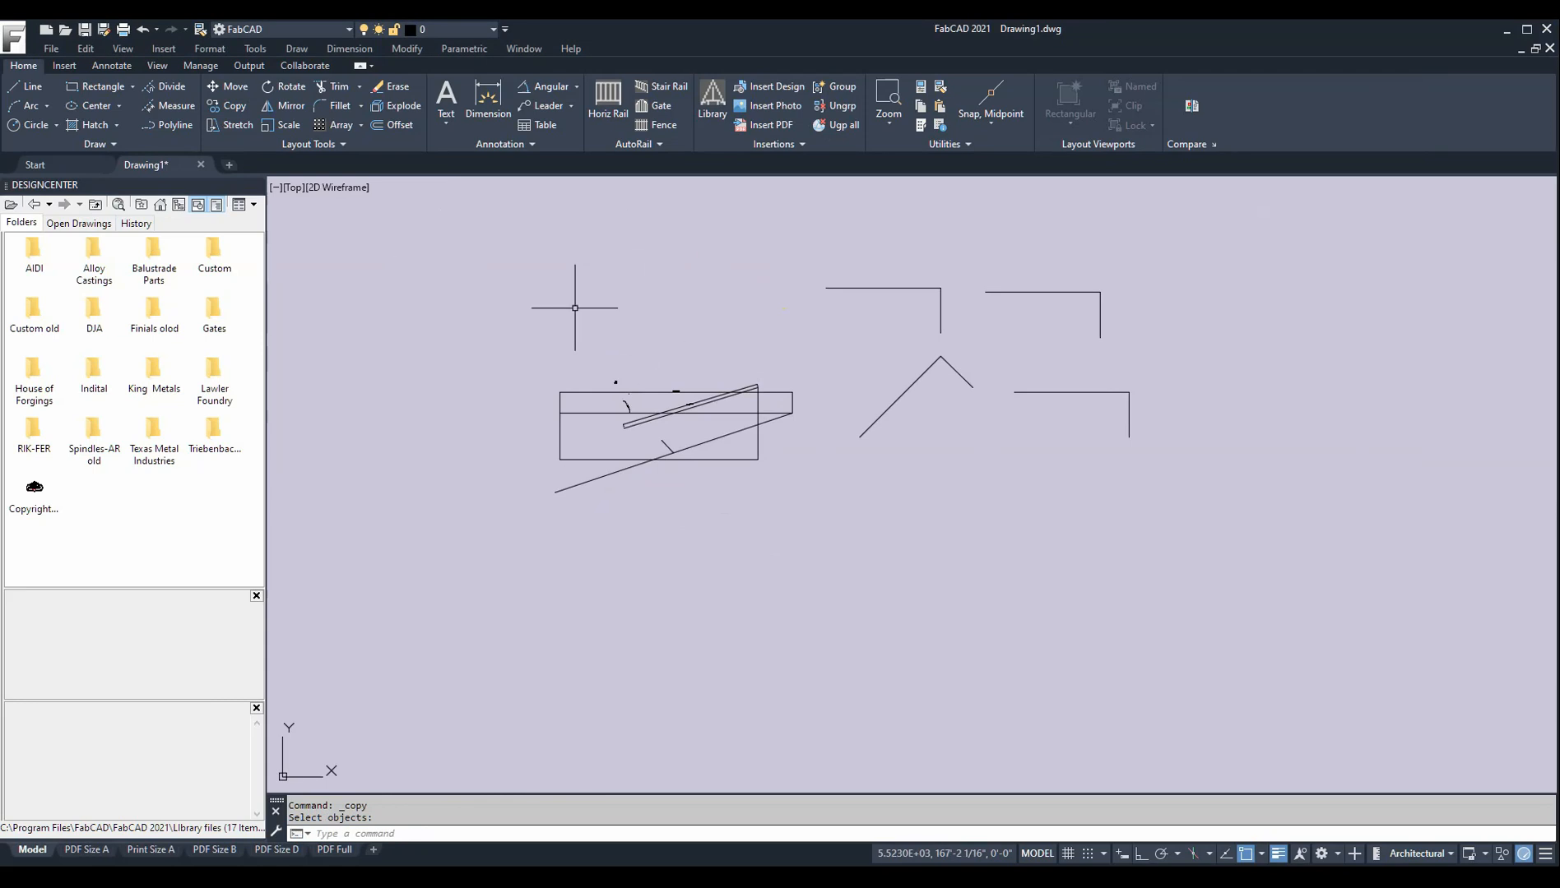
mouse_move(492, 277)
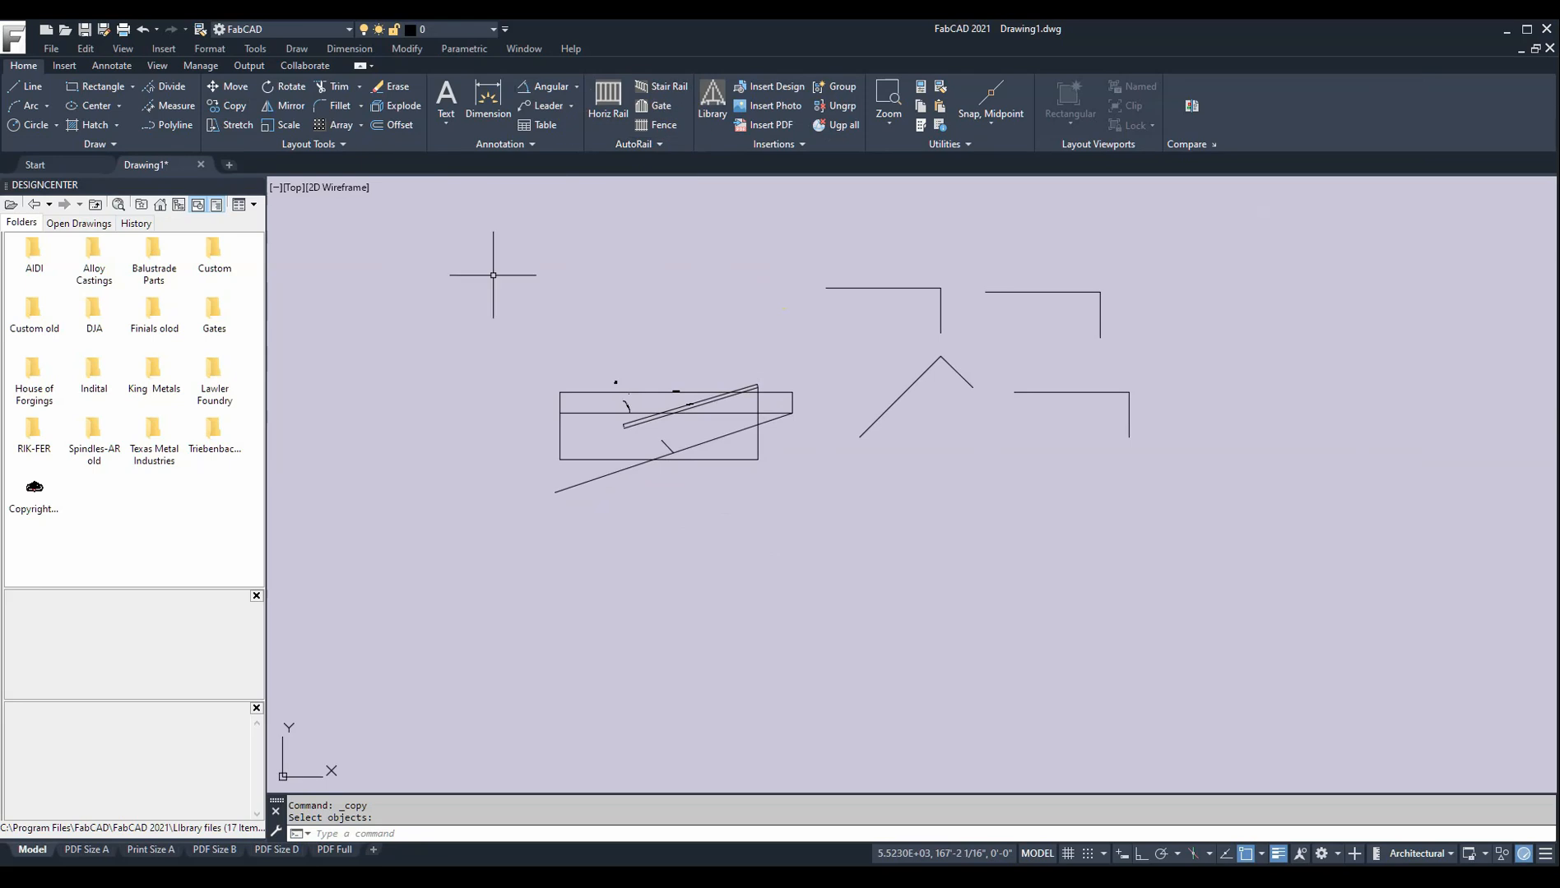
mouse_move(703, 344)
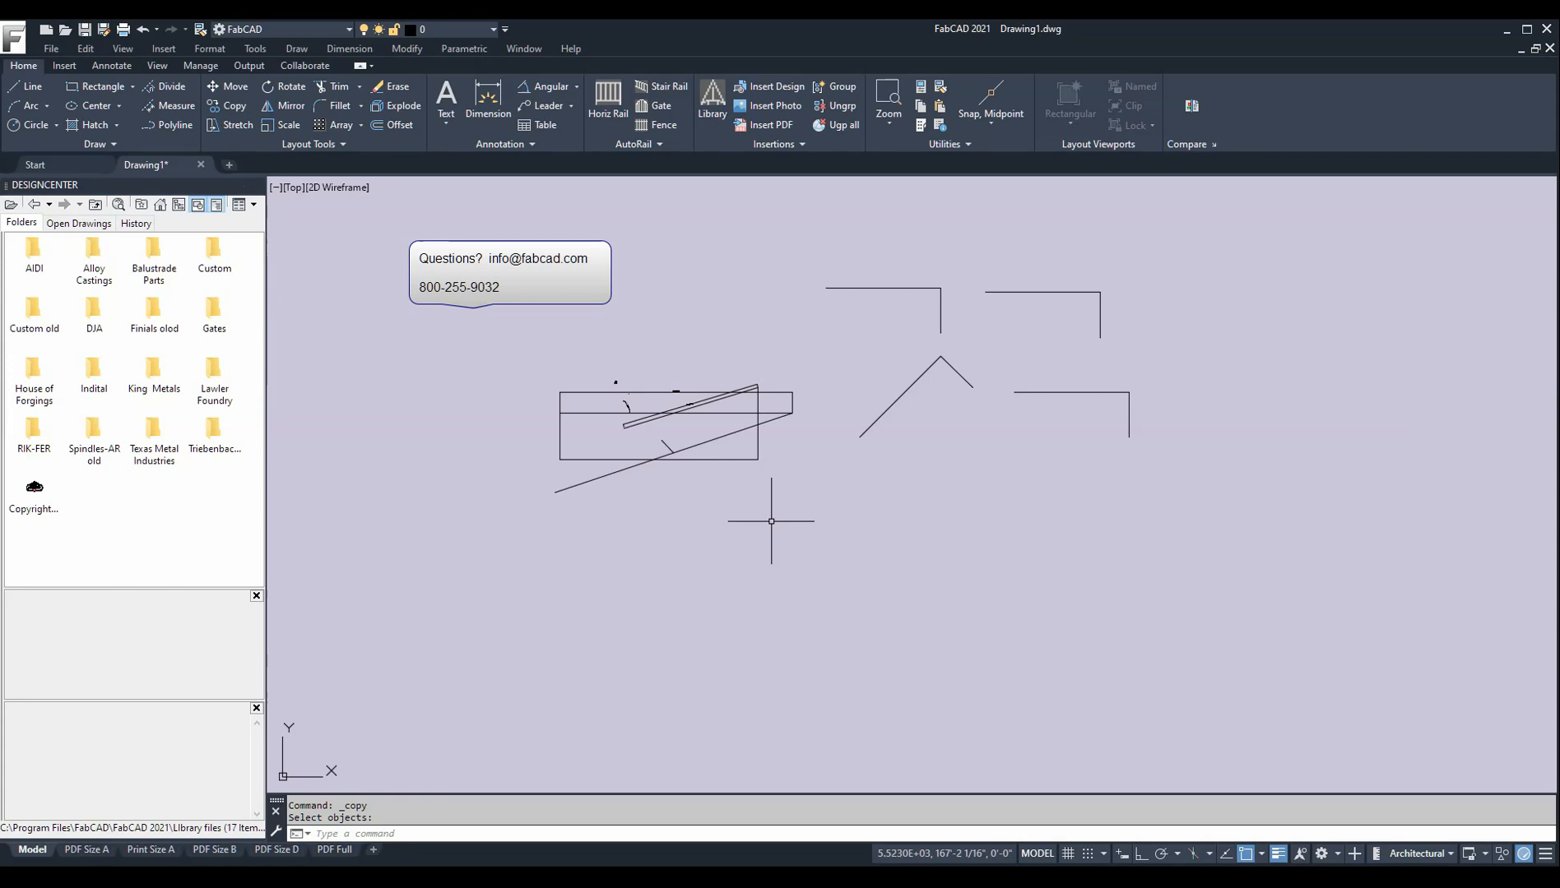
mouse_move(860, 502)
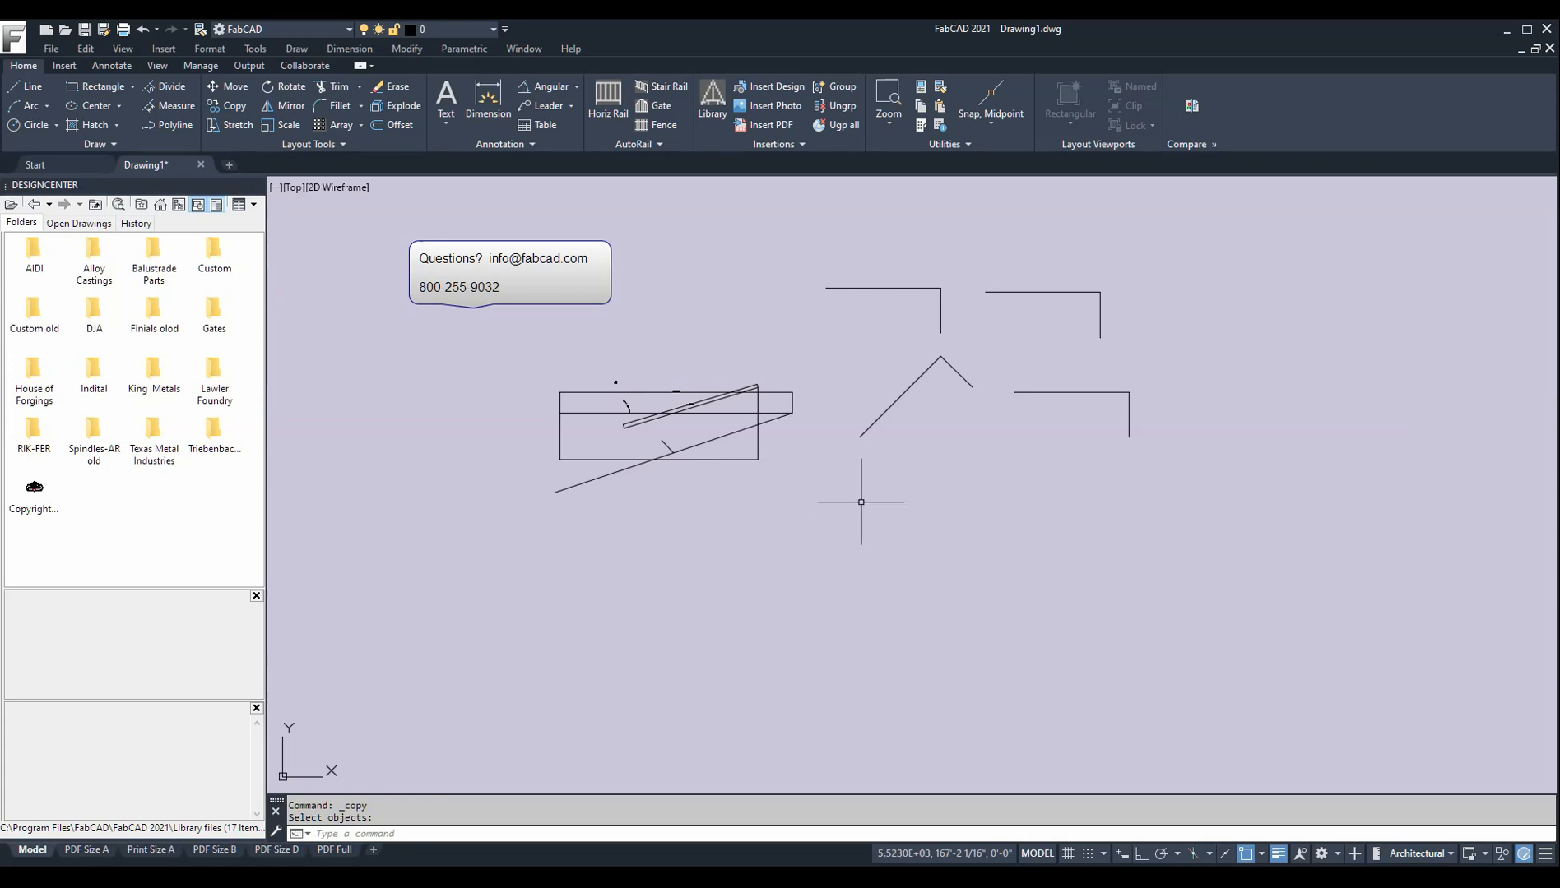
mouse_move(1418, 781)
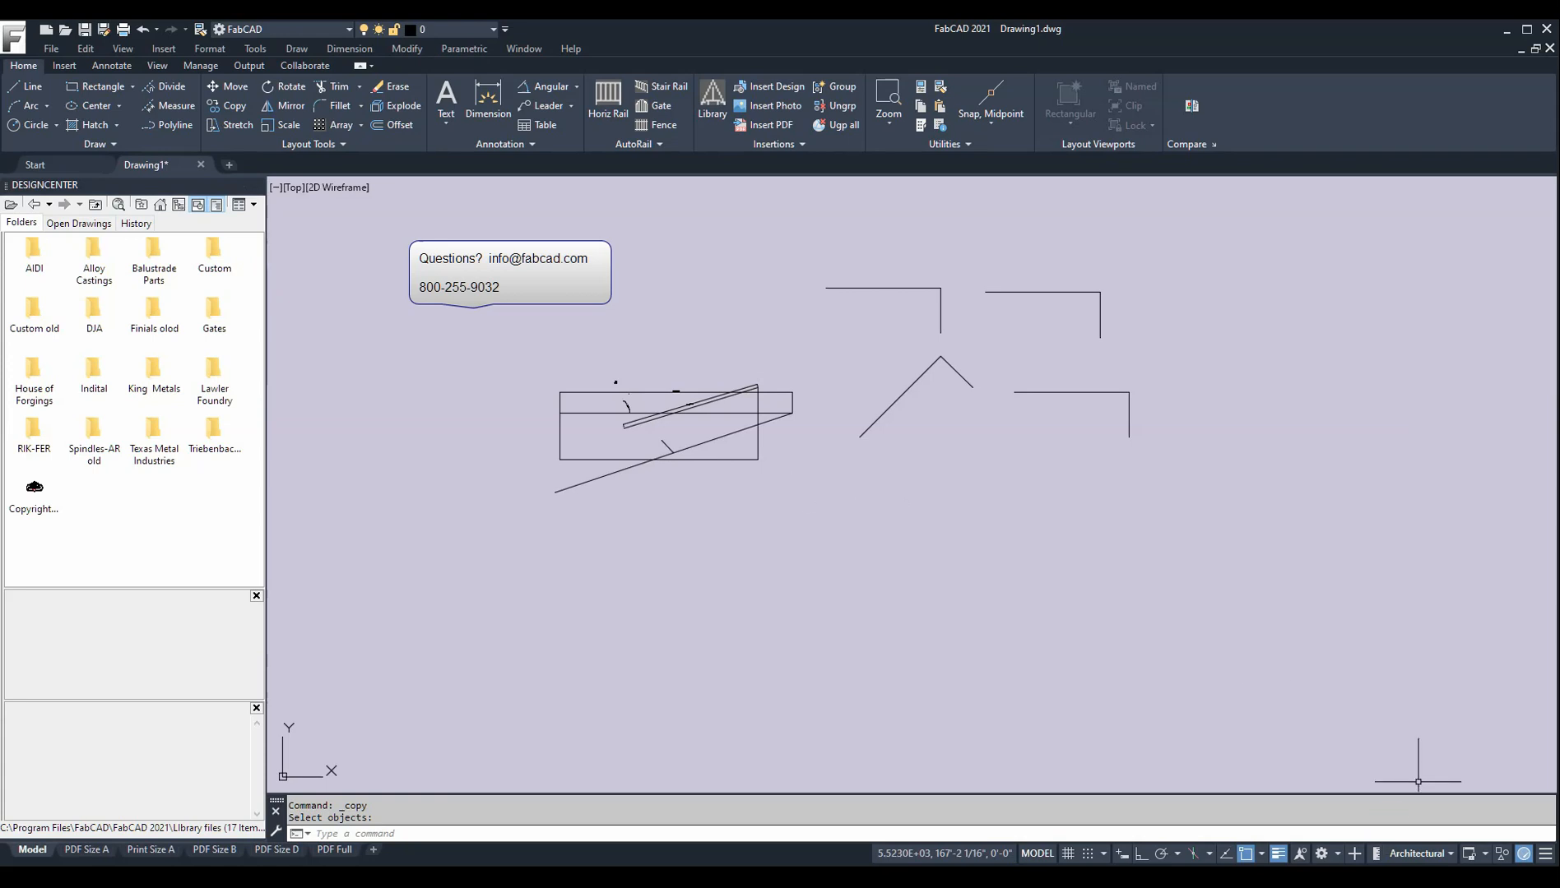